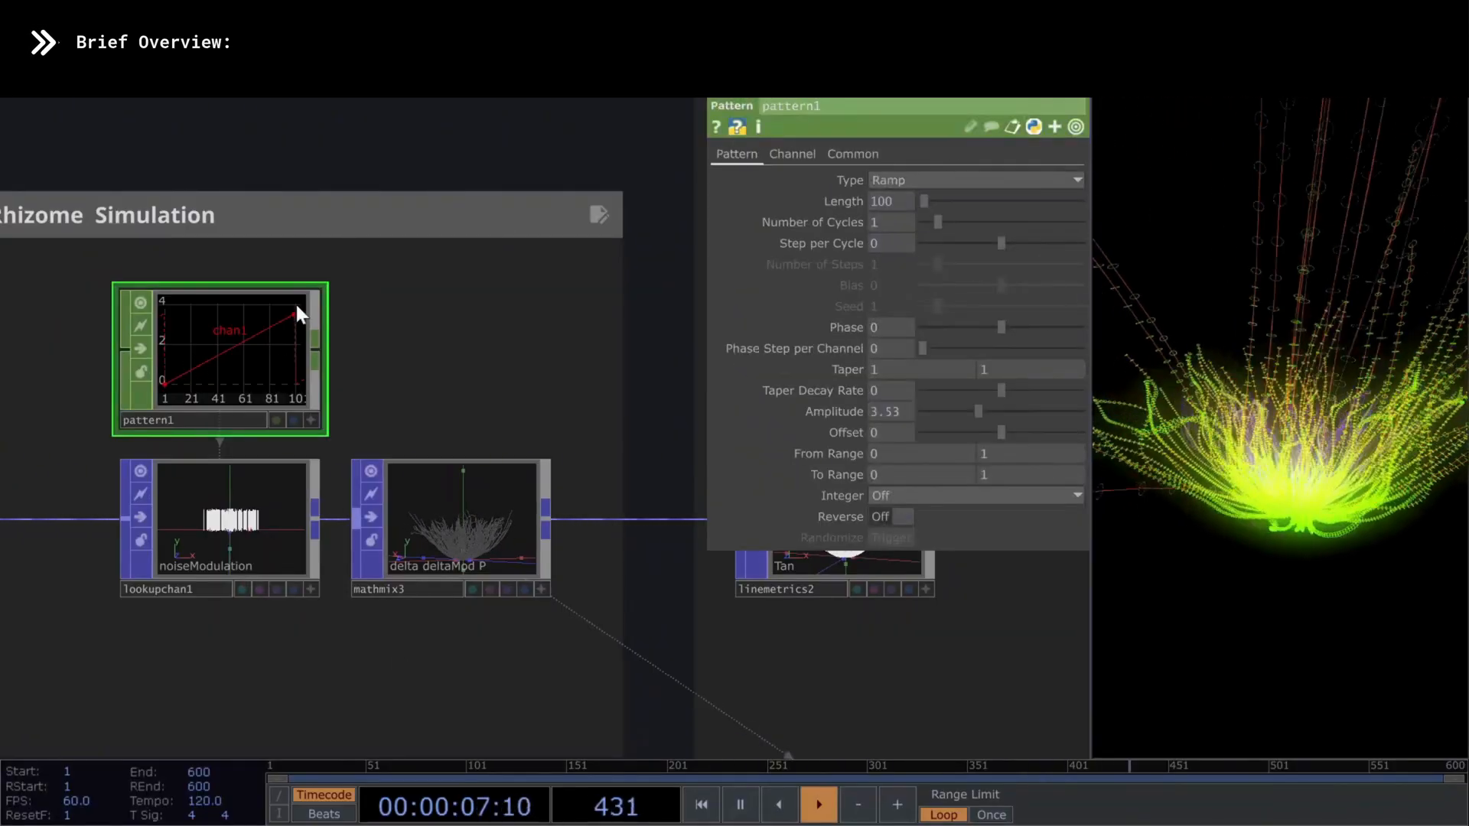
Inspect the ramp pattern, noiseModulation lookup and circle node settings in TouchDesigner.
left_click(221, 518)
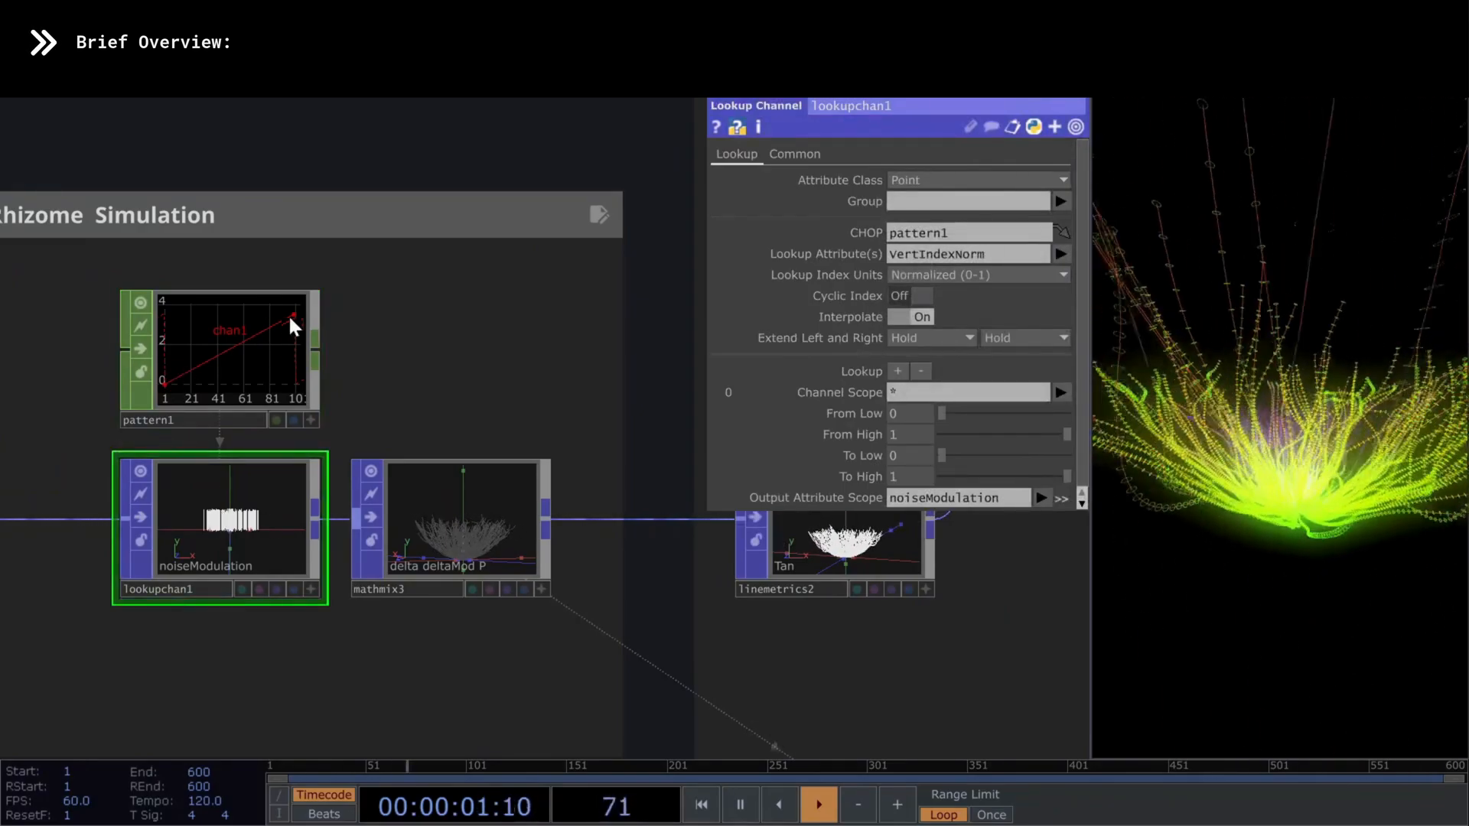
left_click(450, 520)
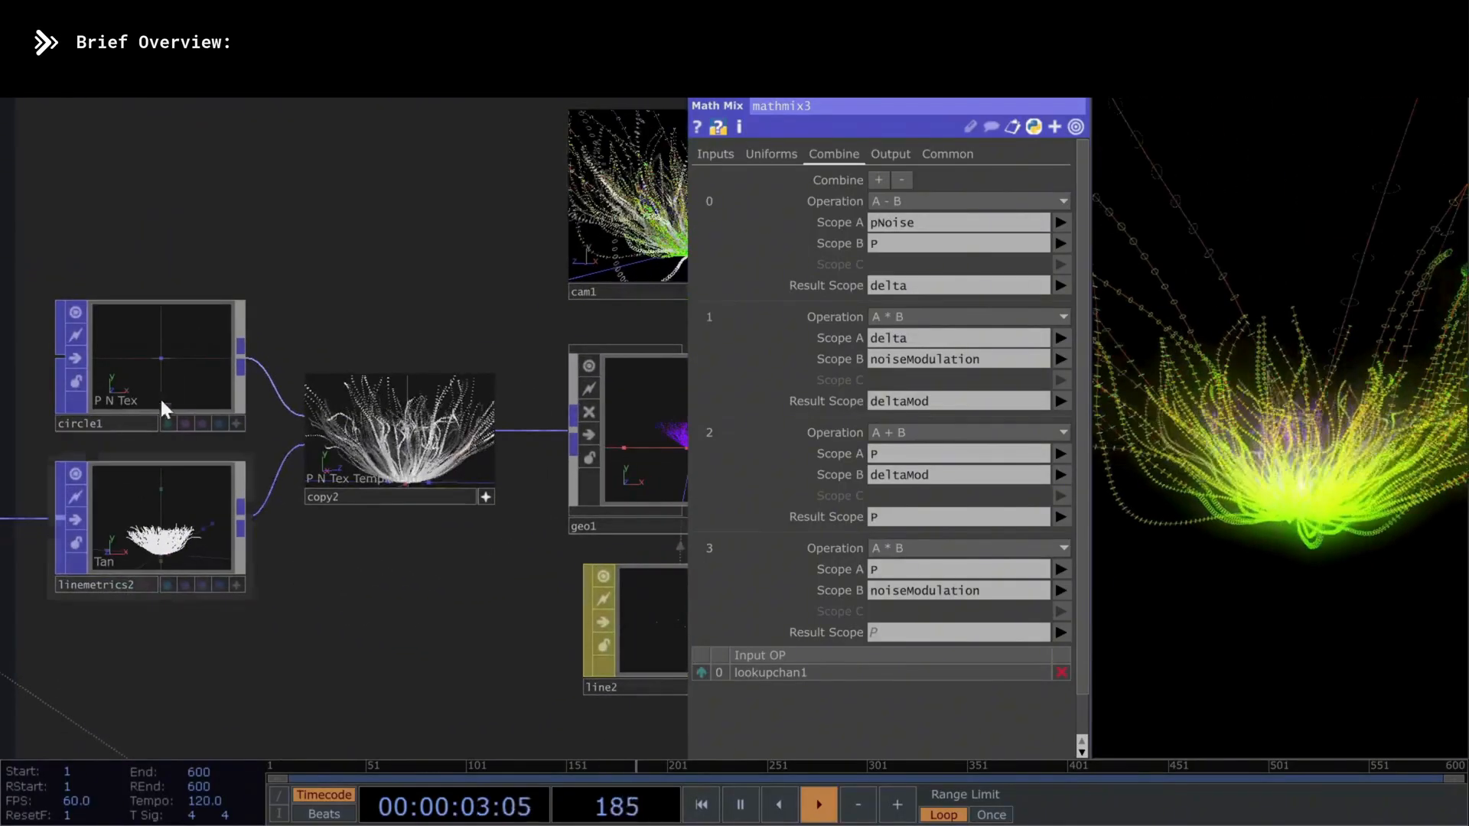
left_click(148, 363)
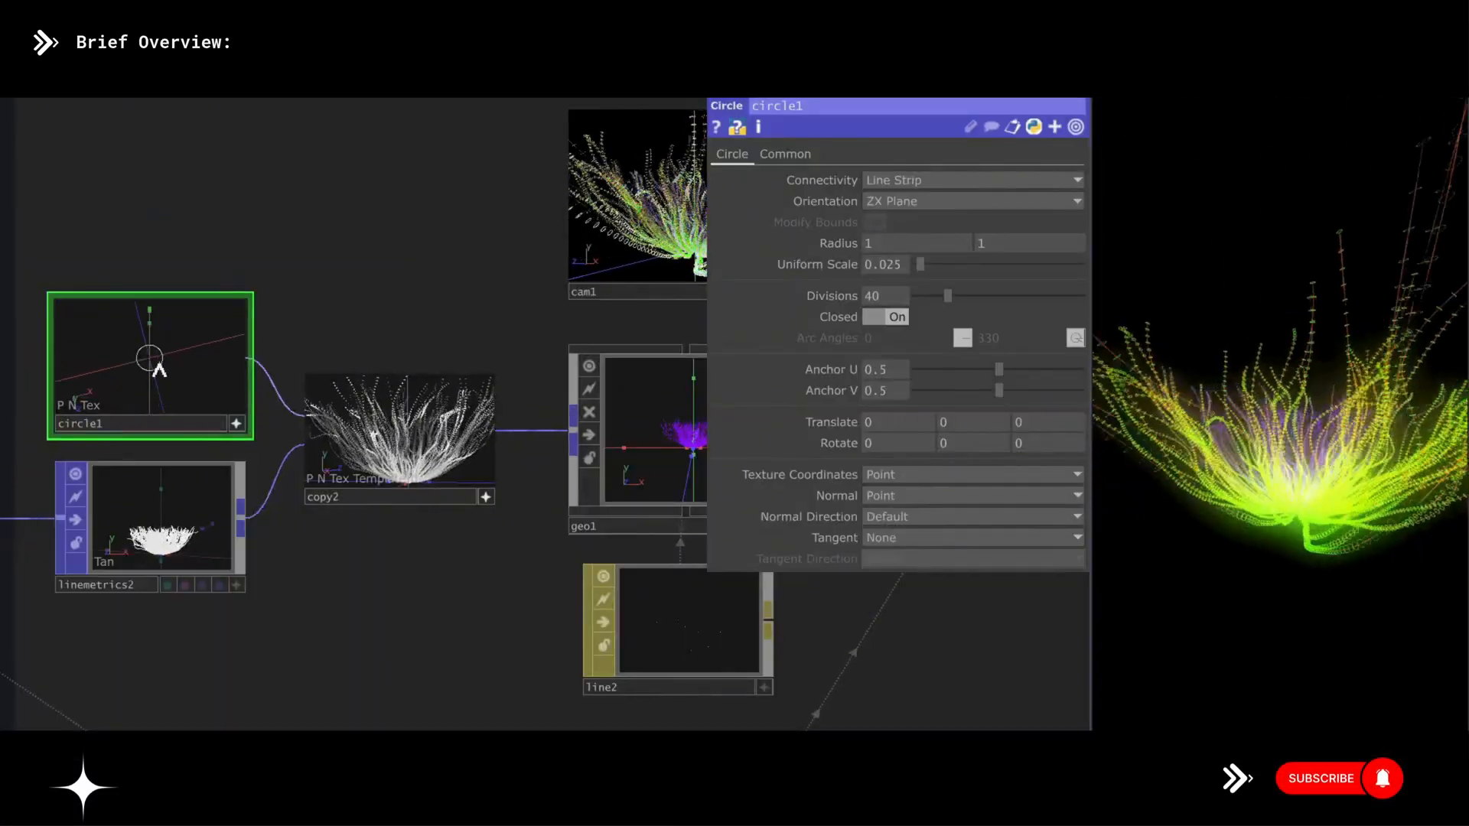
left_click(150, 527)
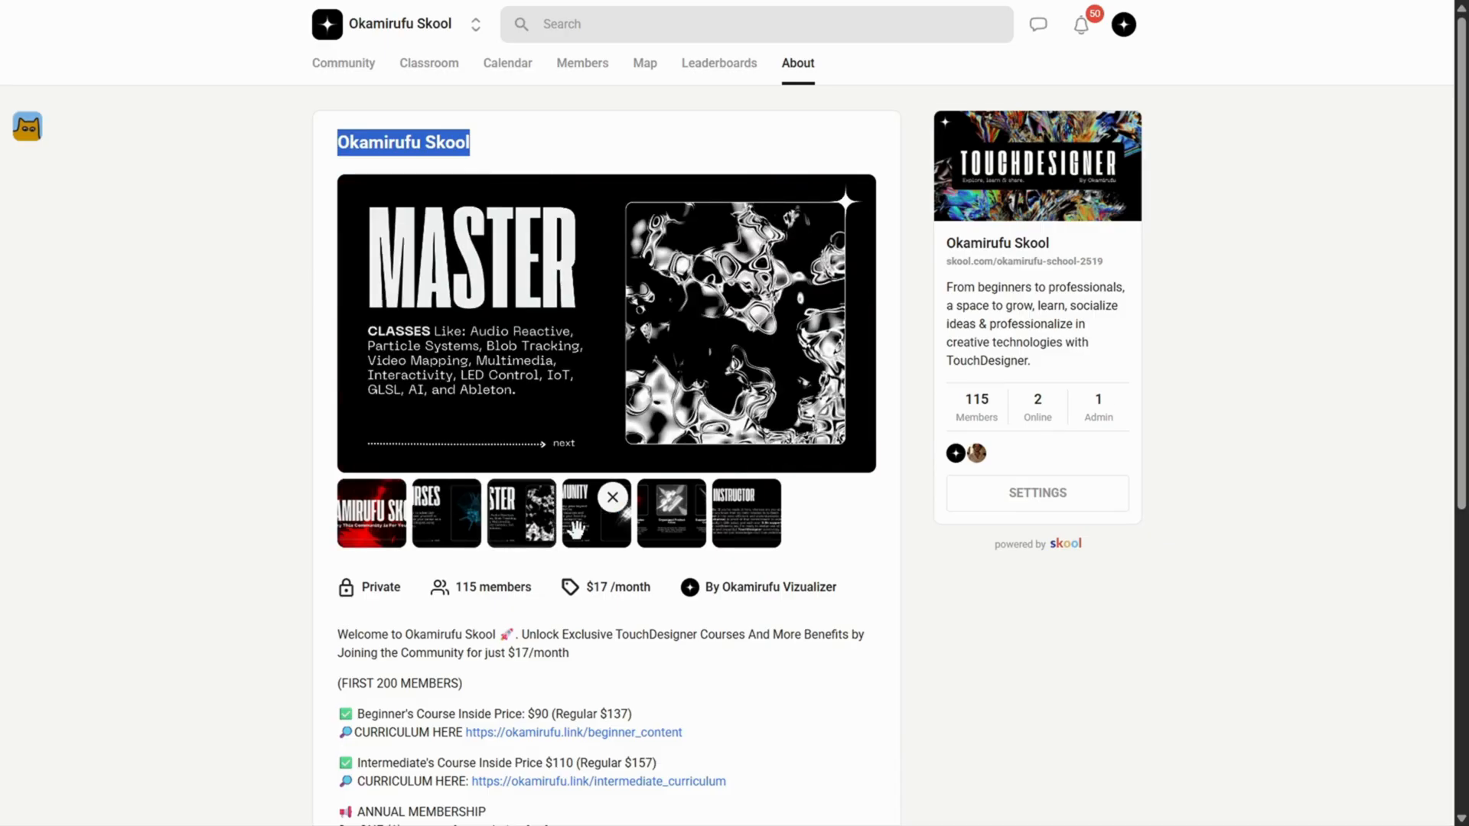
Browse the About page's instructor gallery slide and community description, then open Classroom.
left_click(670, 512)
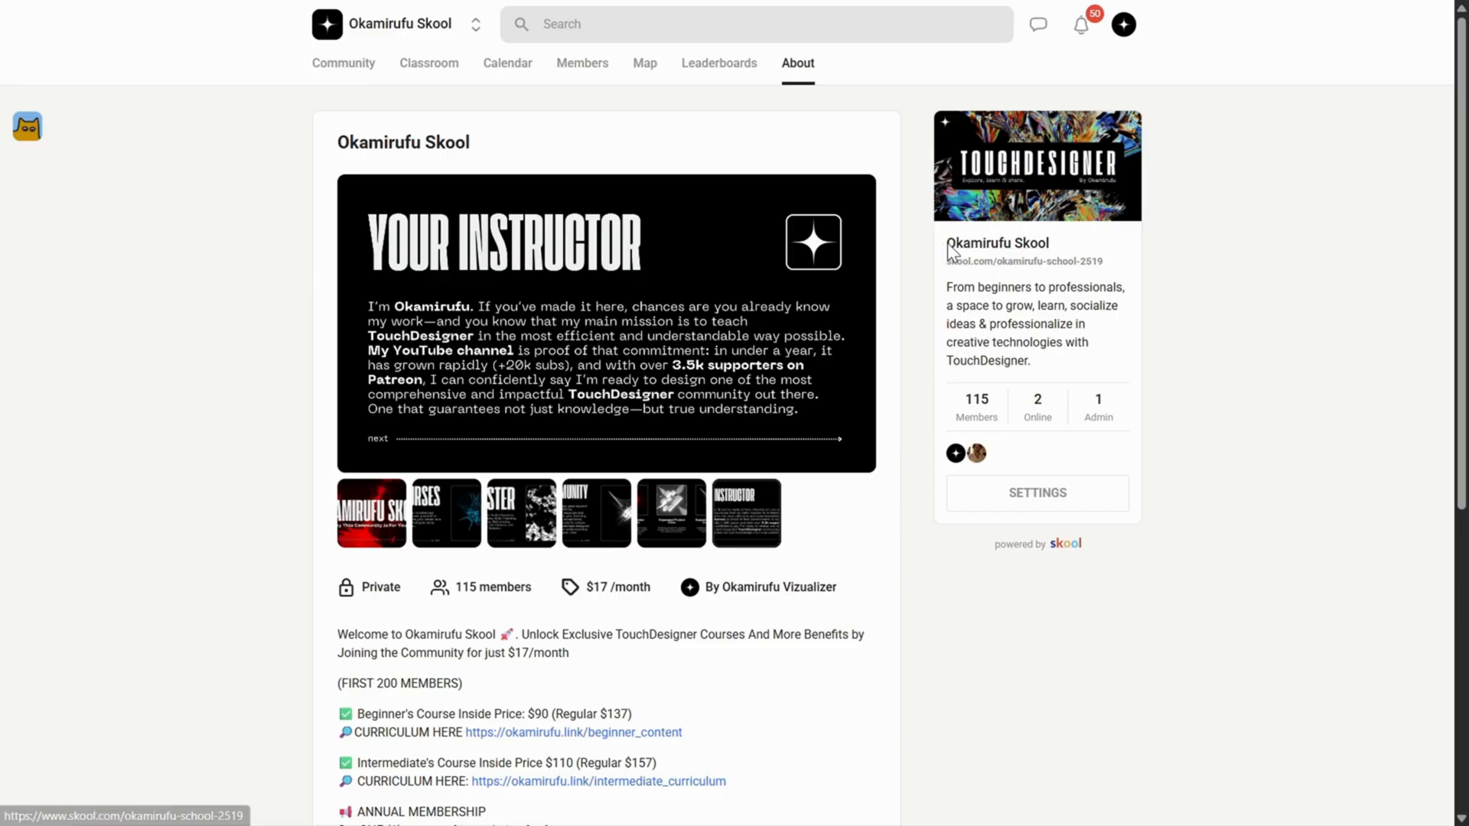
left_click_drag(947, 242, 1030, 362)
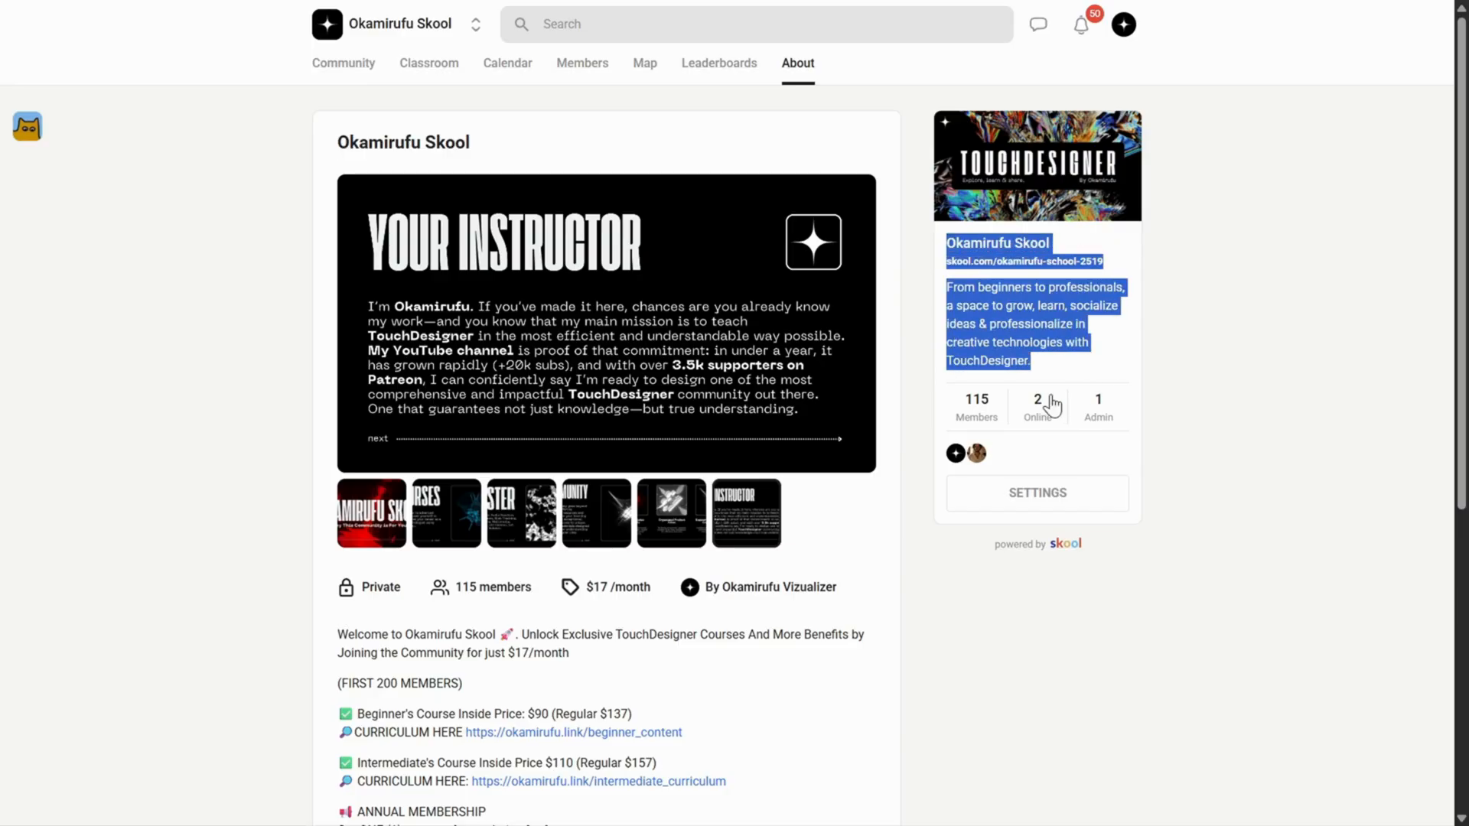
mouse_move(452, 63)
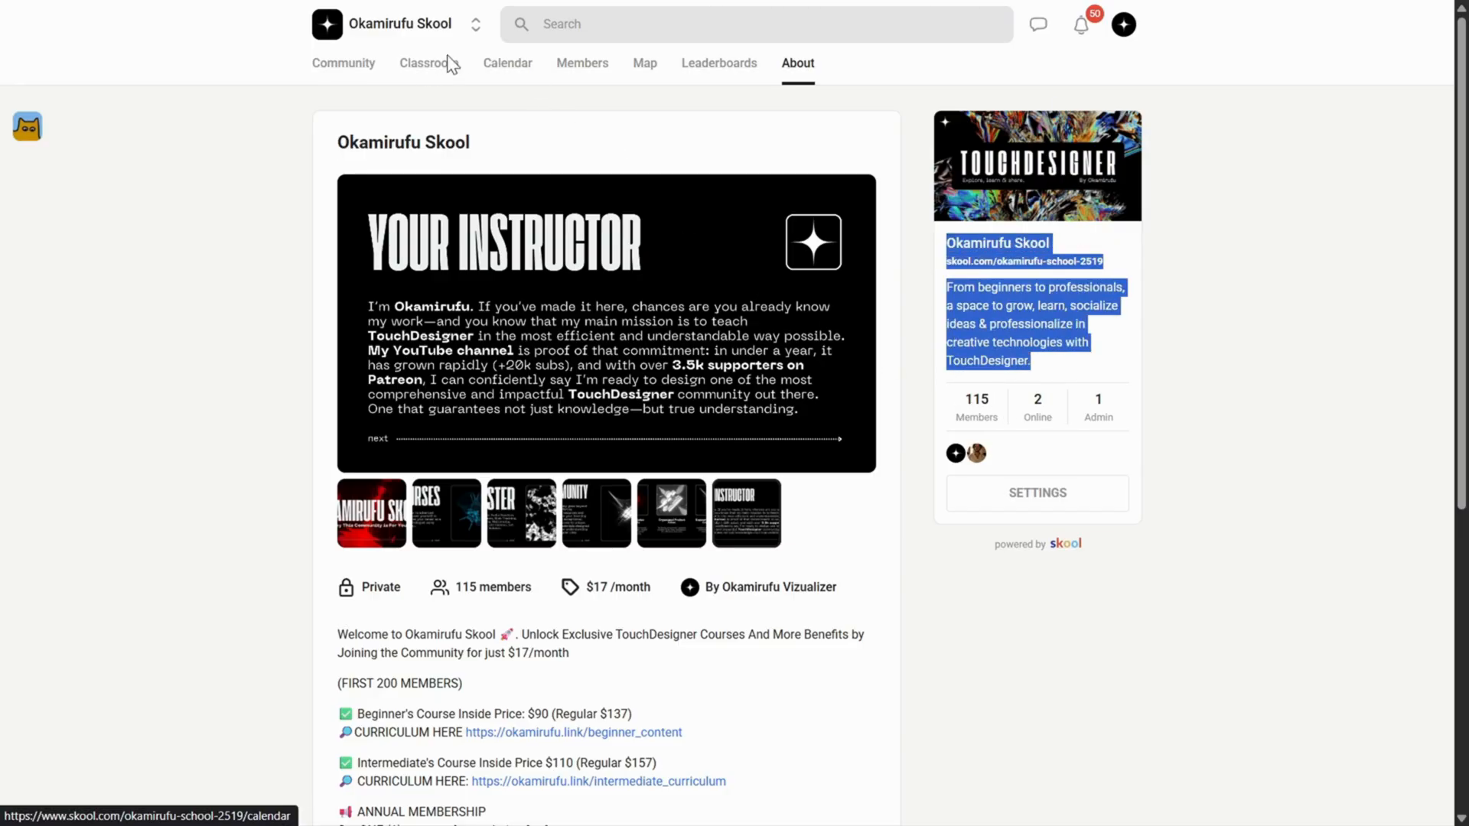
left_click(426, 63)
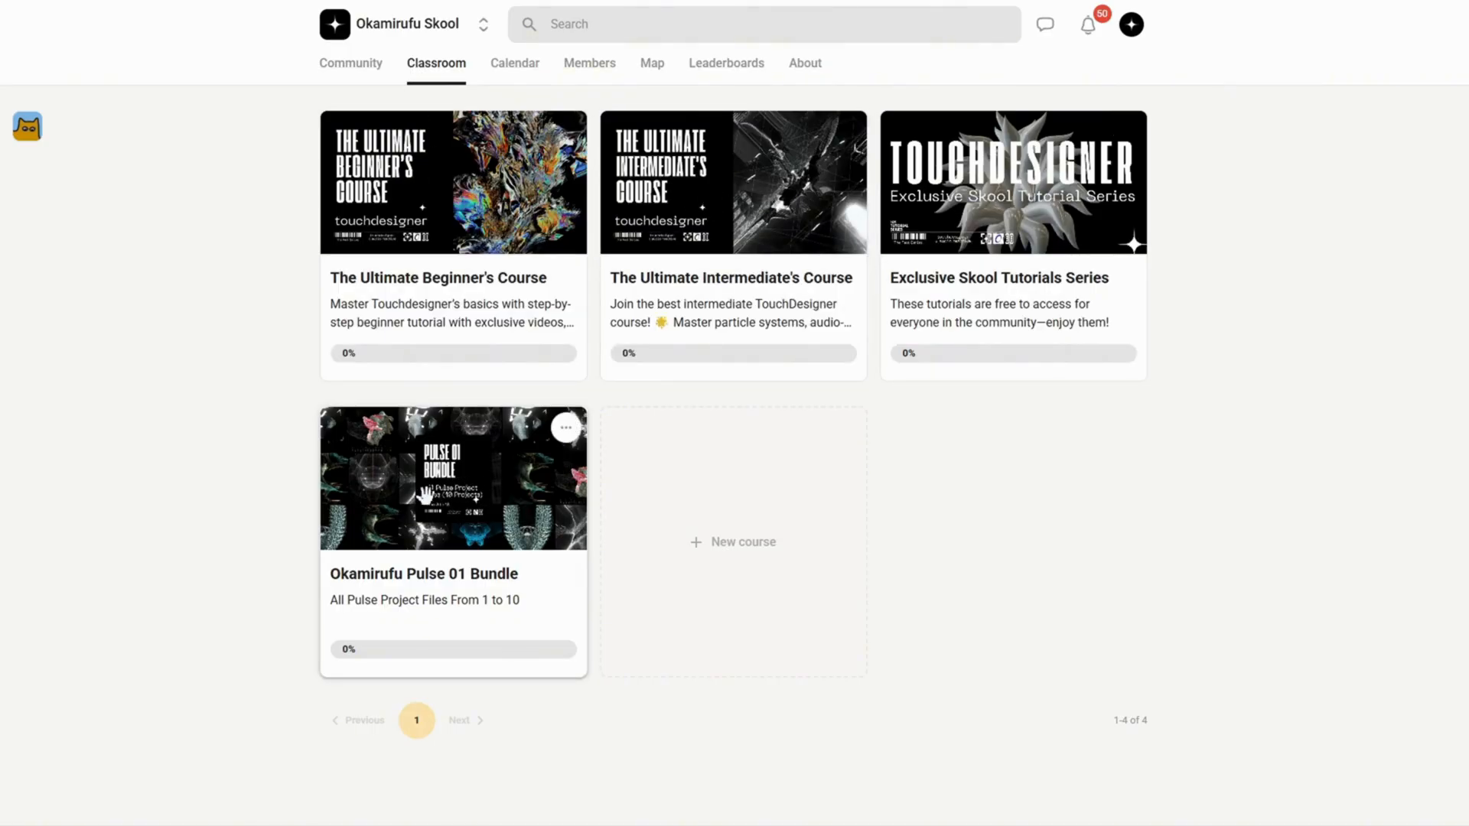
mouse_move(921, 419)
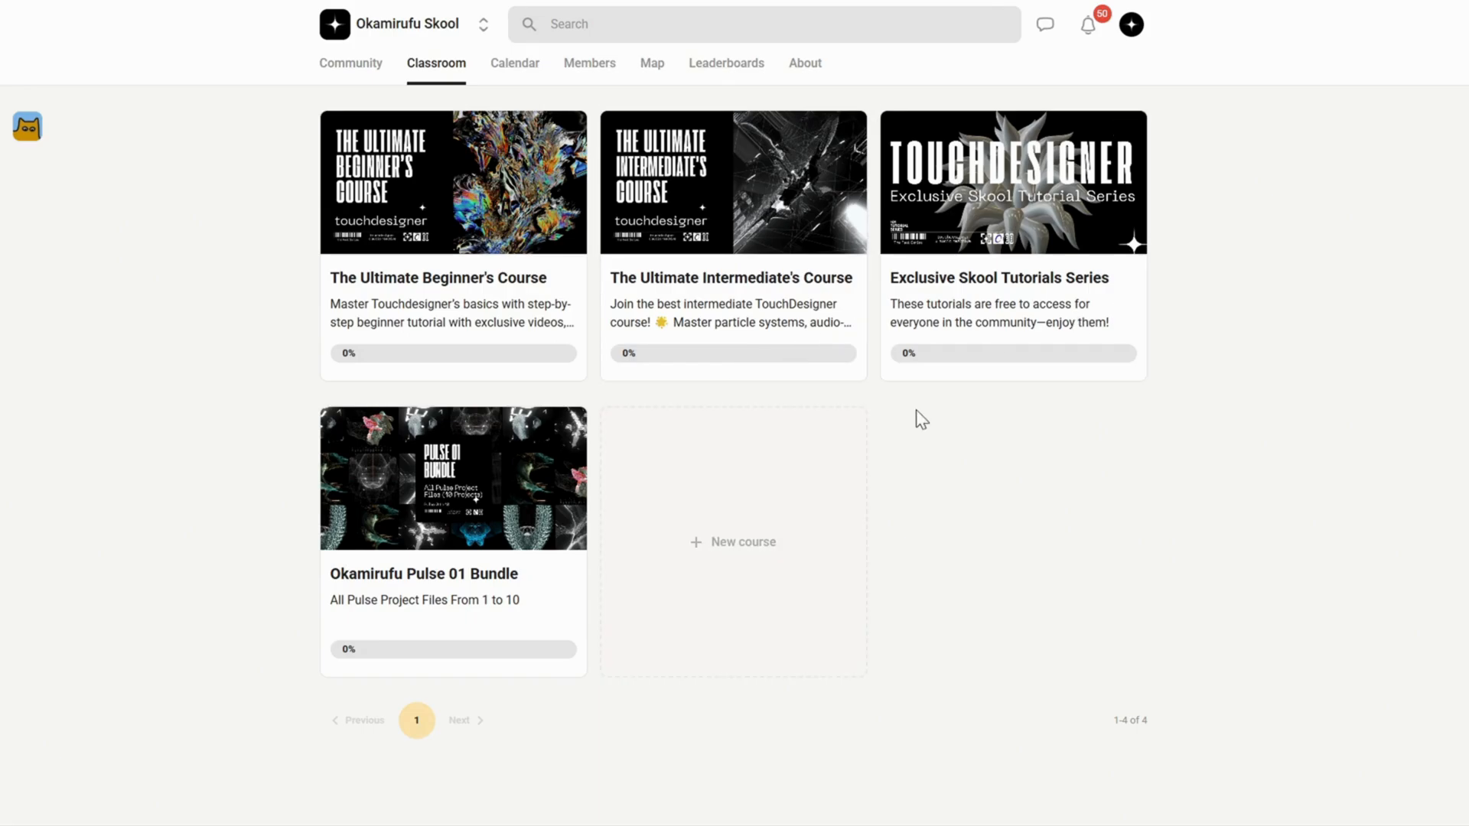
mouse_move(1215, 268)
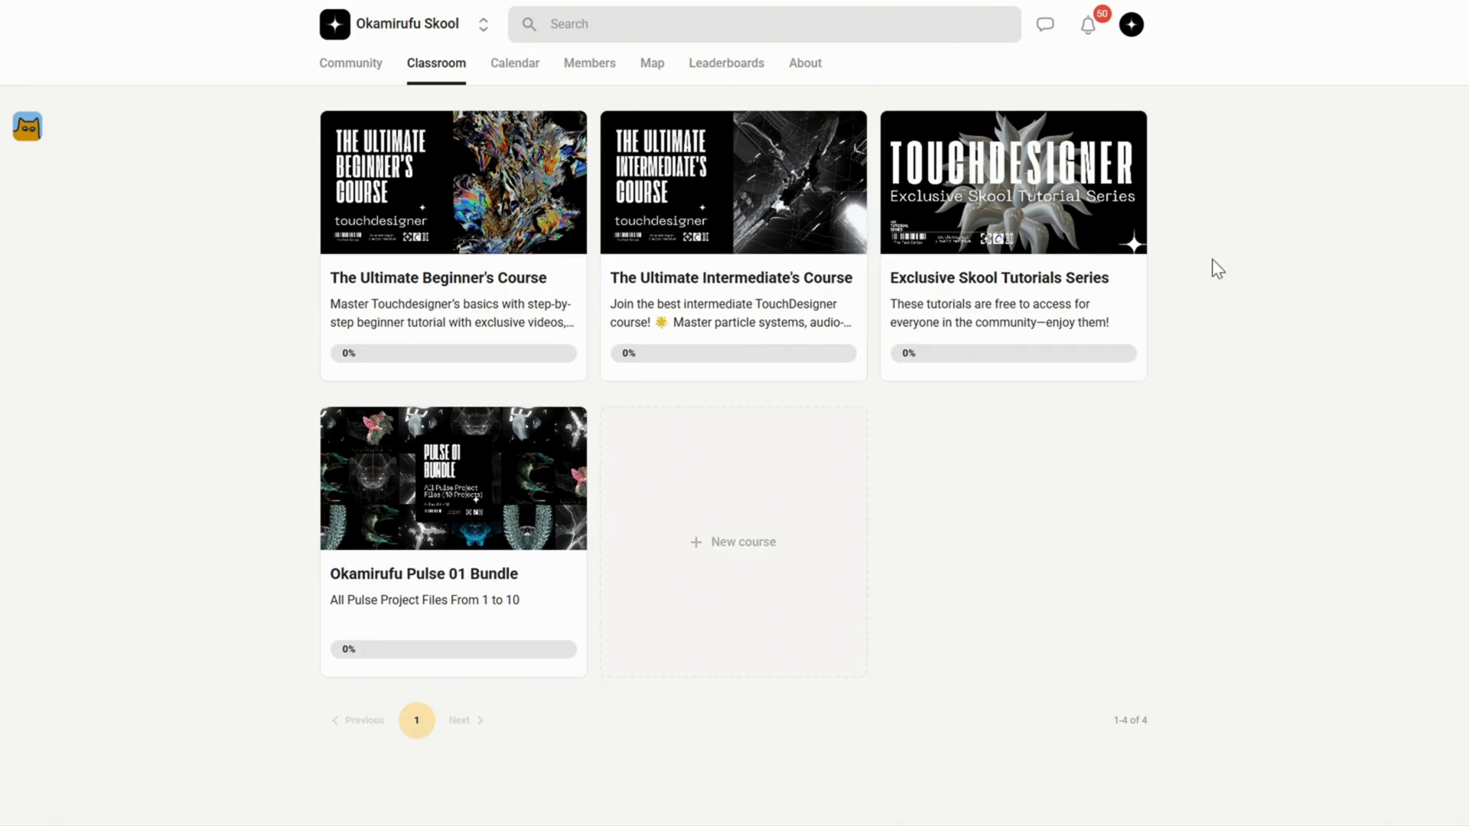
Open the Exclusive Skool Tutorials Series course, then scroll through and close the K1 lesson comments.
left_click(1011, 182)
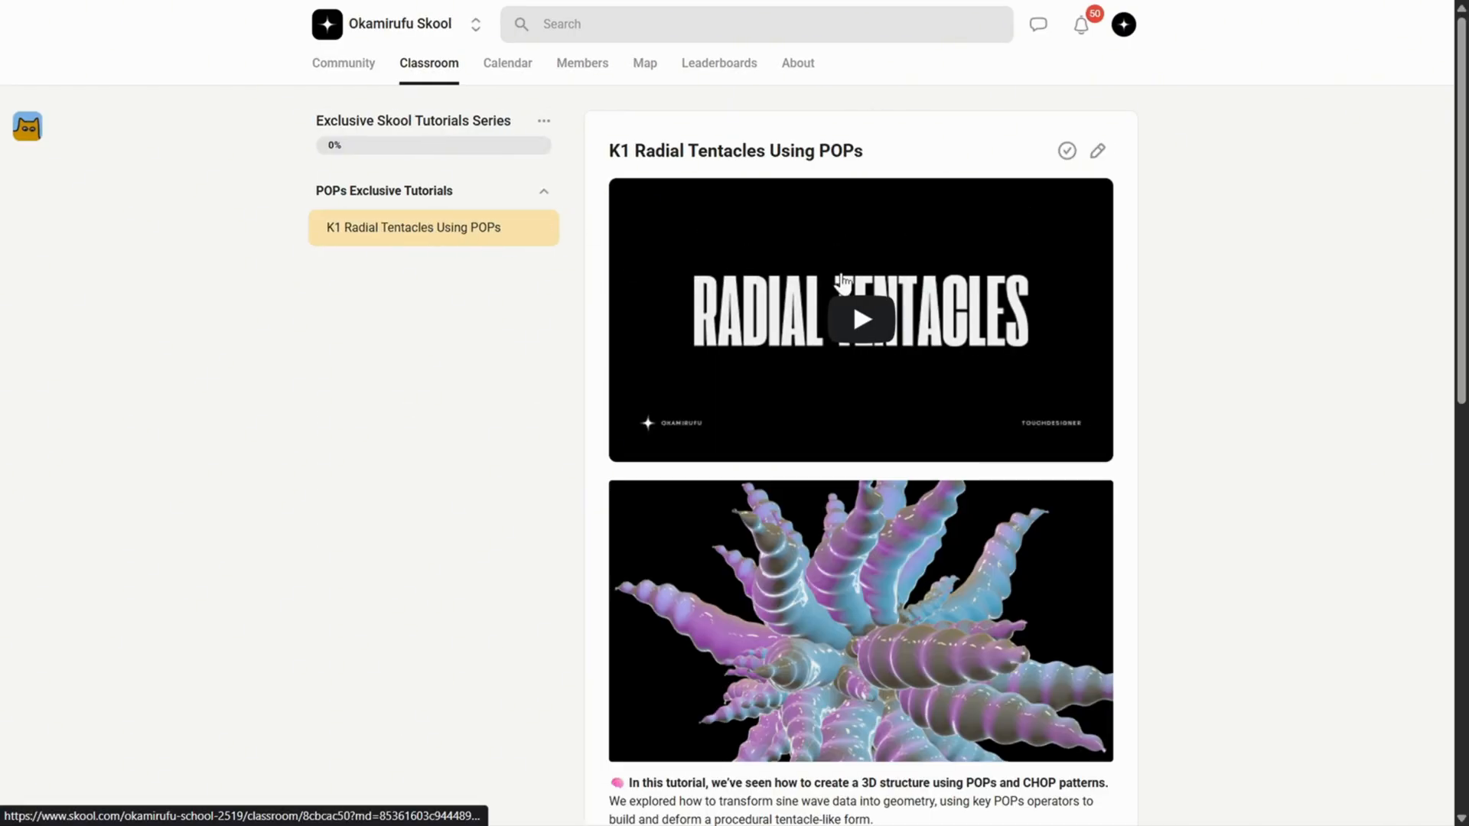
scroll("down", 3)
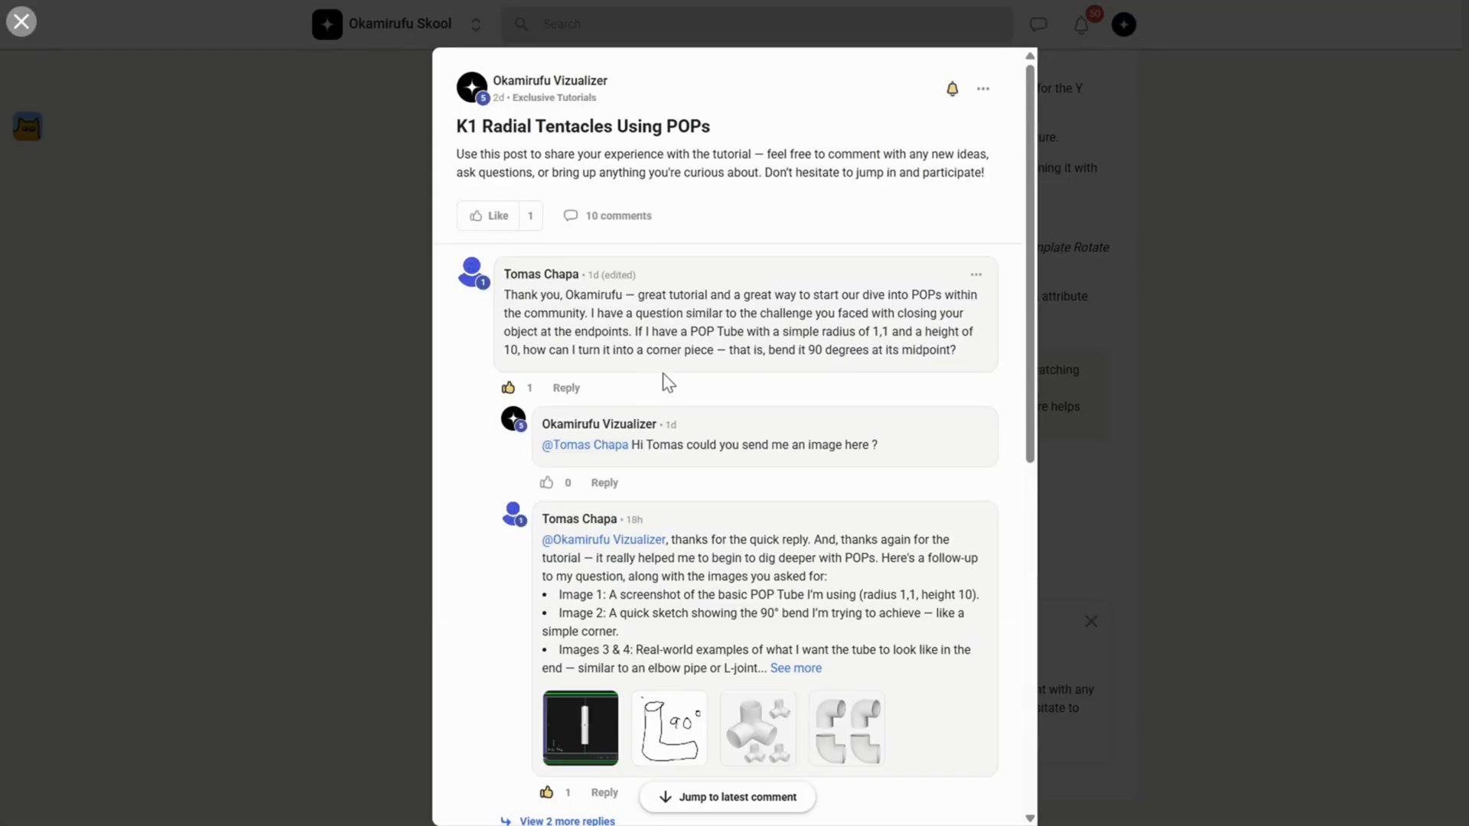
scroll("down", 3)
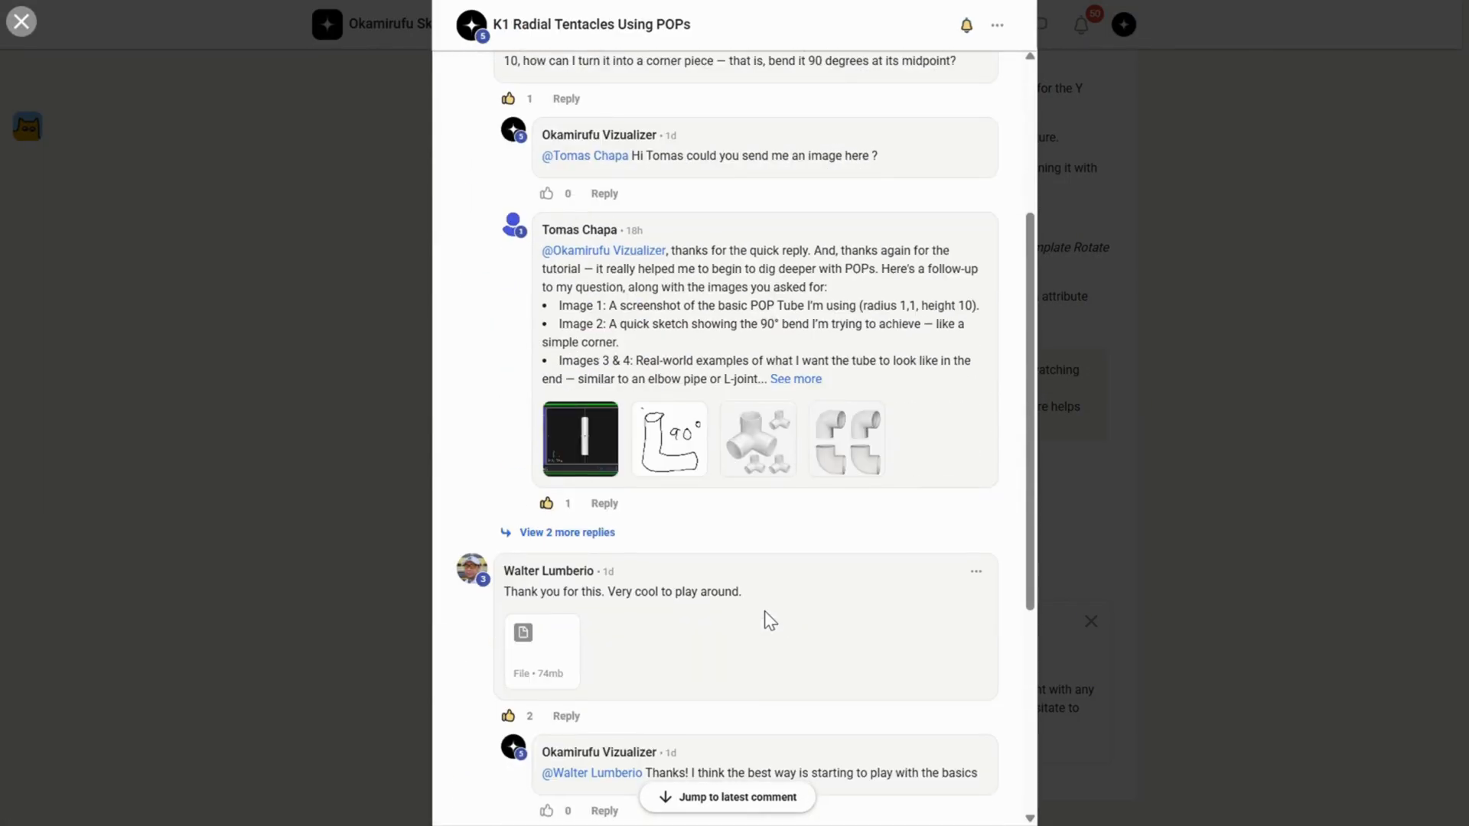
scroll("down", 3)
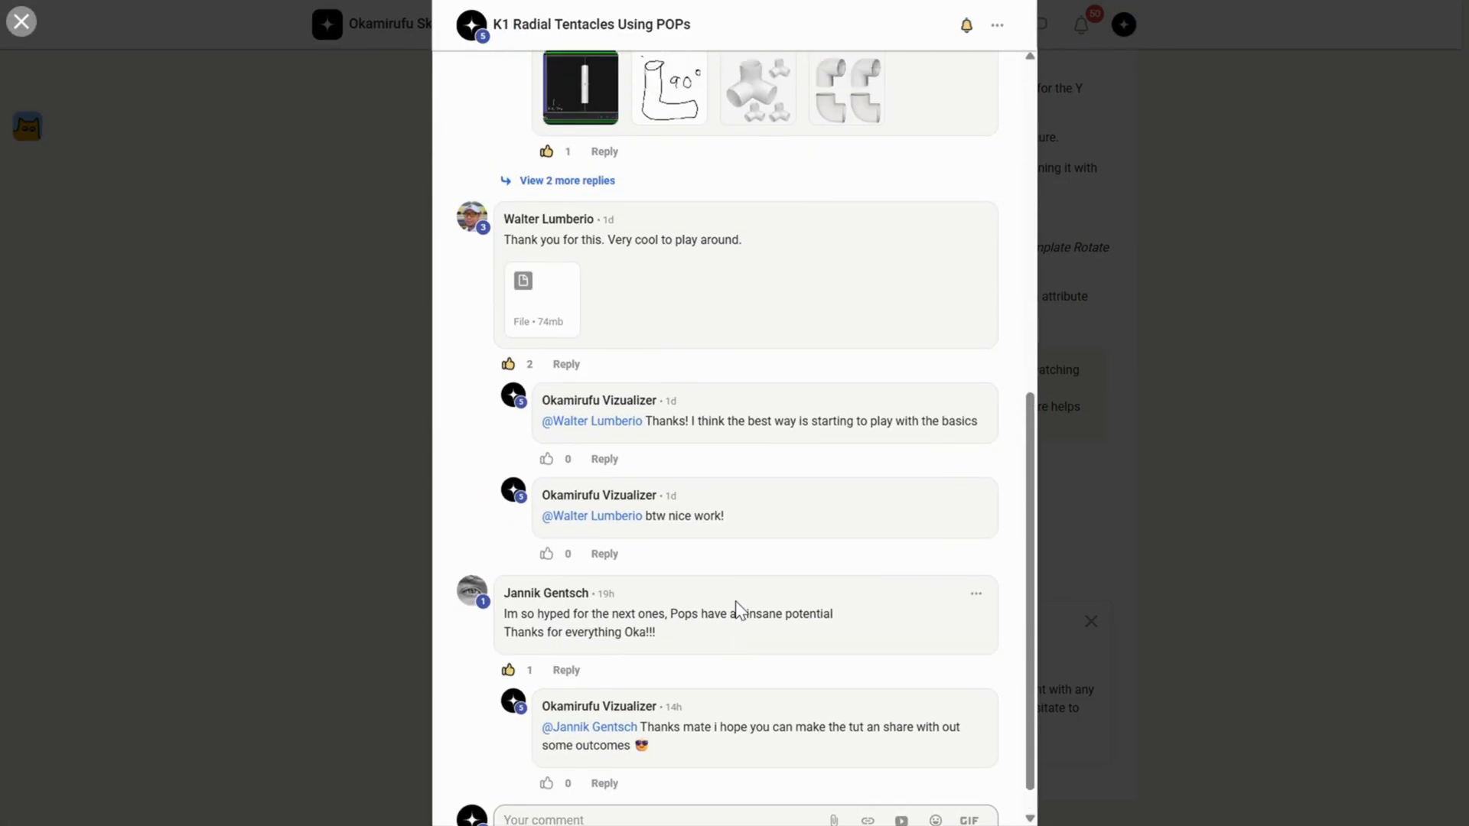
scroll("down", 3)
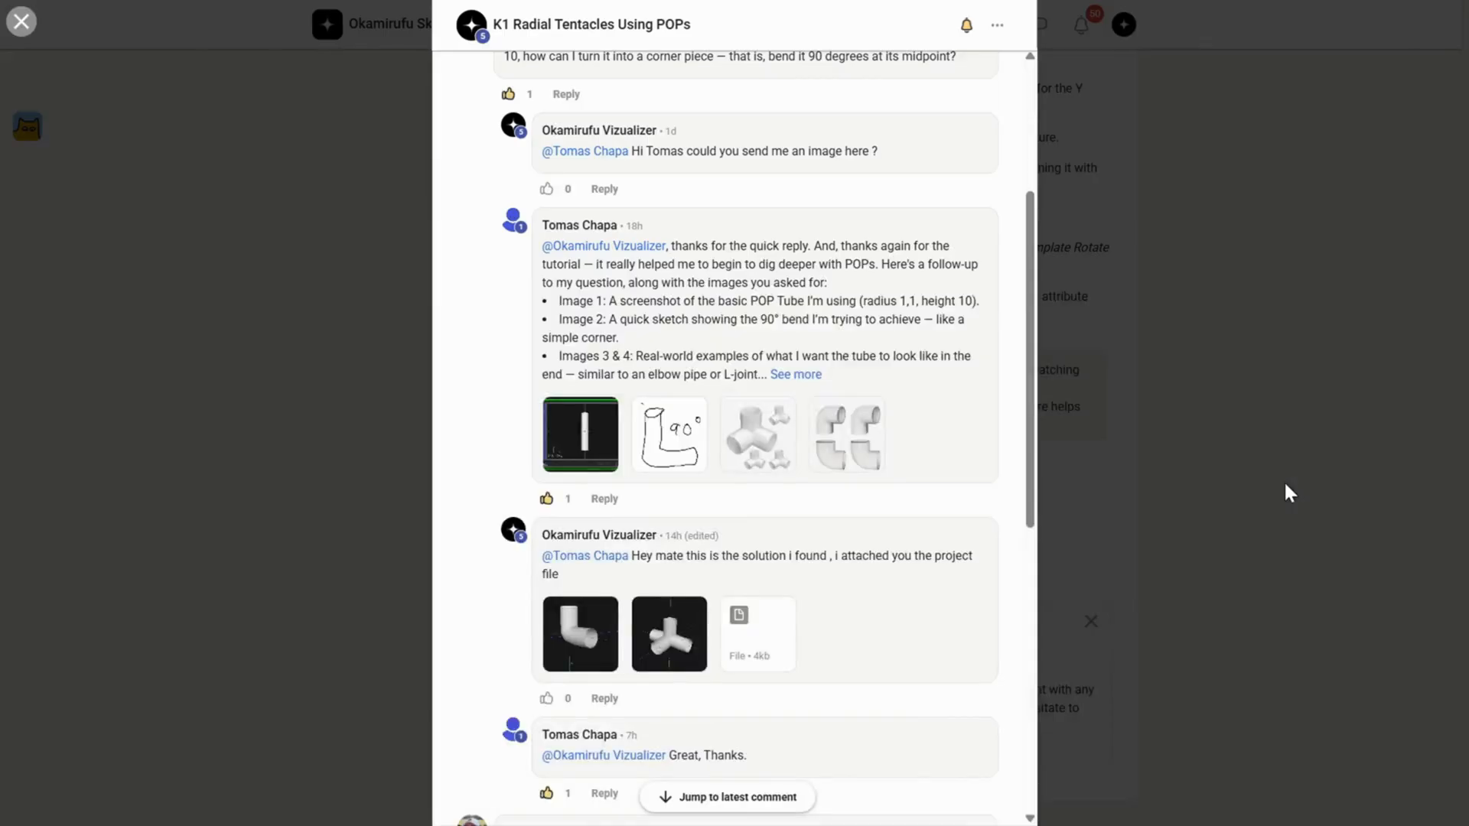
left_click(21, 21)
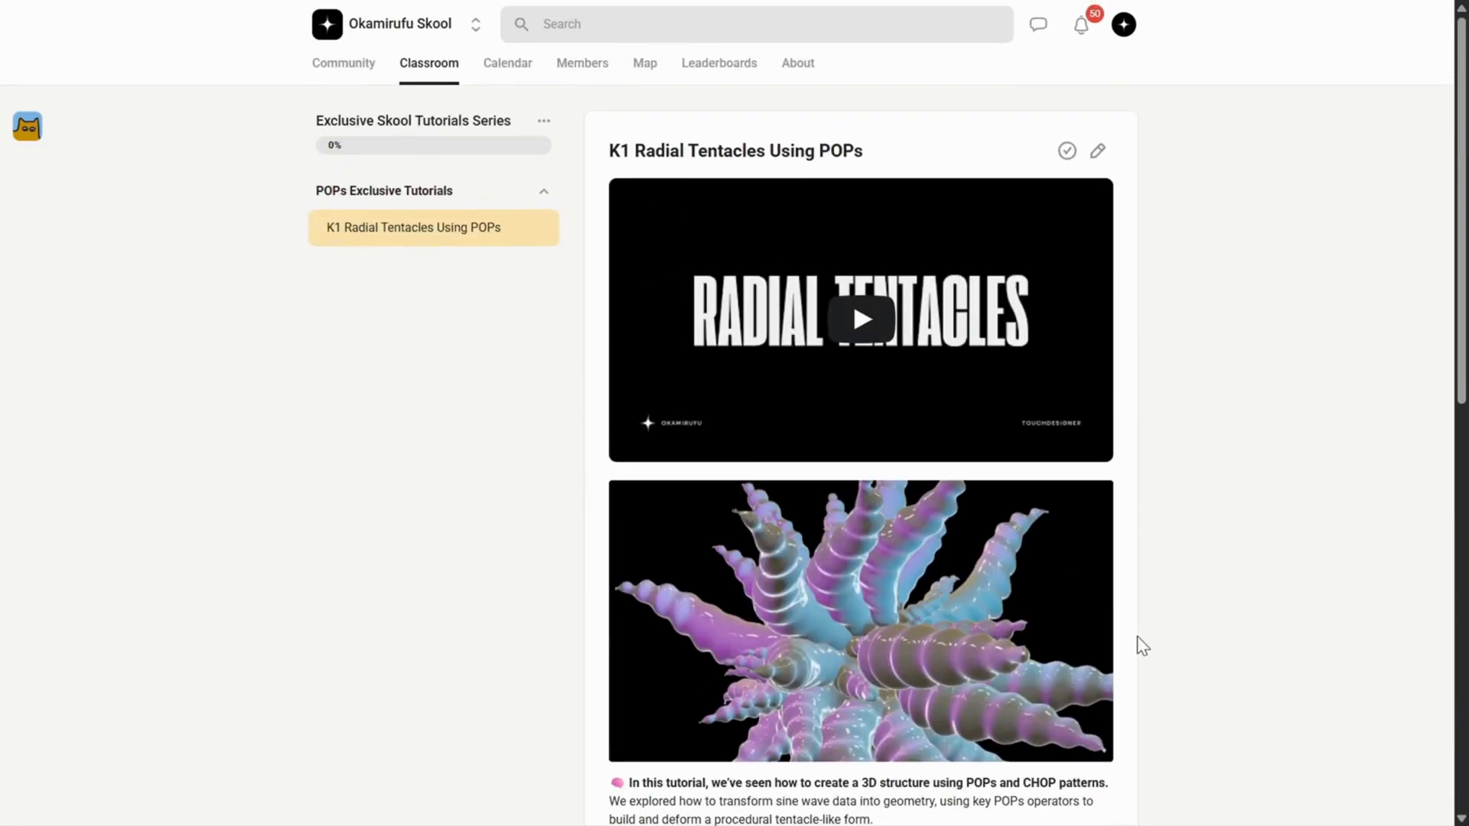
mouse_move(797, 62)
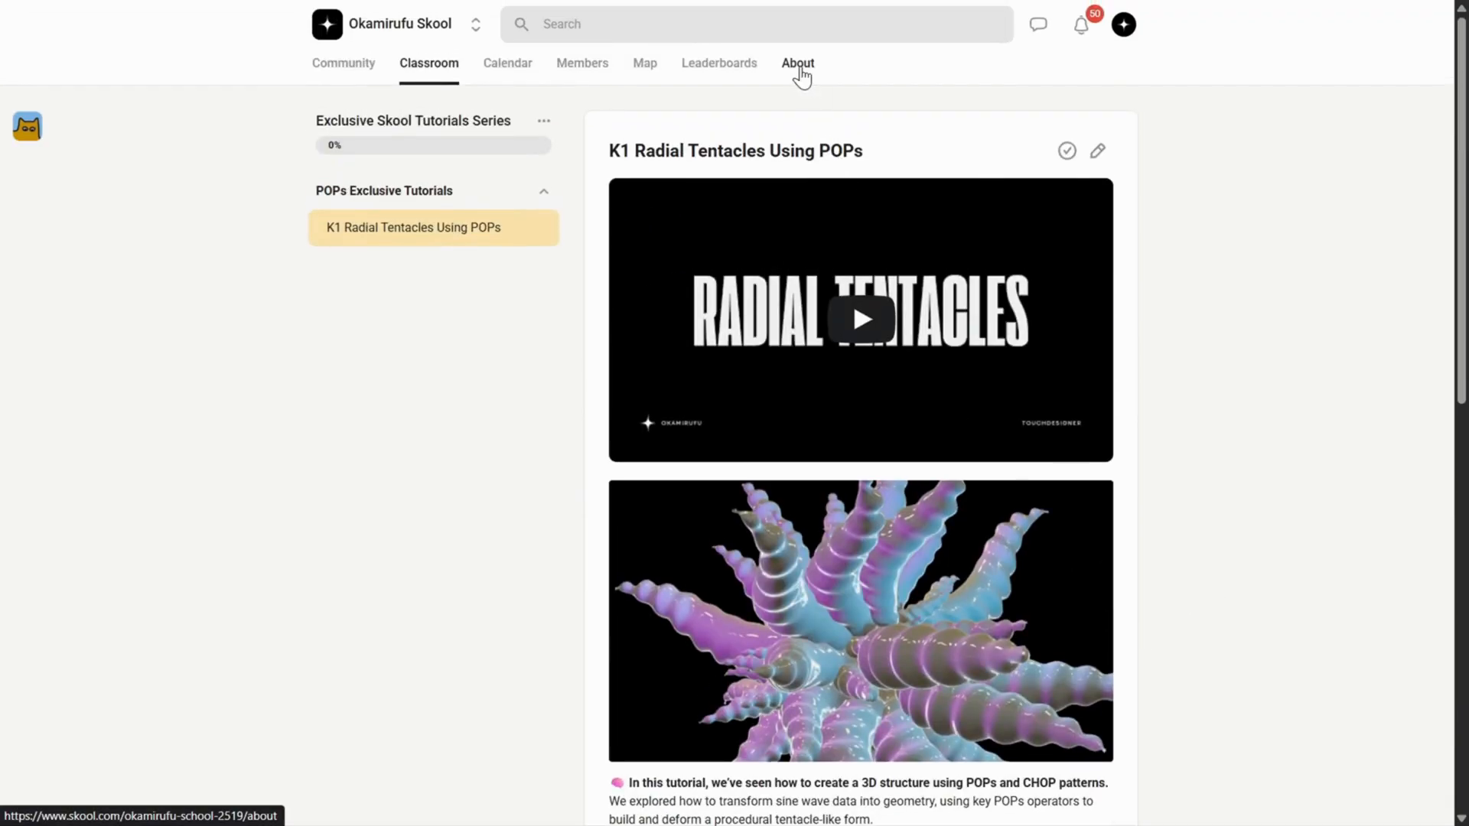
Return to the About page and highlight the PLUS membership benefits list.
left_click(797, 63)
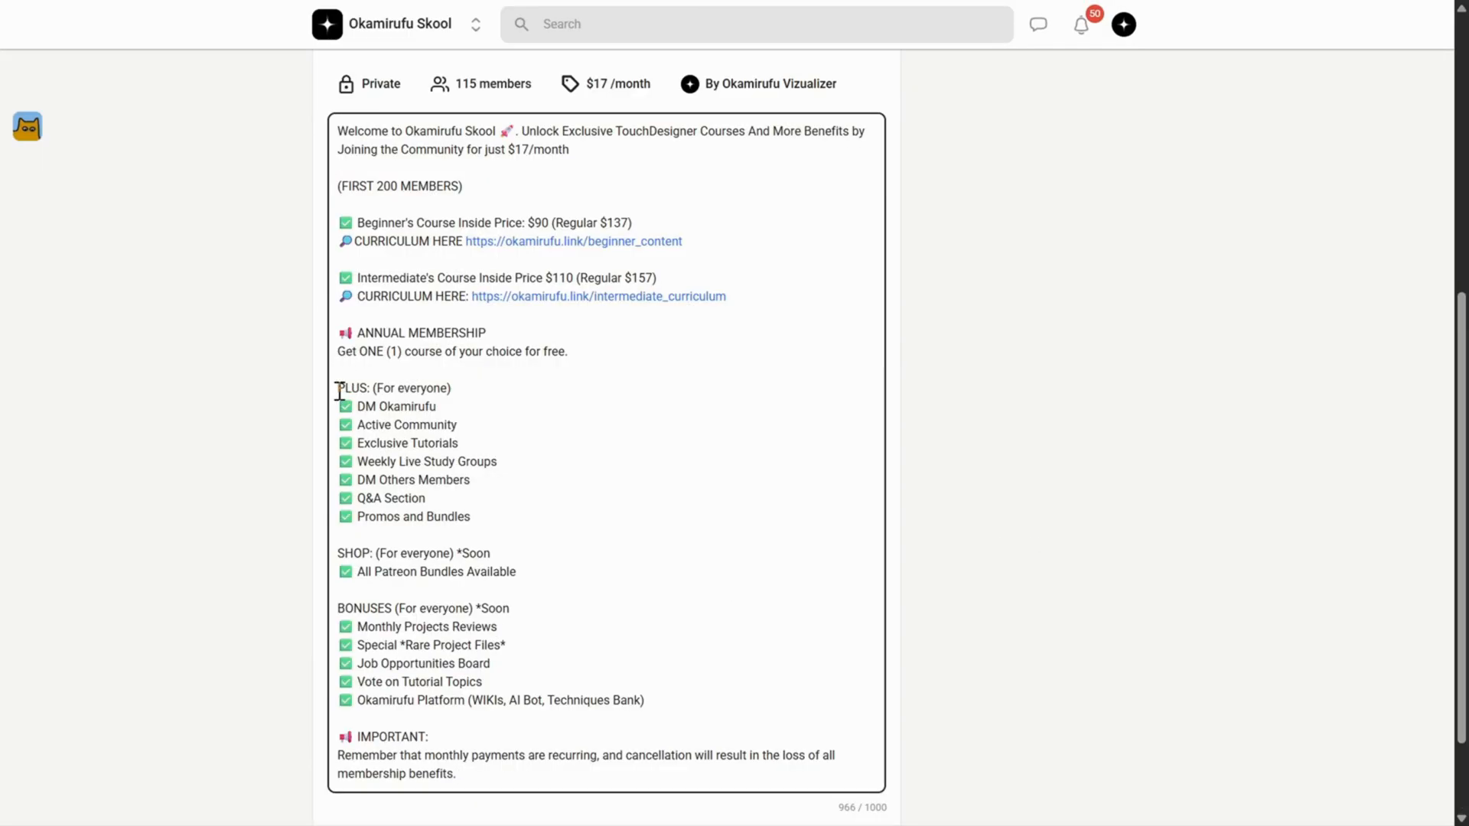
left_click_drag(338, 388, 470, 516)
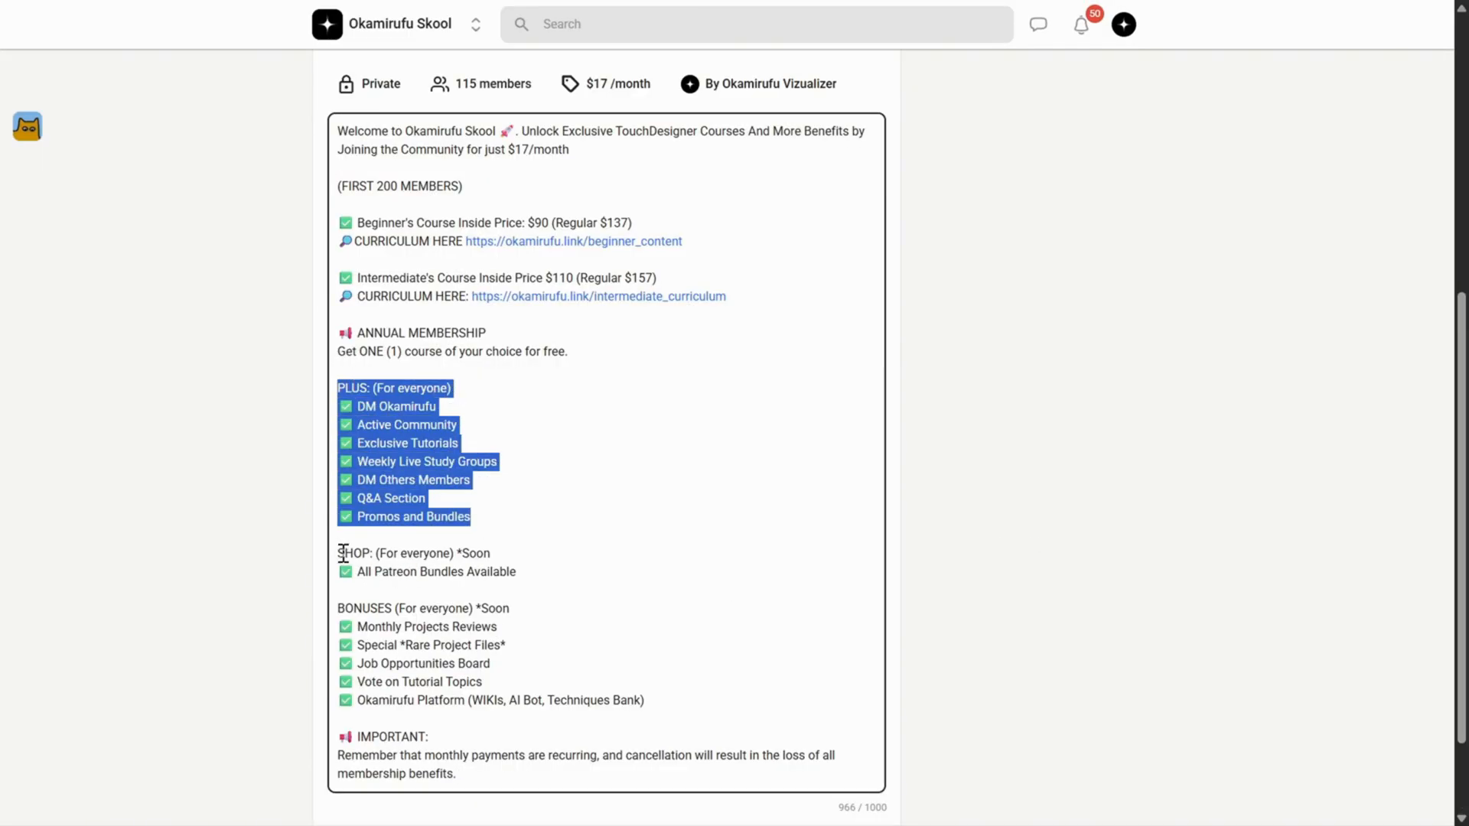
left_click_drag(338, 606, 455, 626)
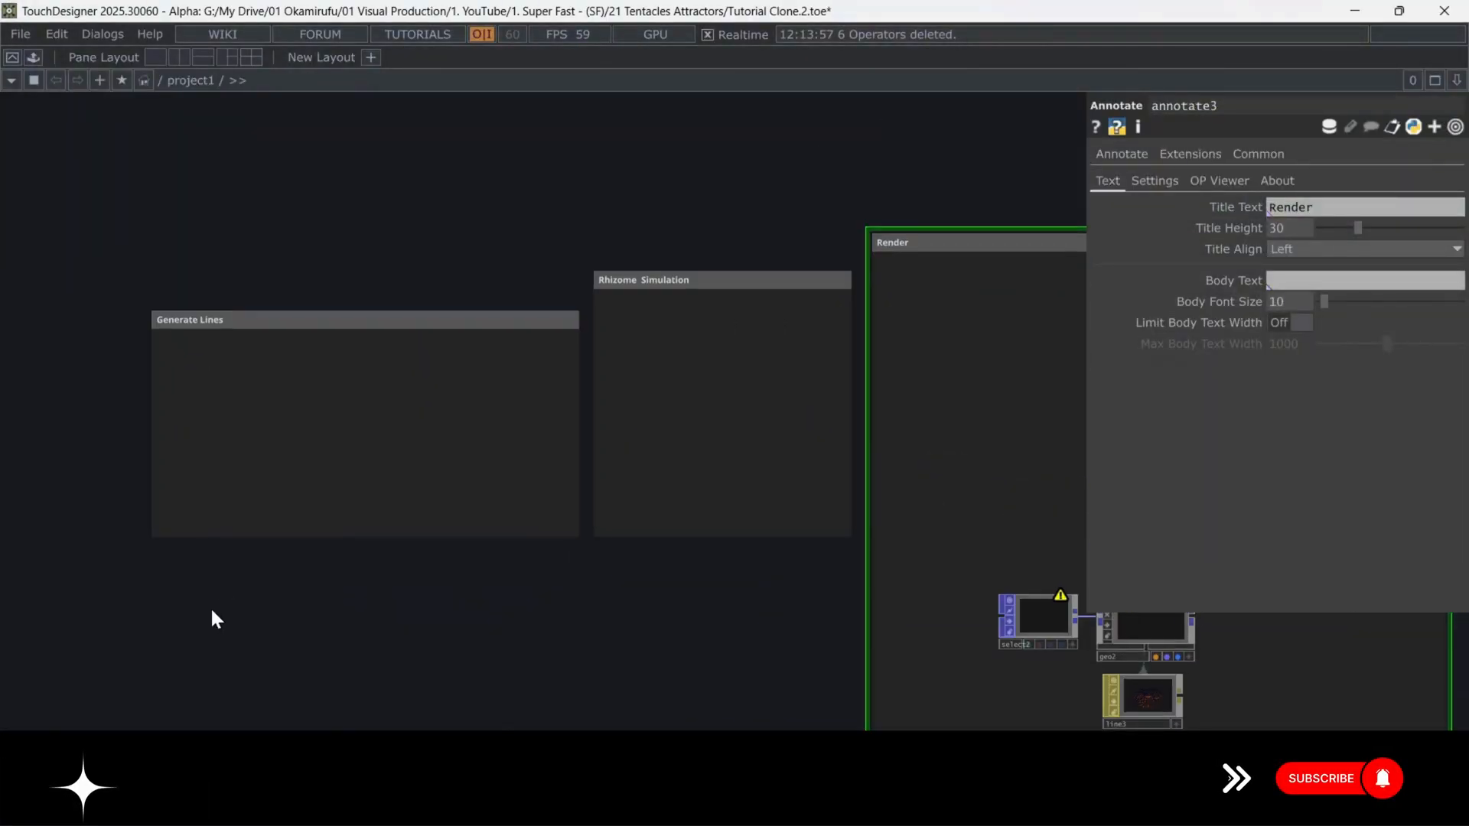
Add a Point Generator POP in Generate Lines with Circle shape and 200 points.
type("poin")
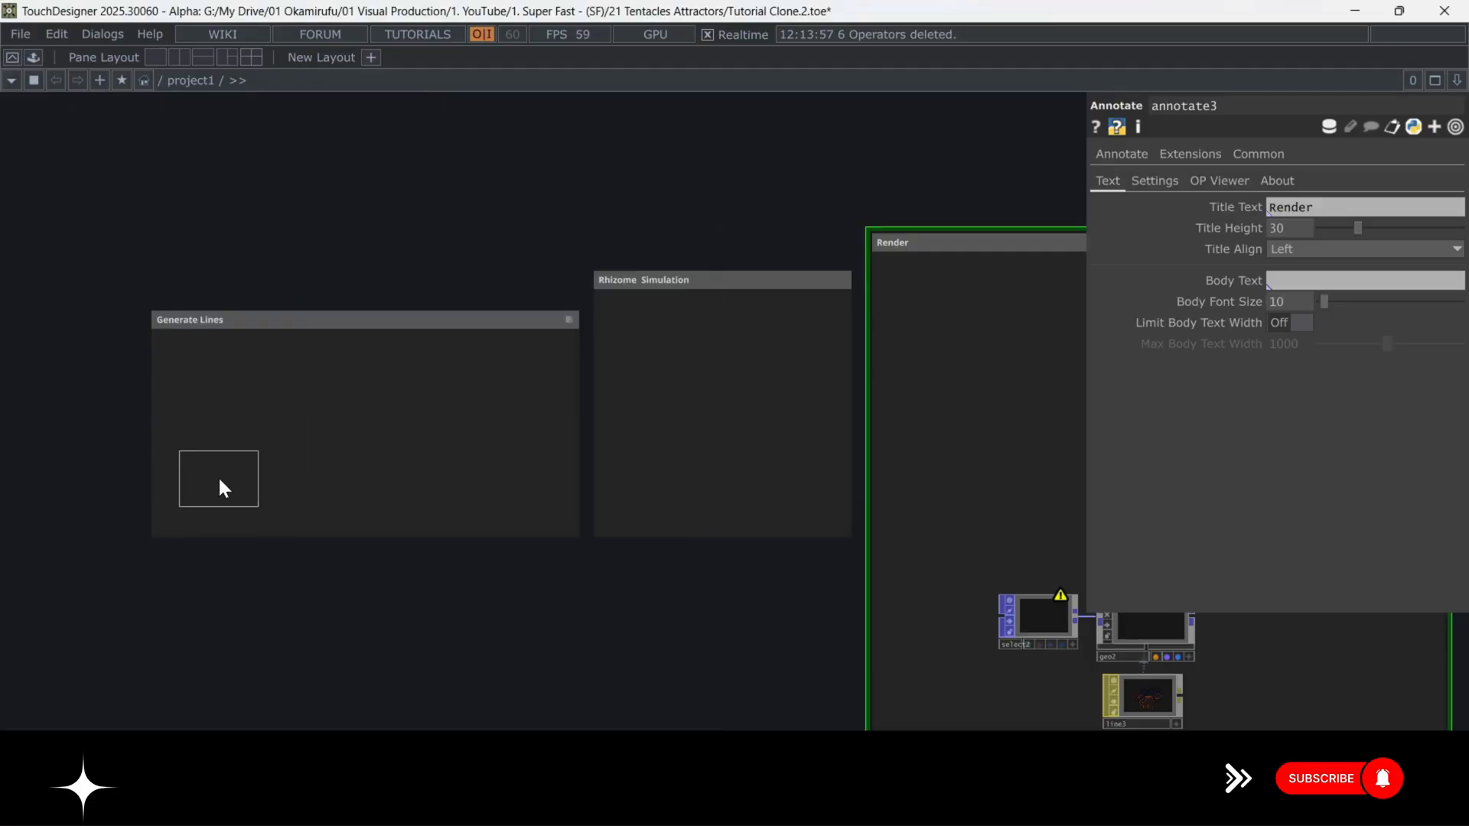
left_click(1353, 179)
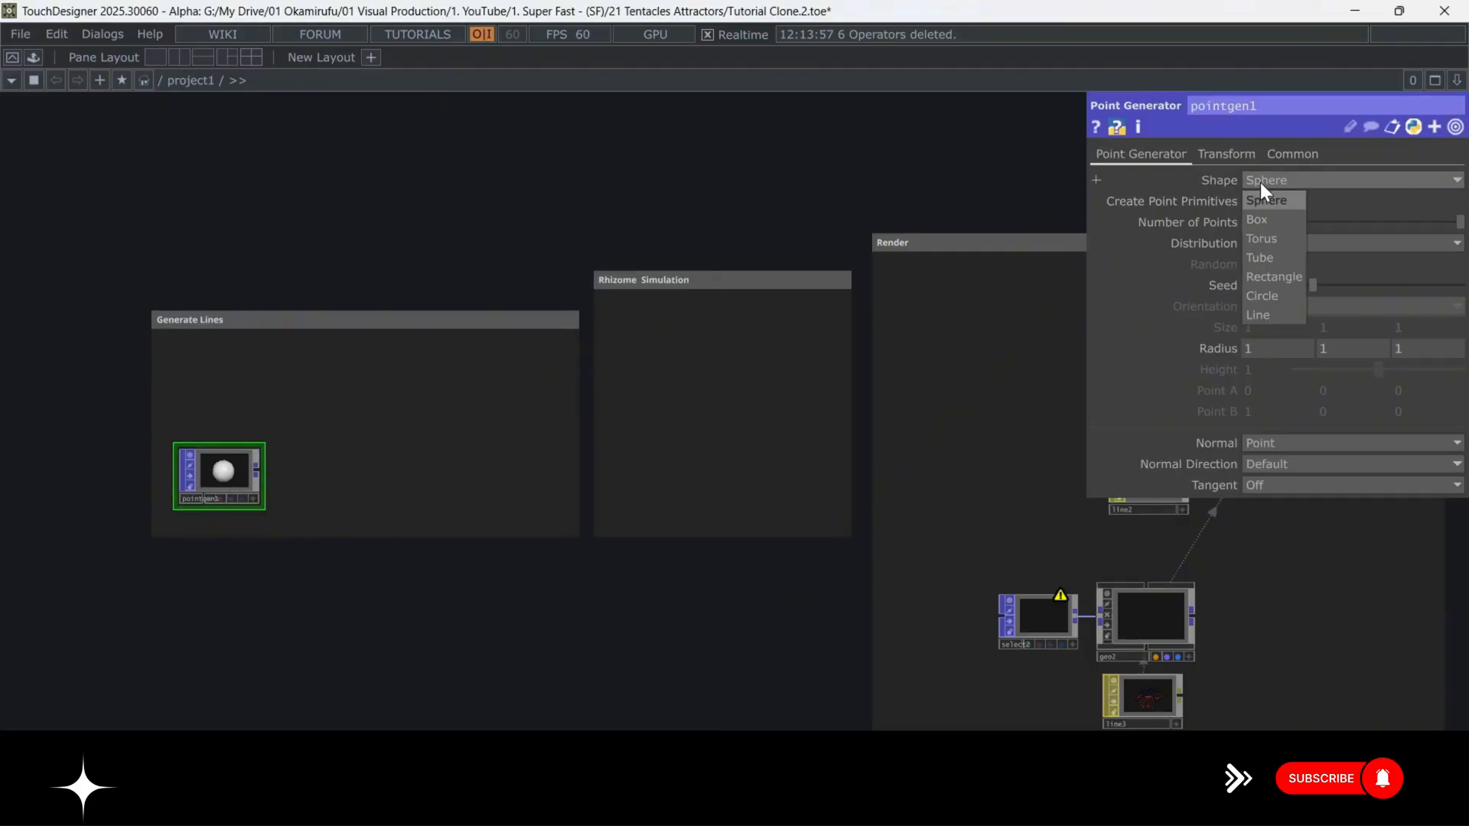
left_click(1261, 295)
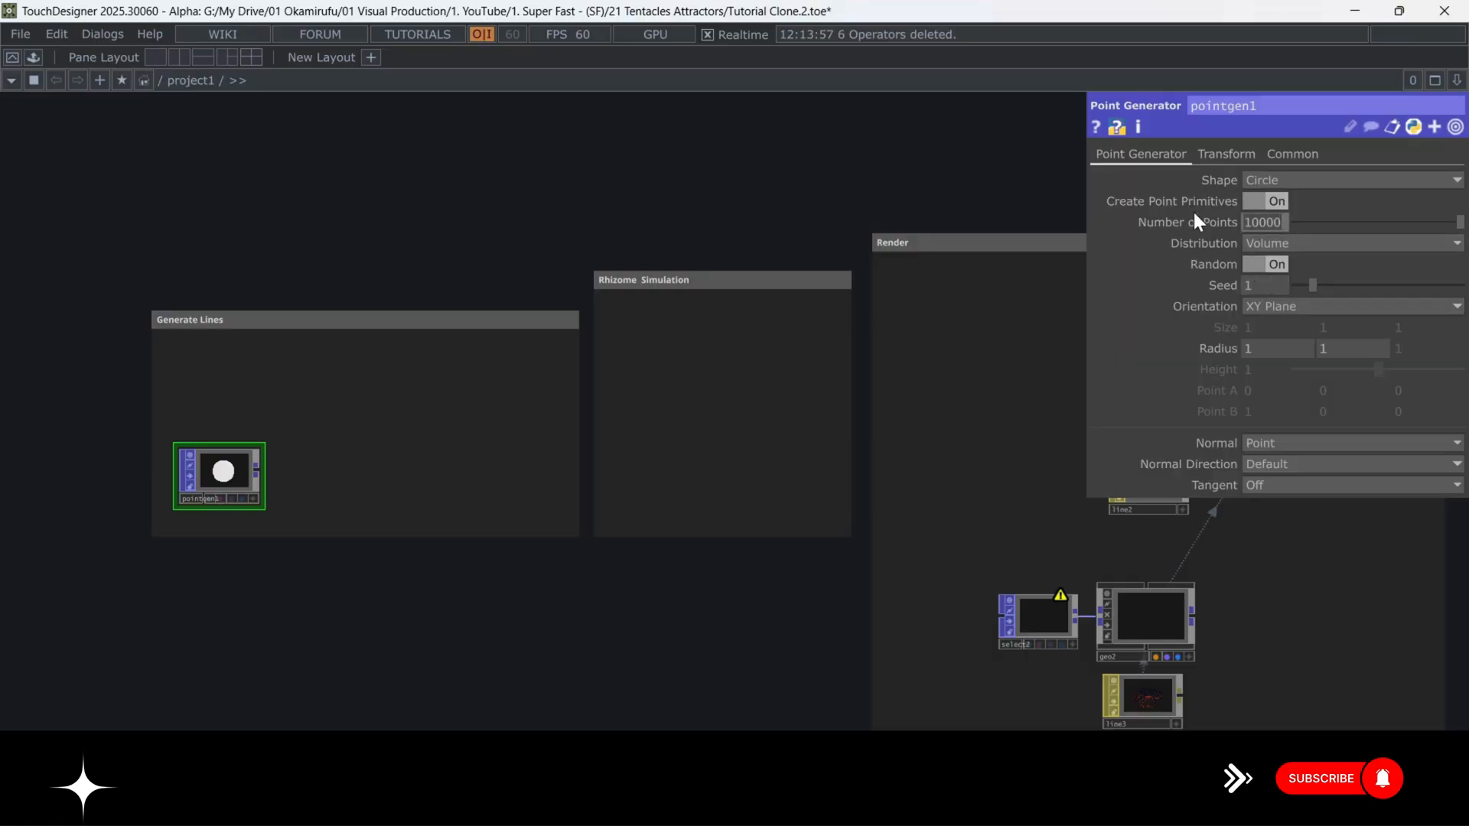
type("700")
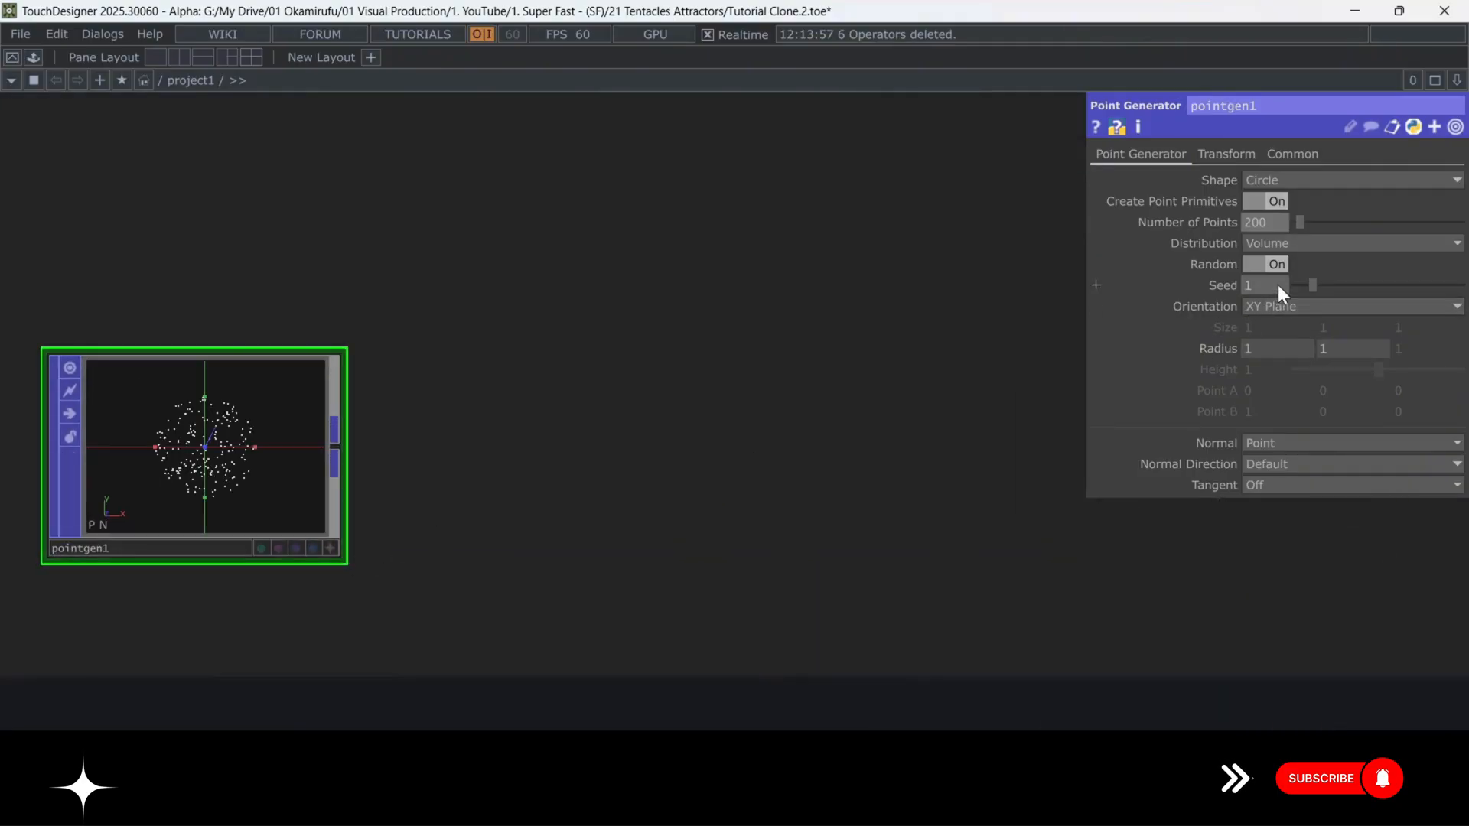
left_click(1349, 305)
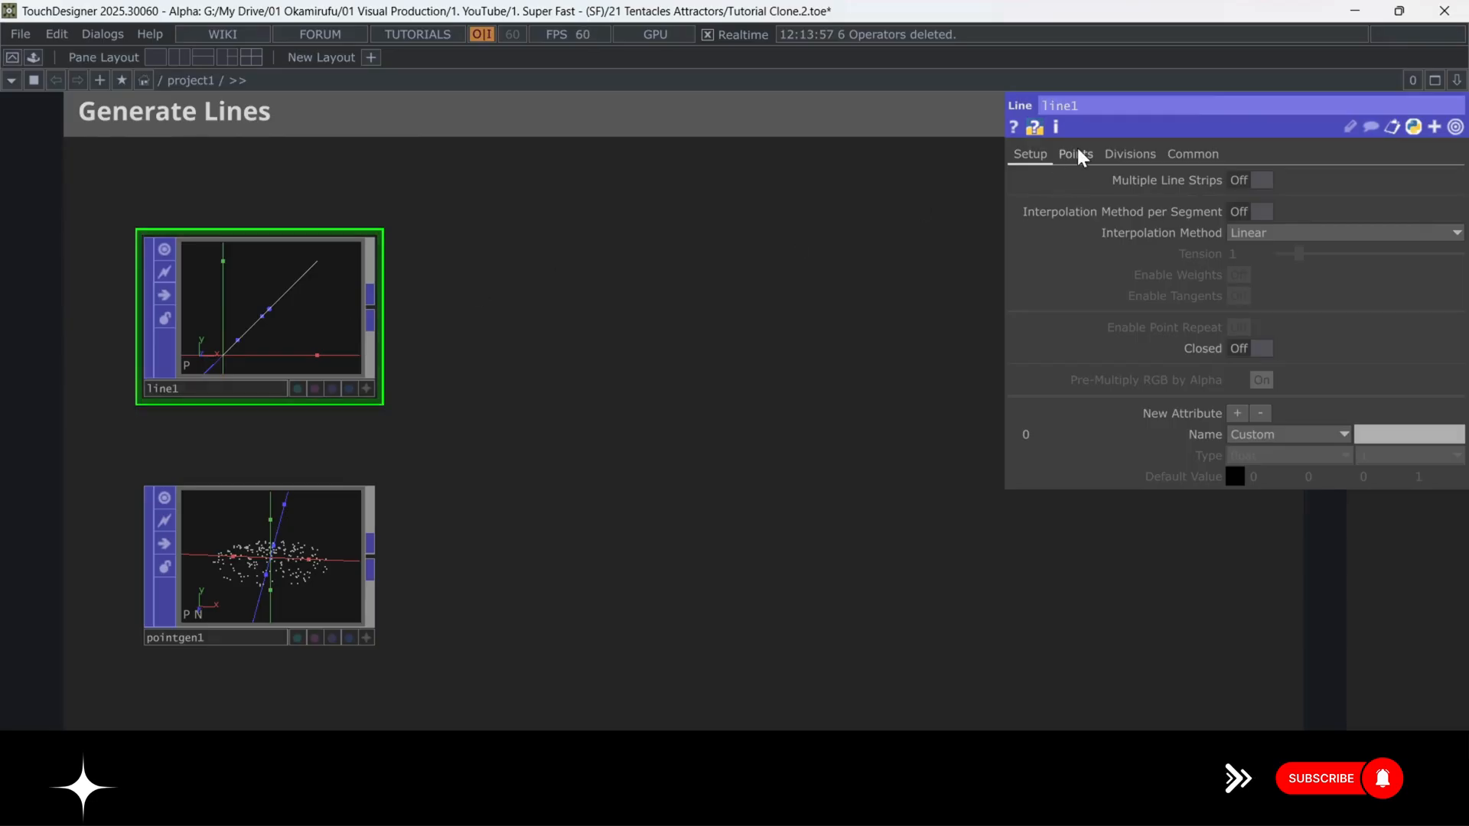
Give line1 Subdivided Lines output with 100 divisions per segment.
left_click(1074, 154)
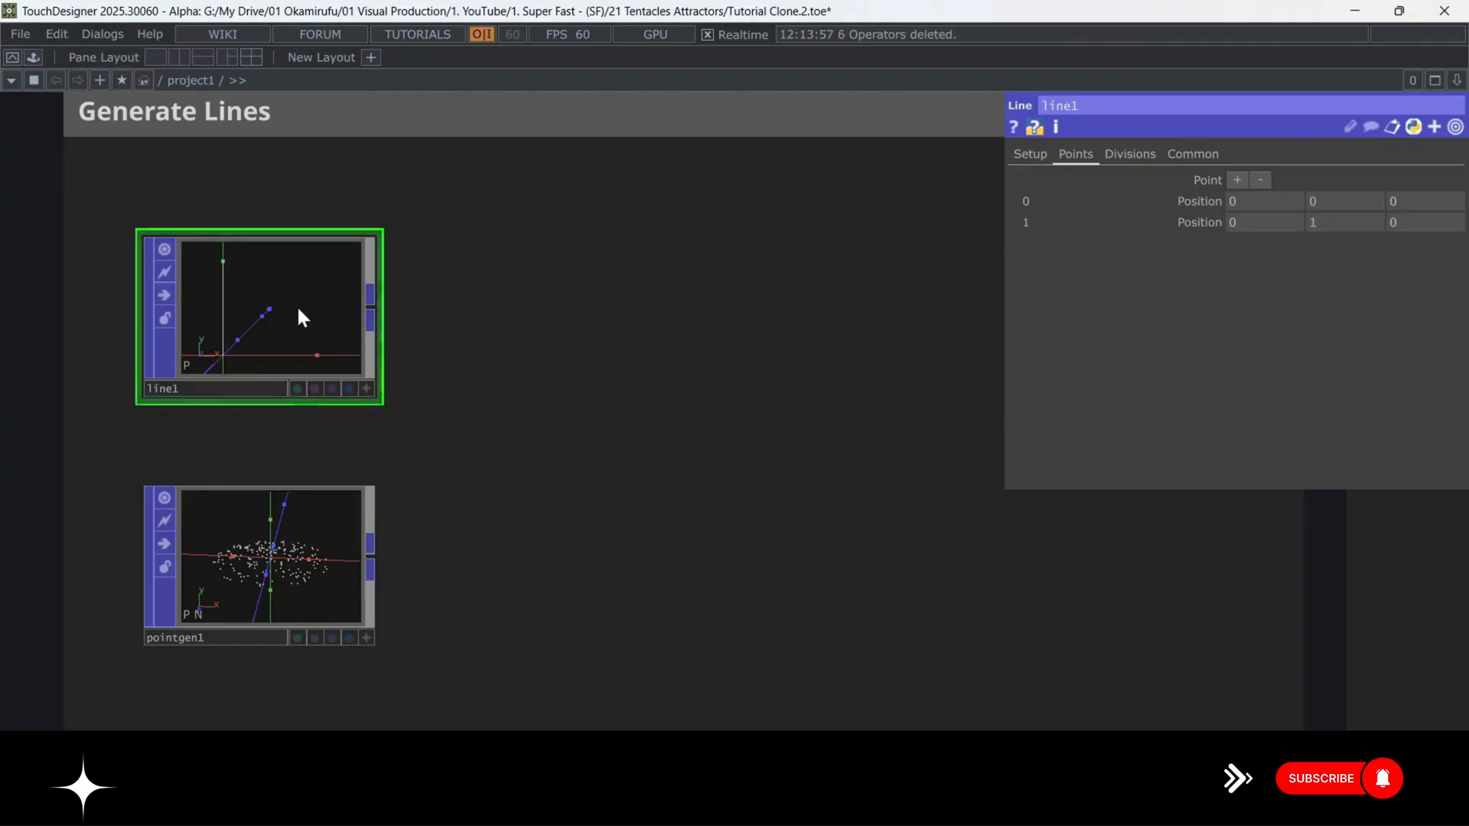
mouse_move(222, 339)
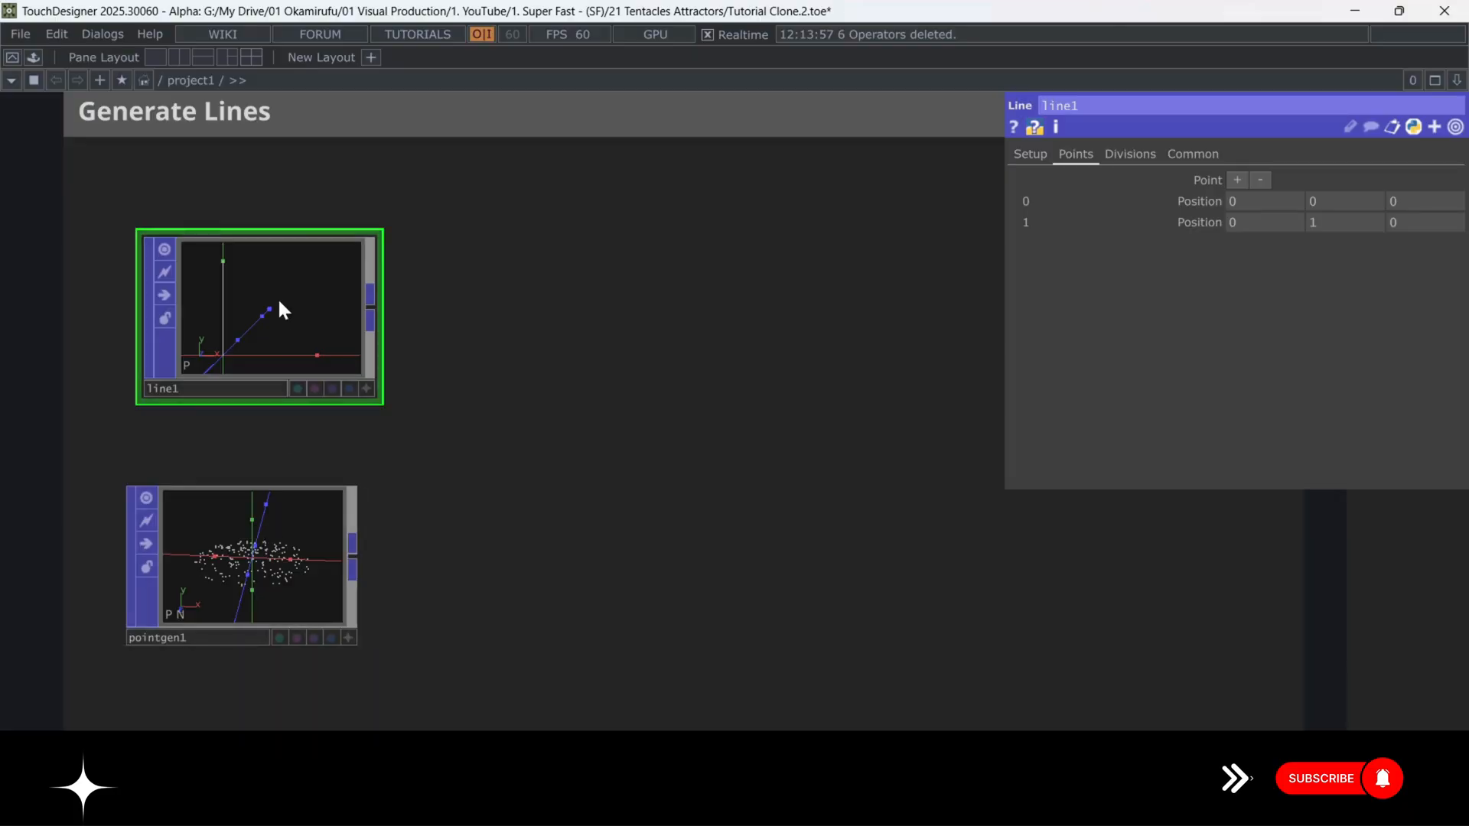
left_click(1129, 153)
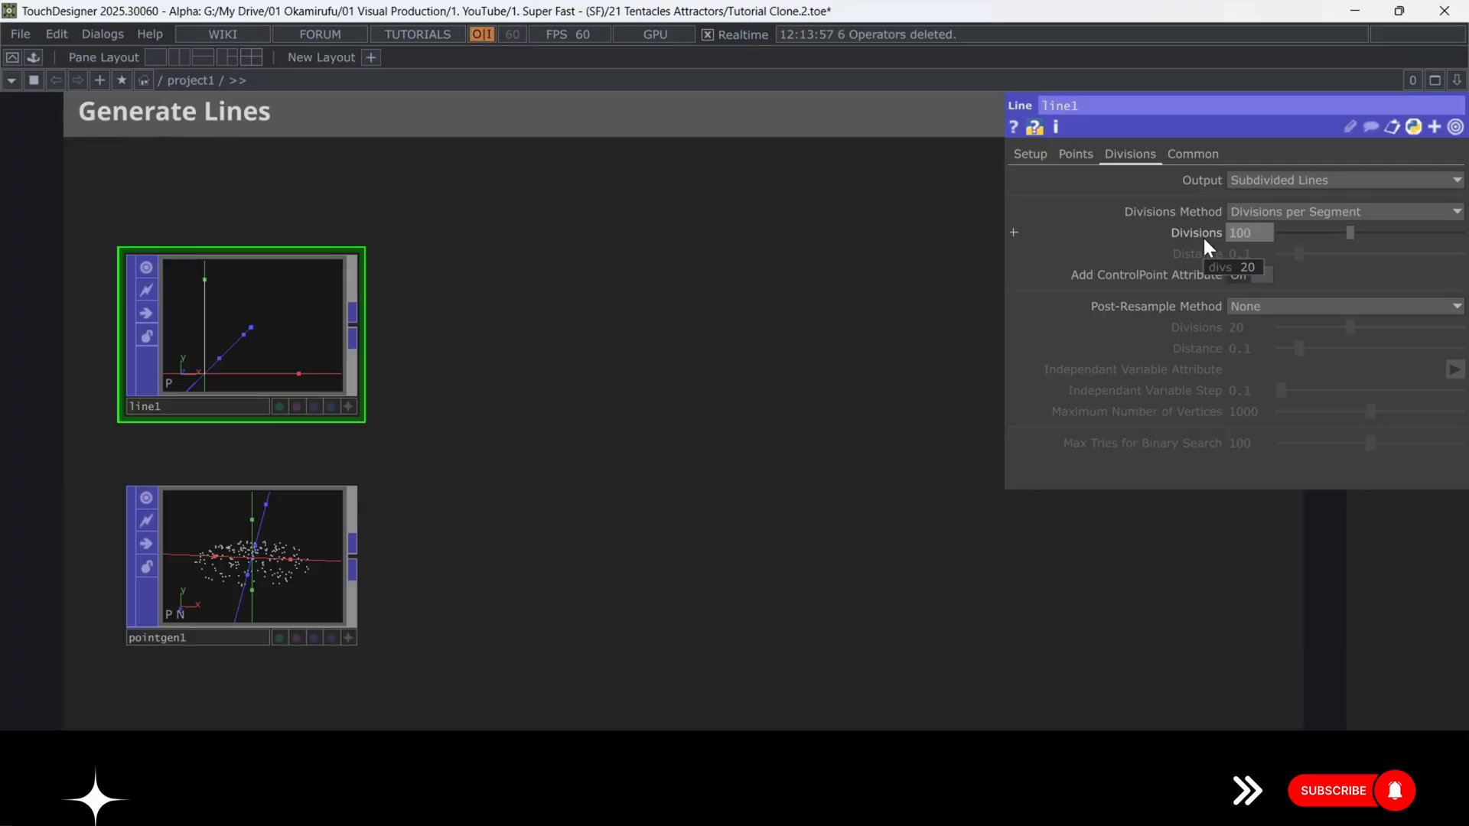
mouse_move(738, 398)
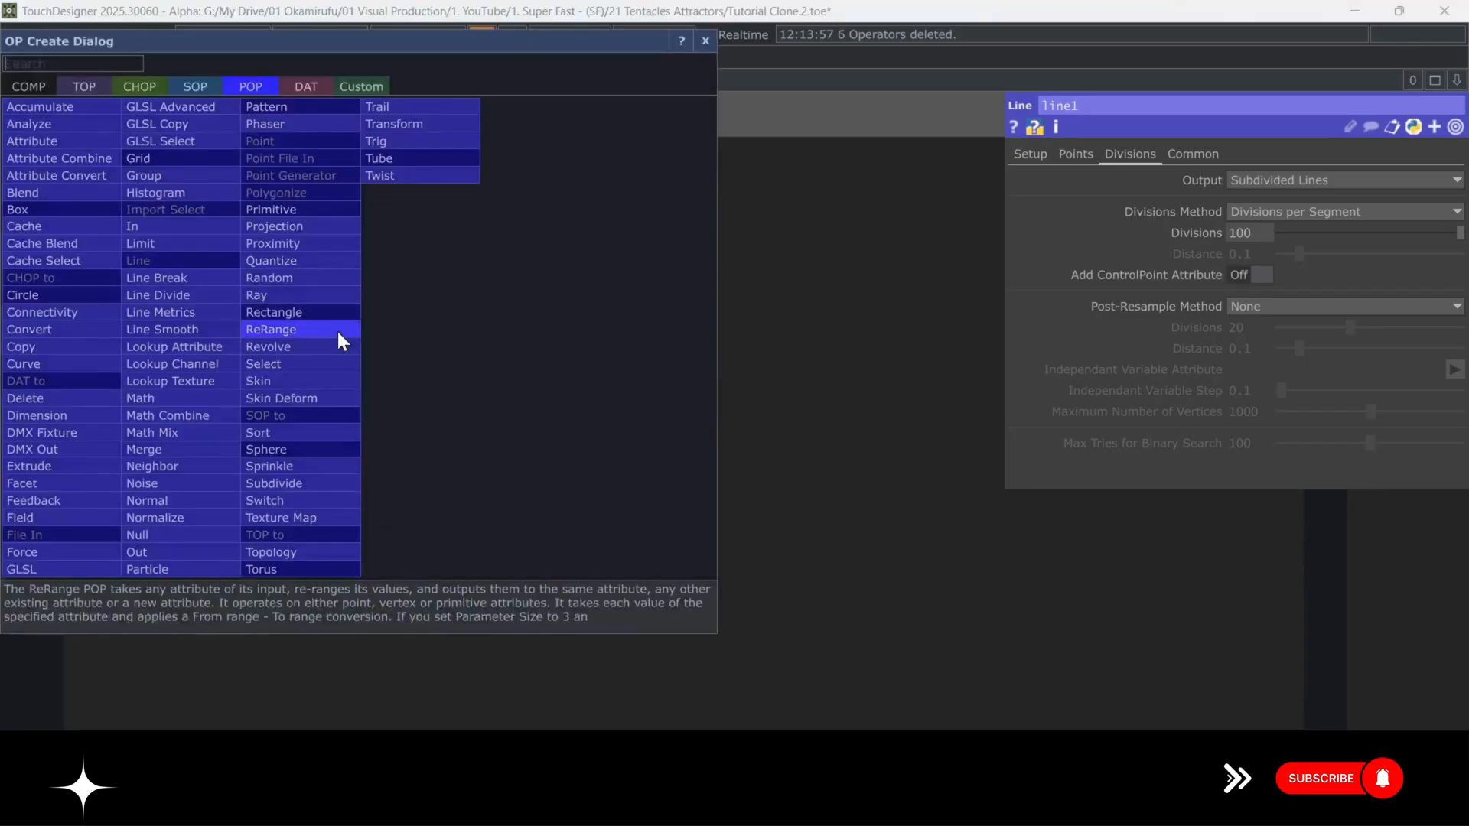
Add a Copy POP putting line1 onto pointgen1's points, followed by a Line Metrics POP.
type("cop")
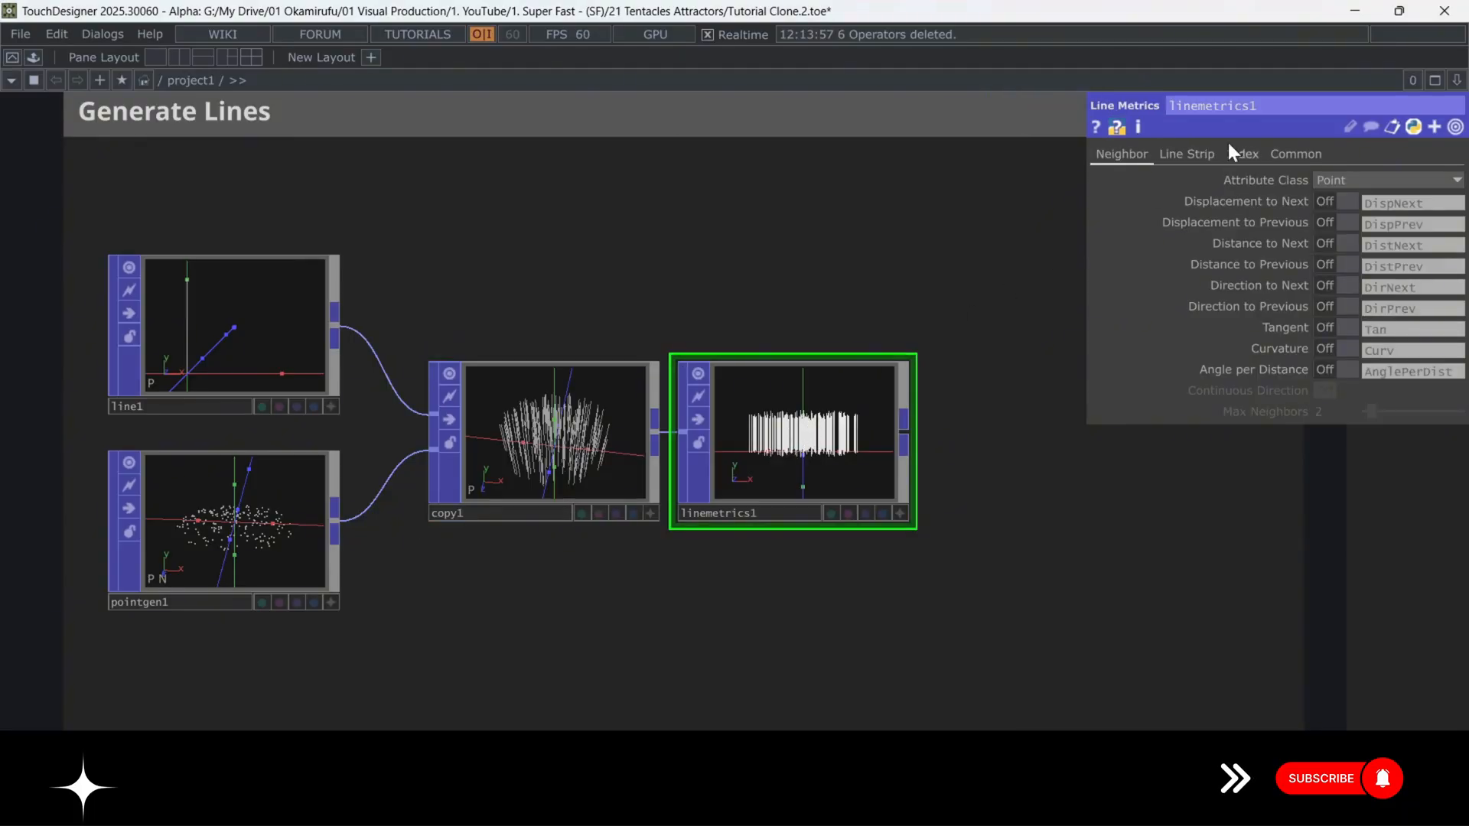
left_click(1242, 154)
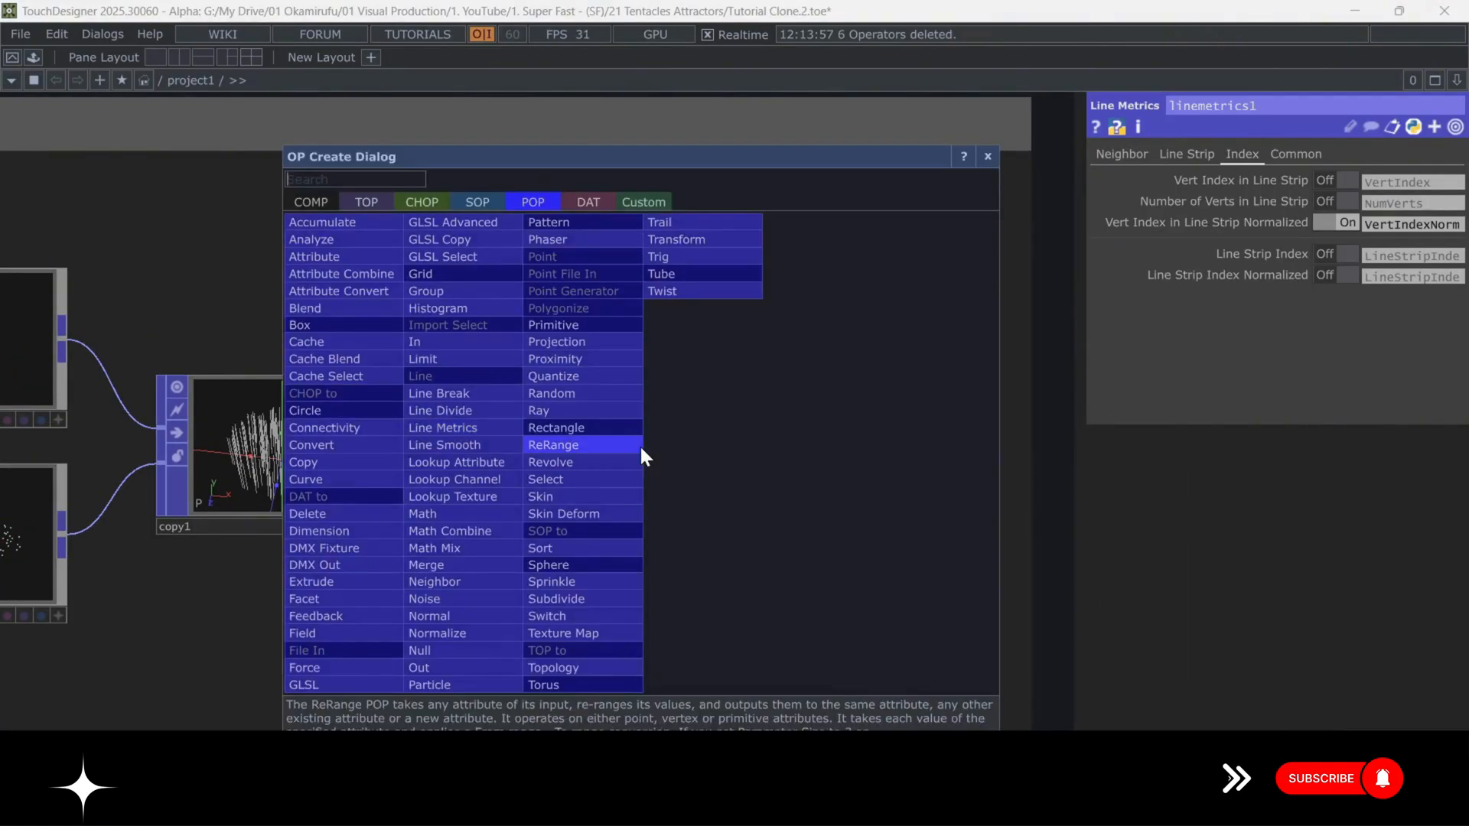
Add a Noise POP with amplitude 0.15 writing to a pNoise attribute.
type("noi")
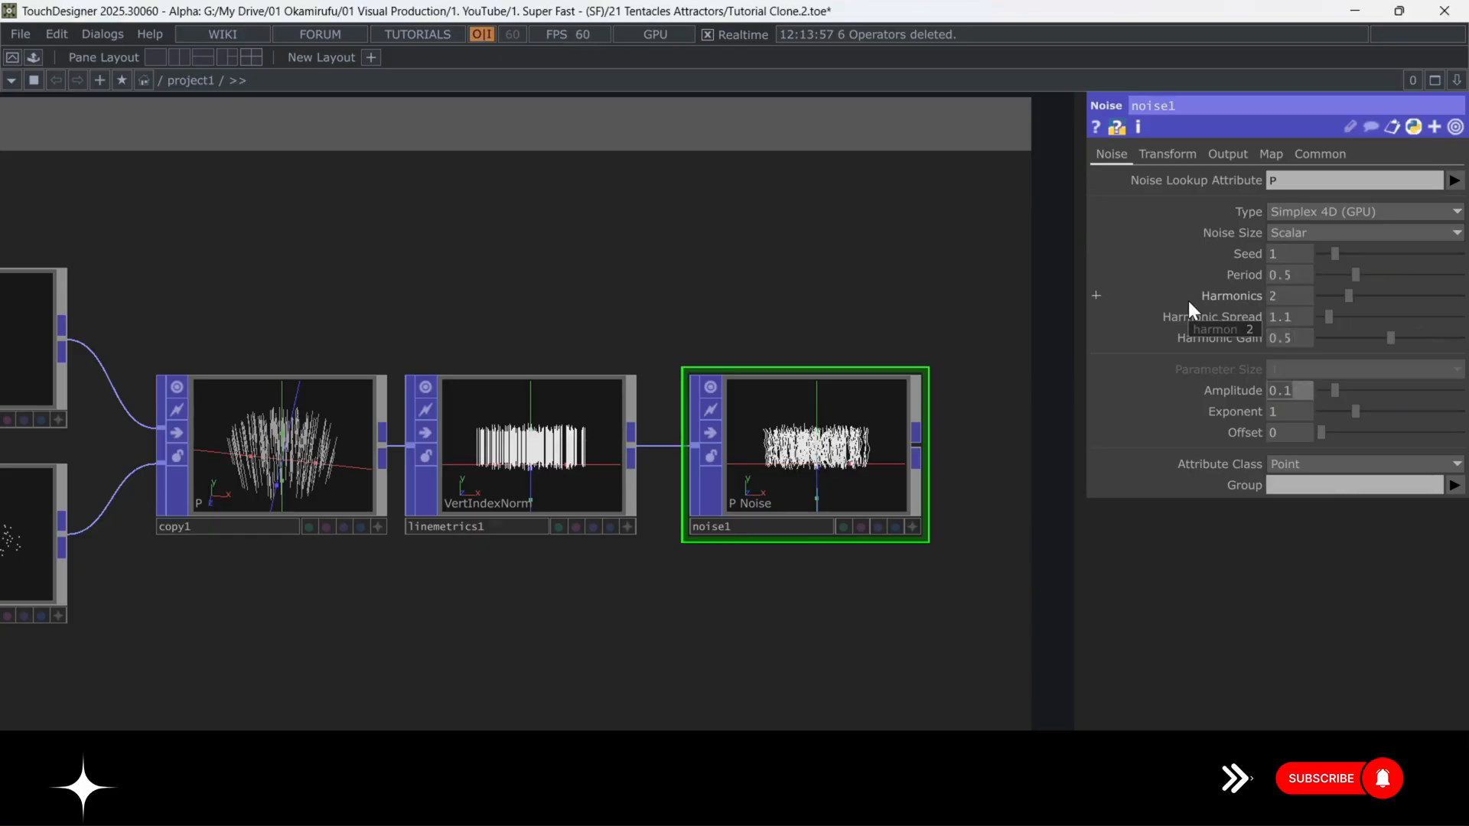
type("0.15")
left_click(1290, 411)
type(".2")
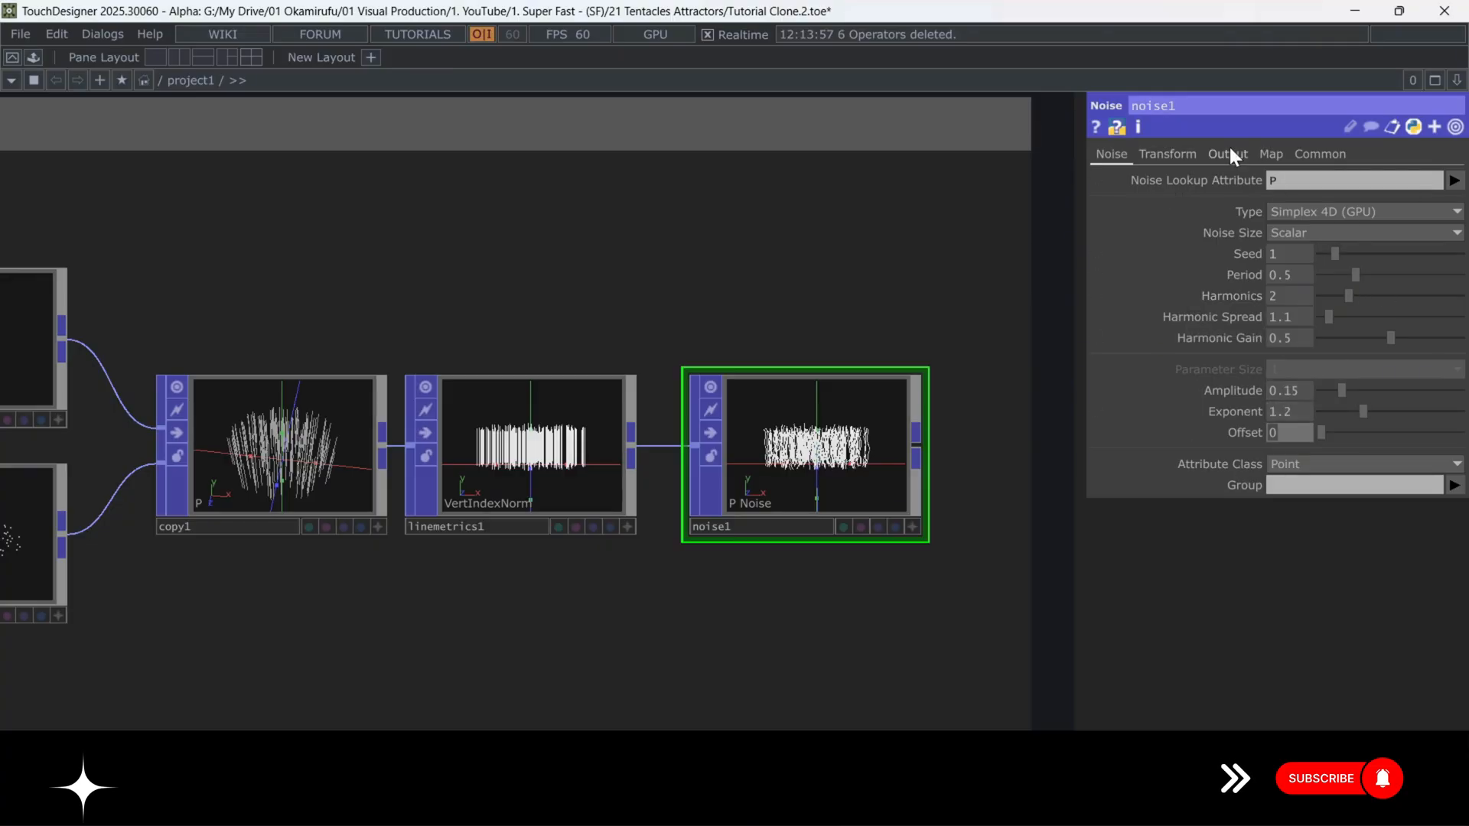
left_click(1227, 154)
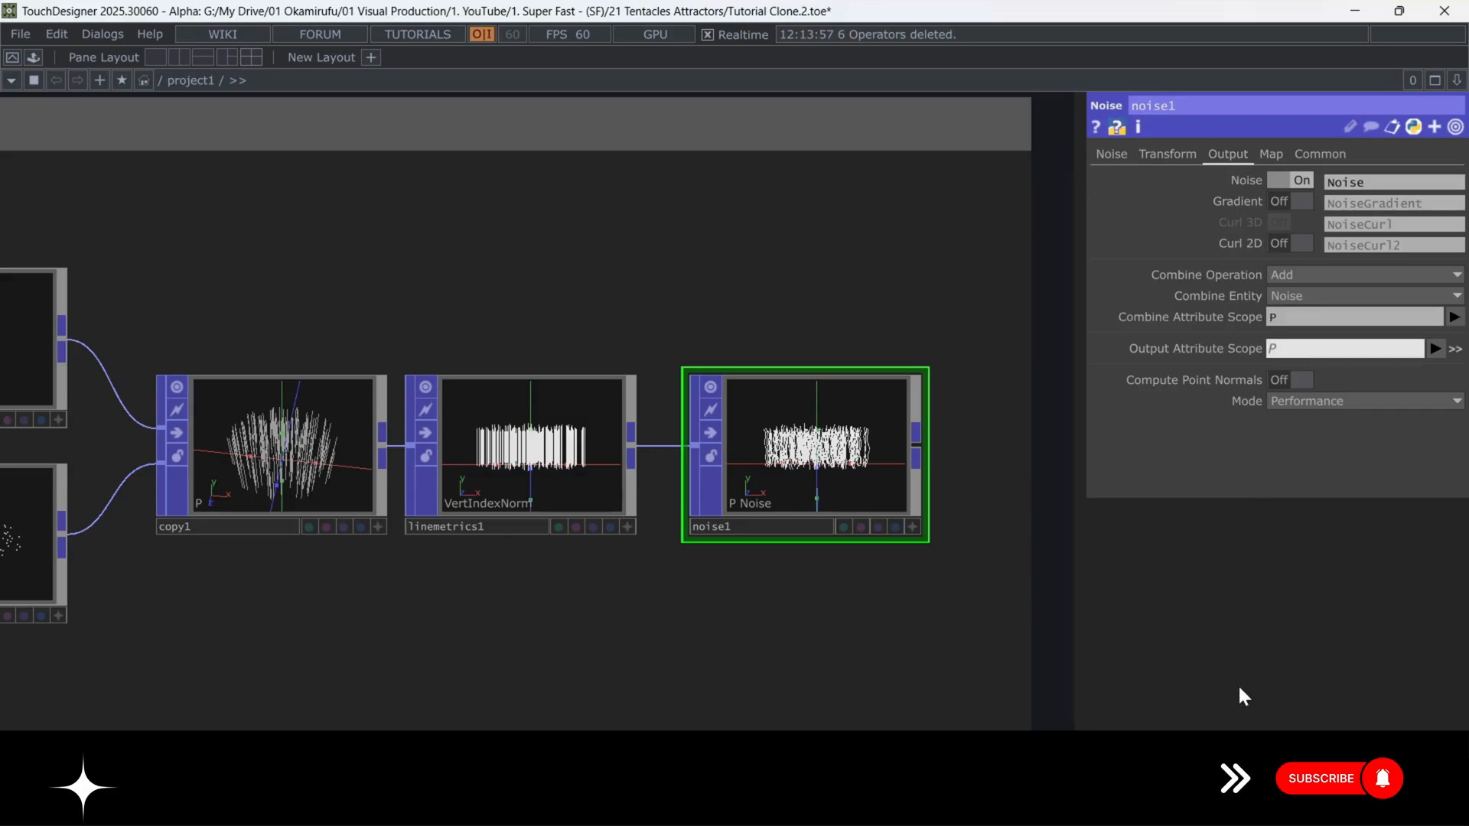
type("pNoise")
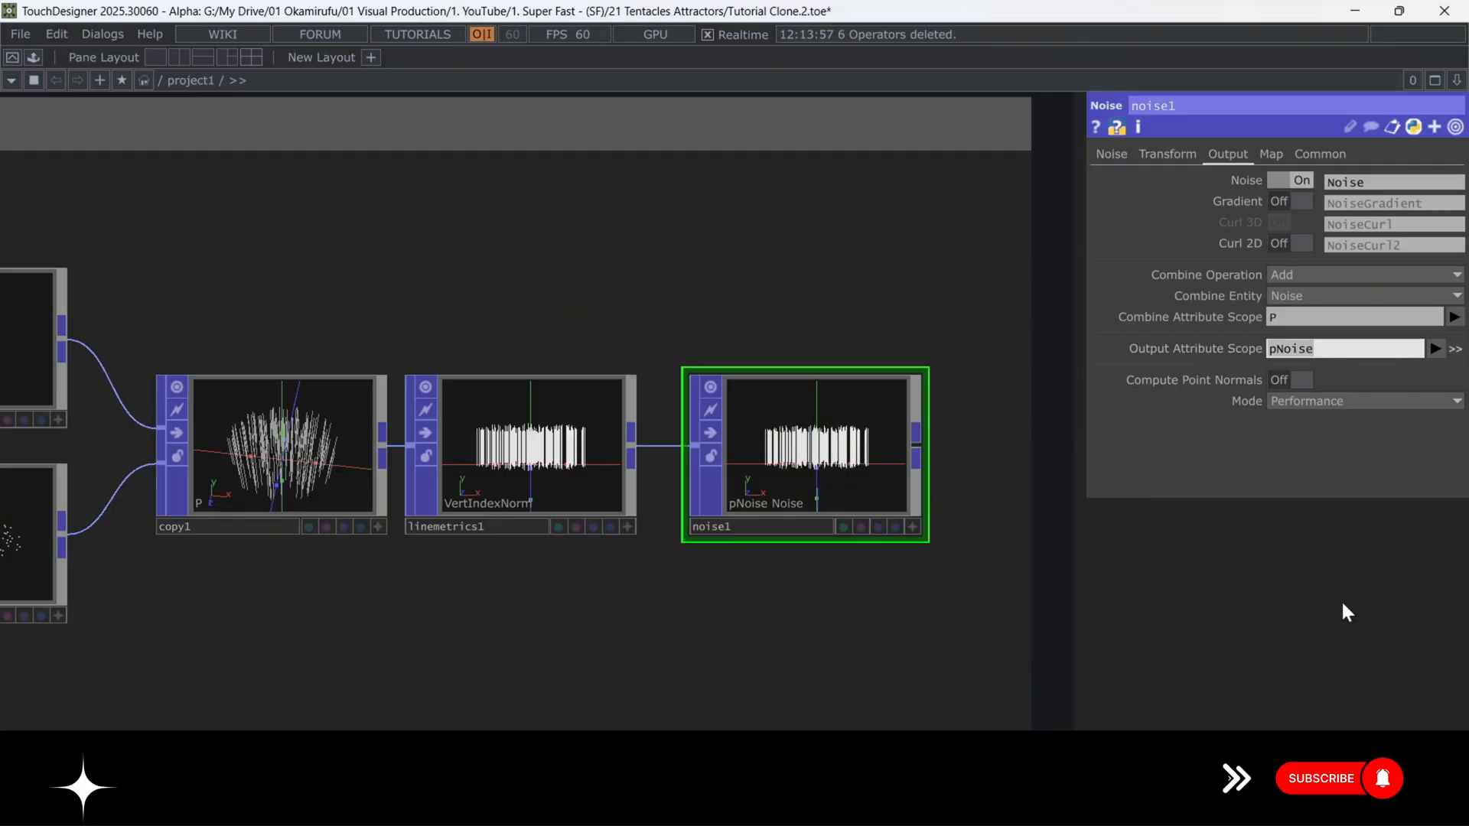
mouse_move(1295, 476)
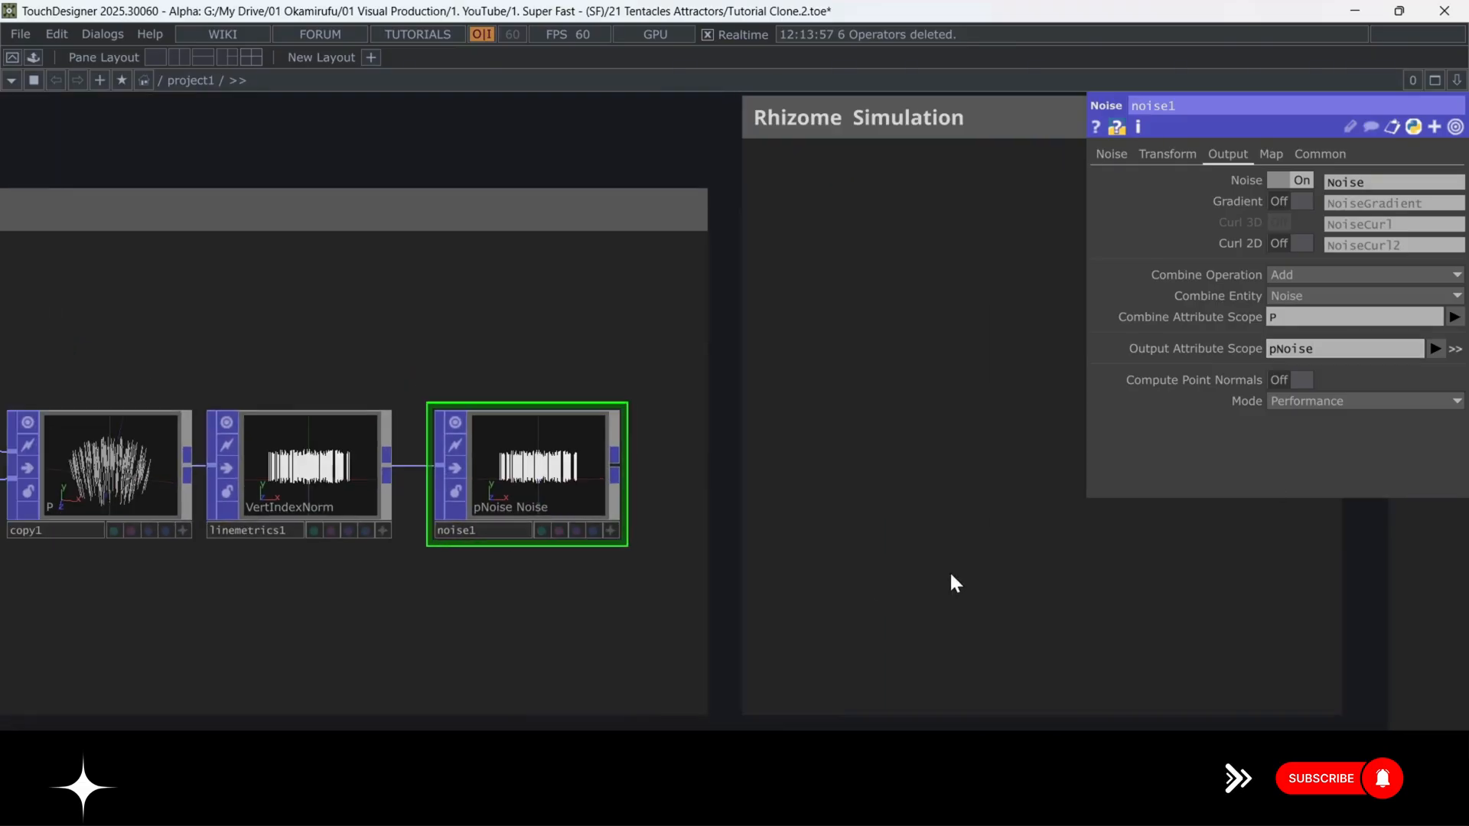
mouse_move(1035, 365)
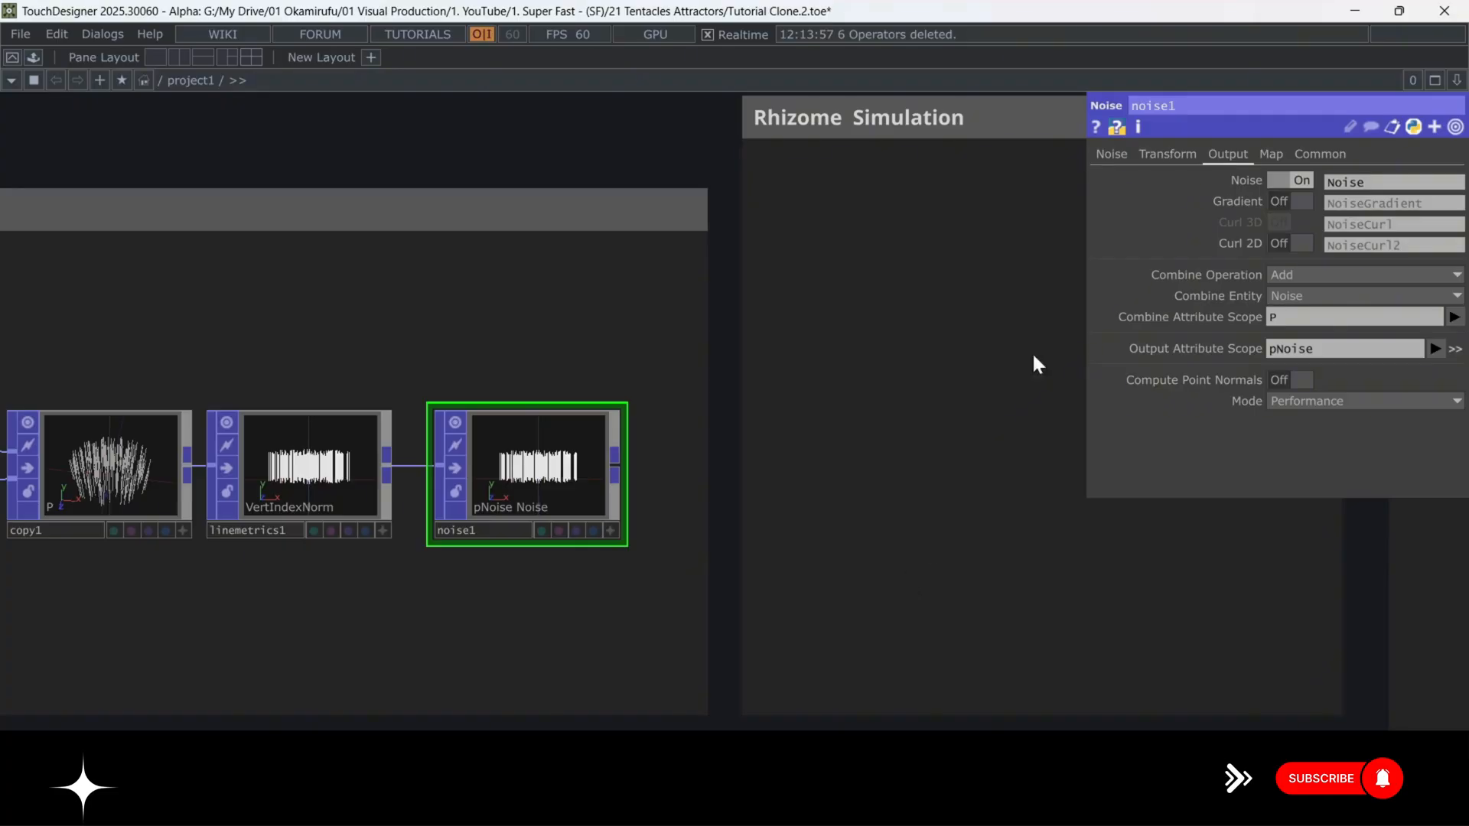
Animate the noise by setting Translate 4D to absTime.seconds/5.
left_click(1167, 153)
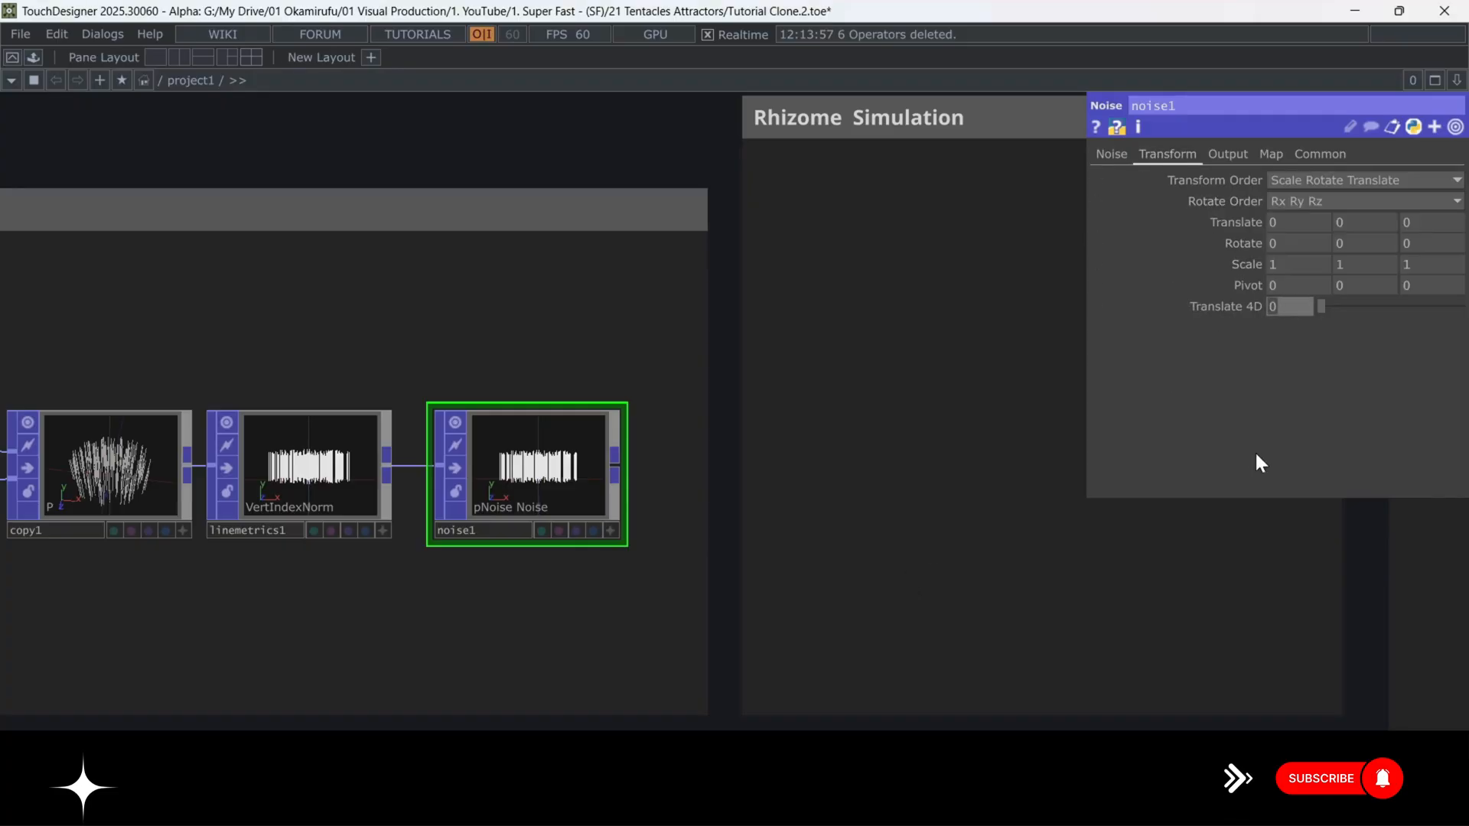
type("sTime.seconds/5")
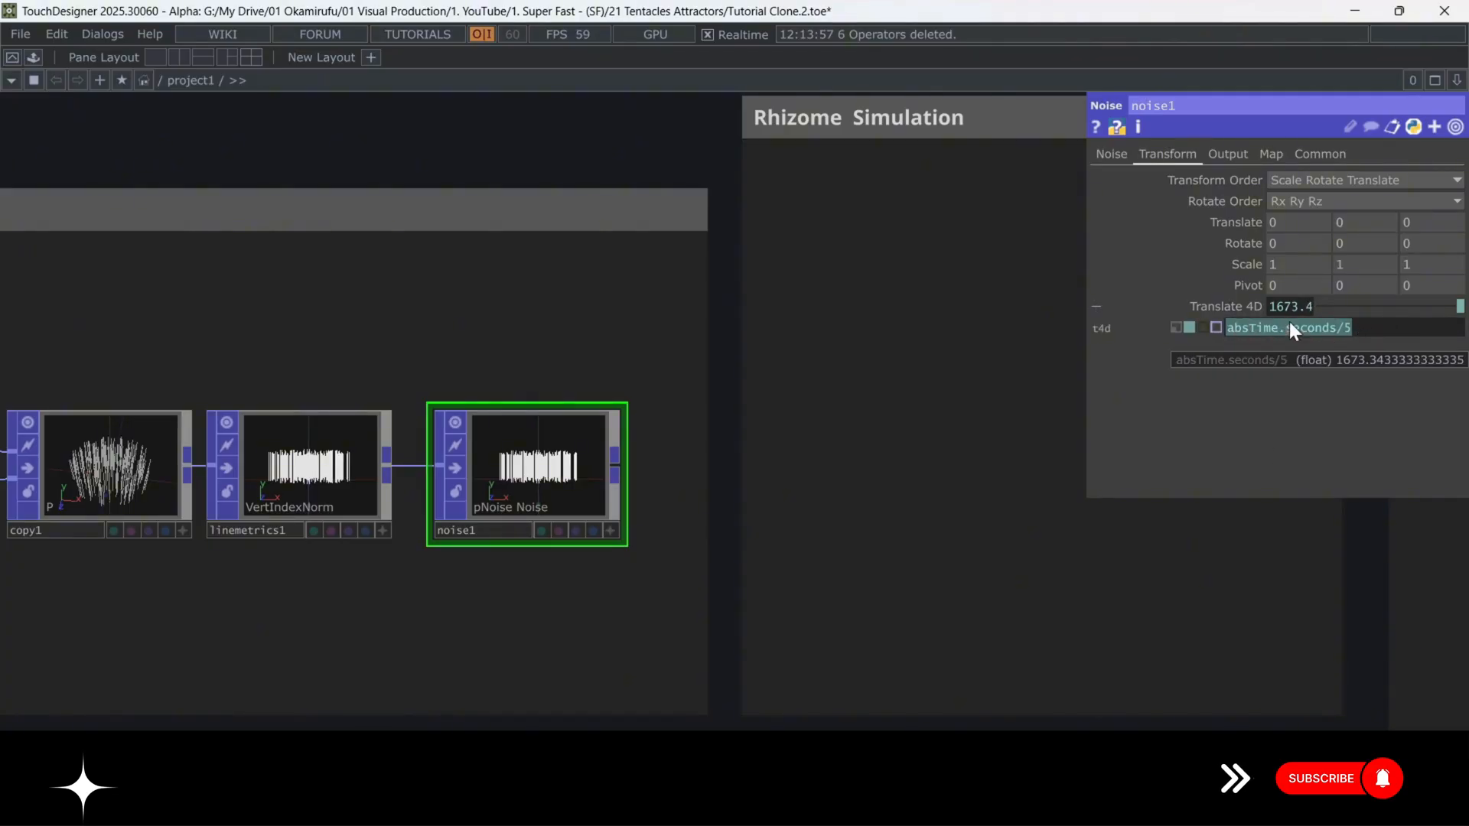
left_click(1227, 154)
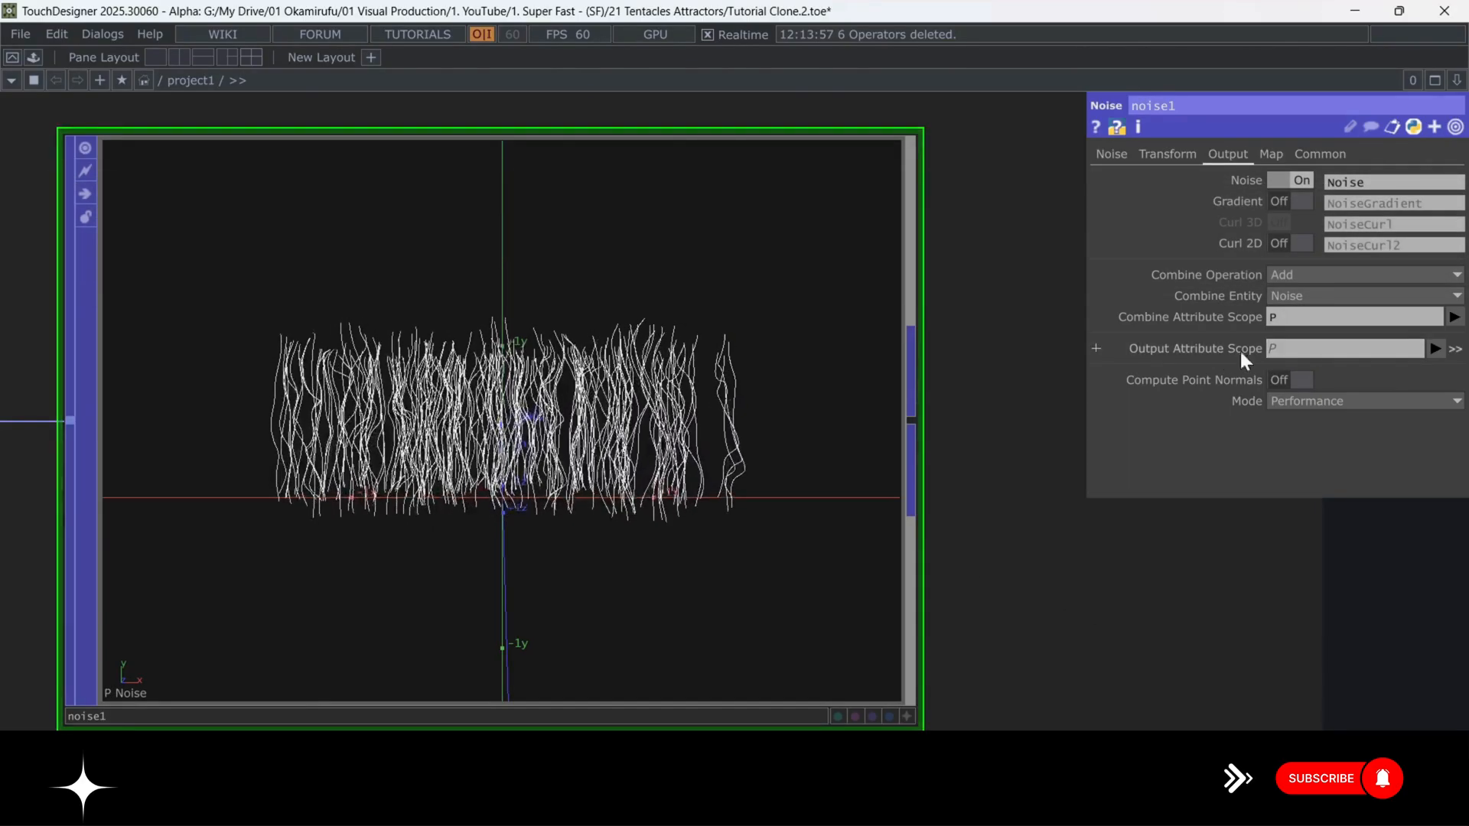
type("A subtracted by B")
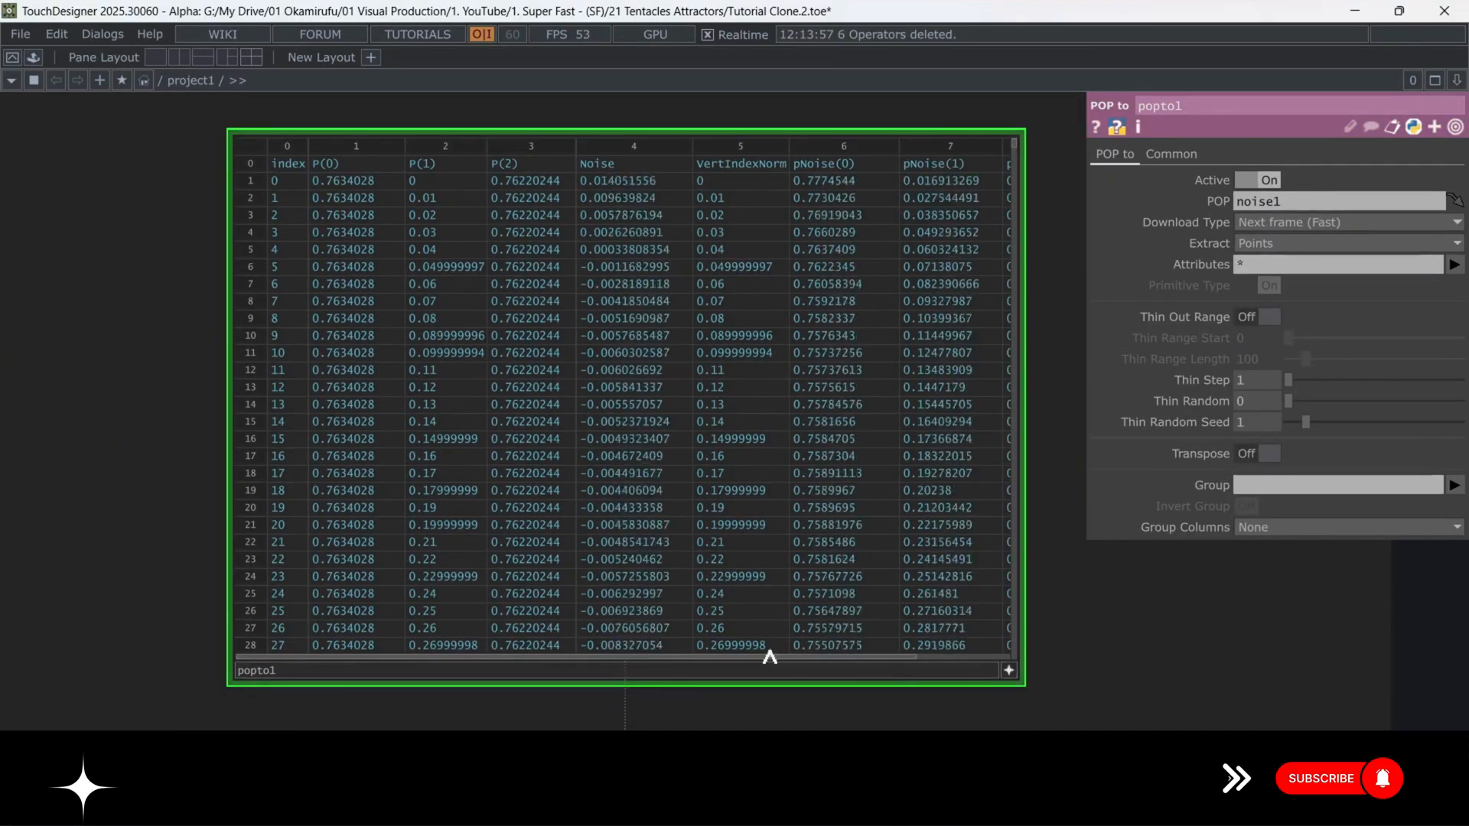
Scroll across the POP to DAT table of noise1's point attributes.
scroll("right", 3)
type("mat")
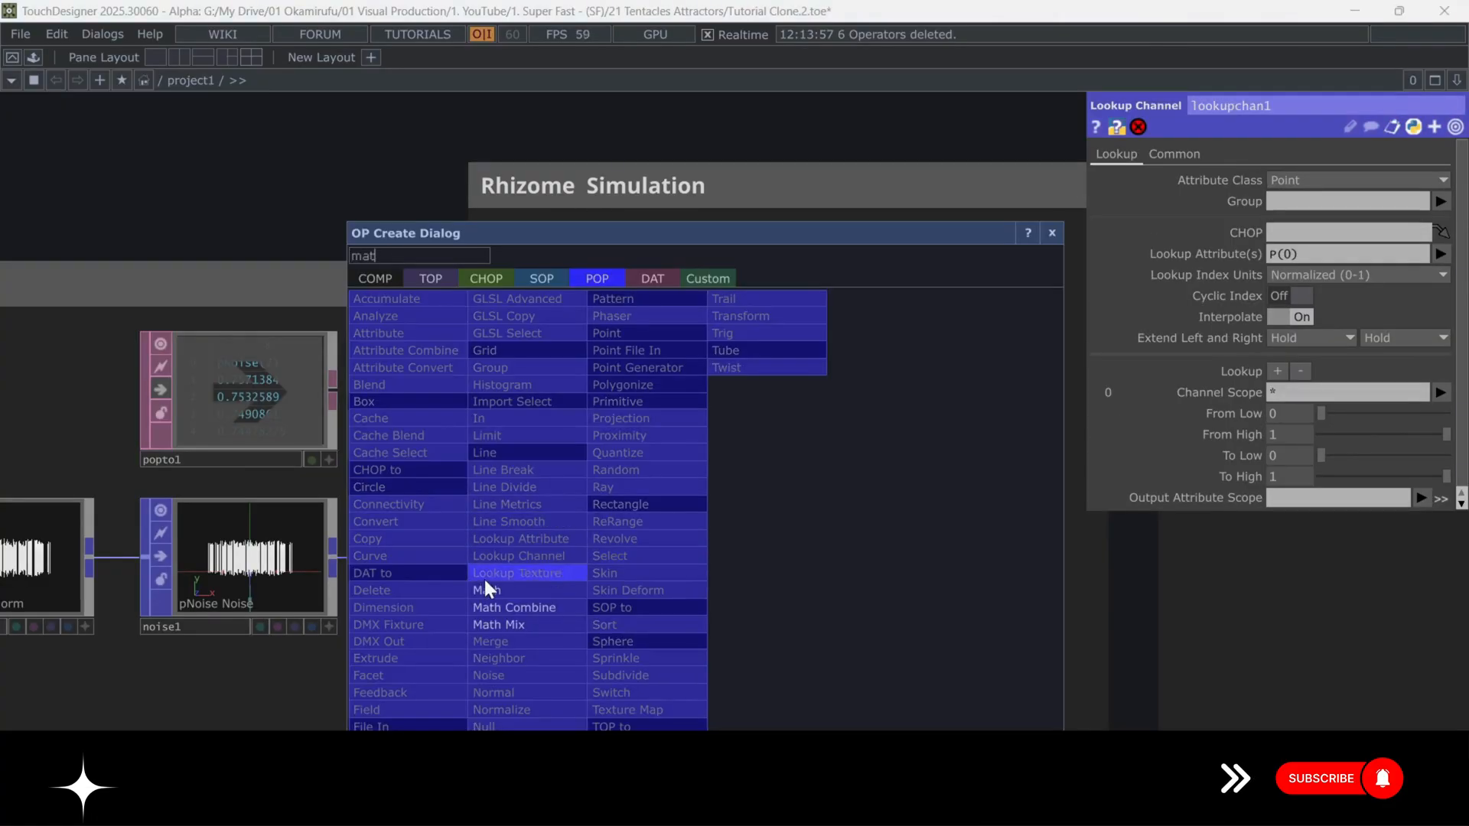
Add a Math Mix POP and a Ramp Pattern CHOP with length 100 and amplitude 3.5.
left_click(518, 556)
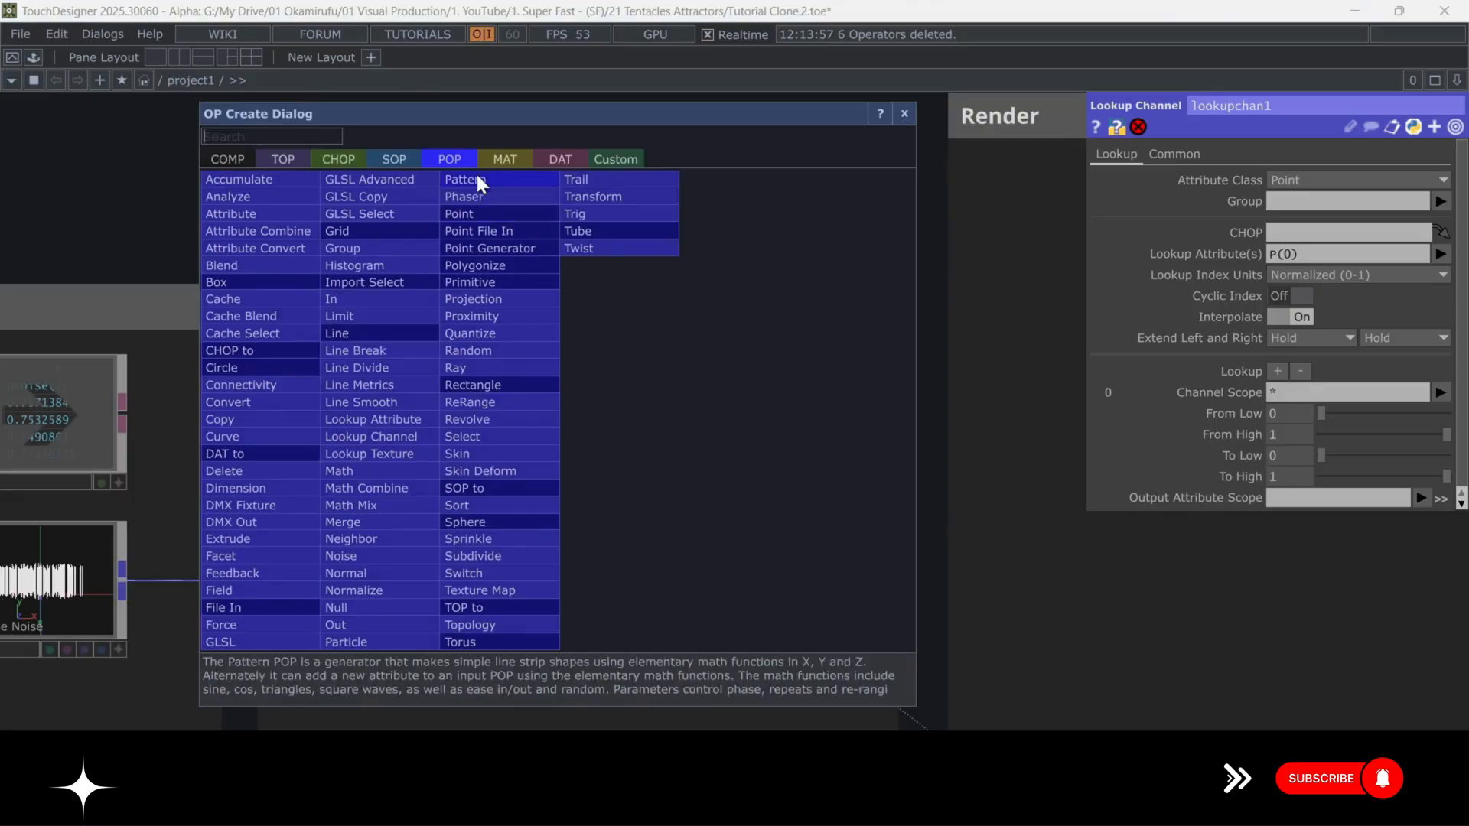
left_click(337, 158)
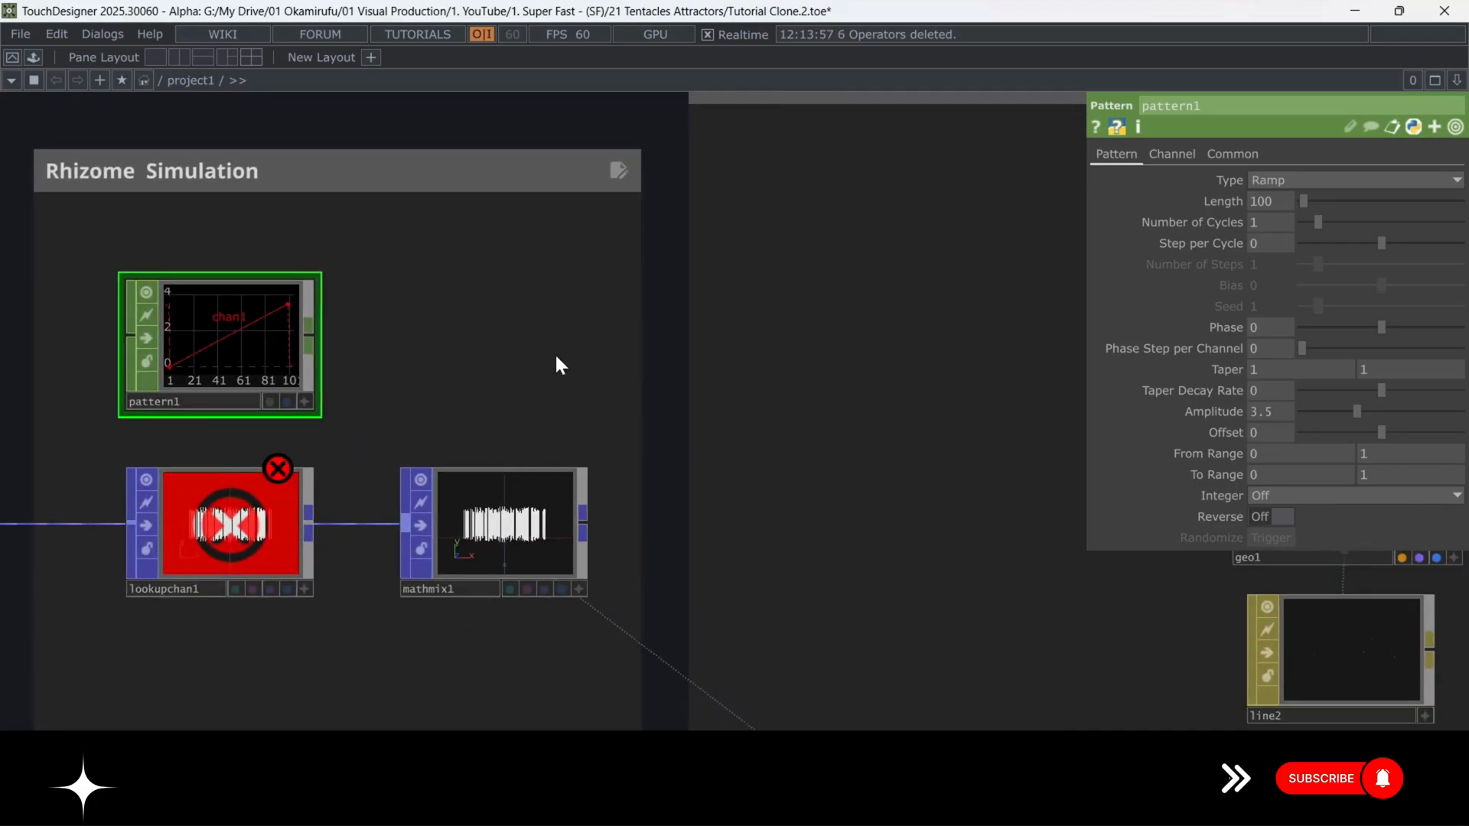
Point lookupchan1 at pattern1 sampled by VertIndexNorm, and rename it noiseModulation.
left_click(231, 522)
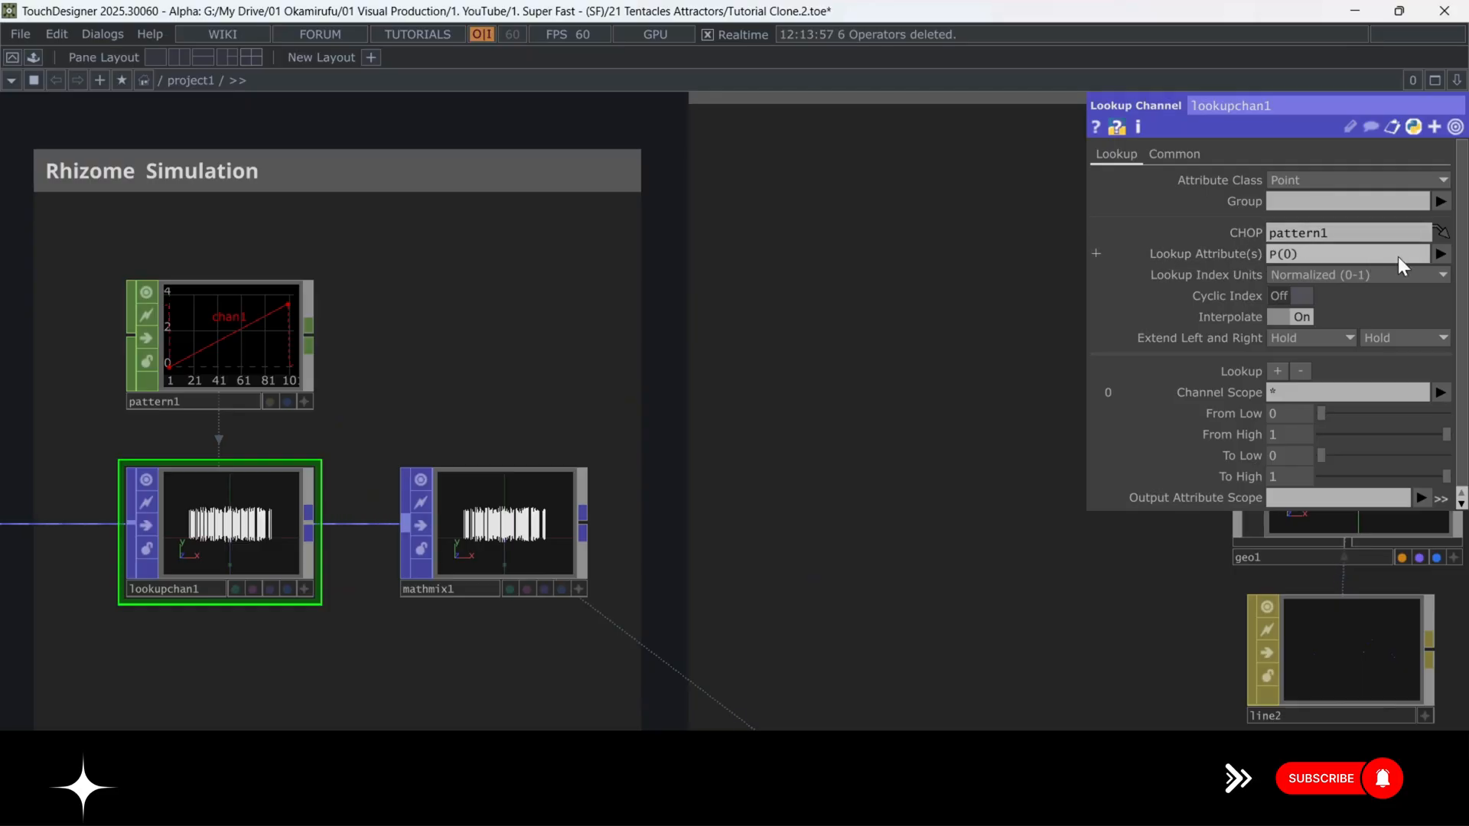
left_click(1439, 254)
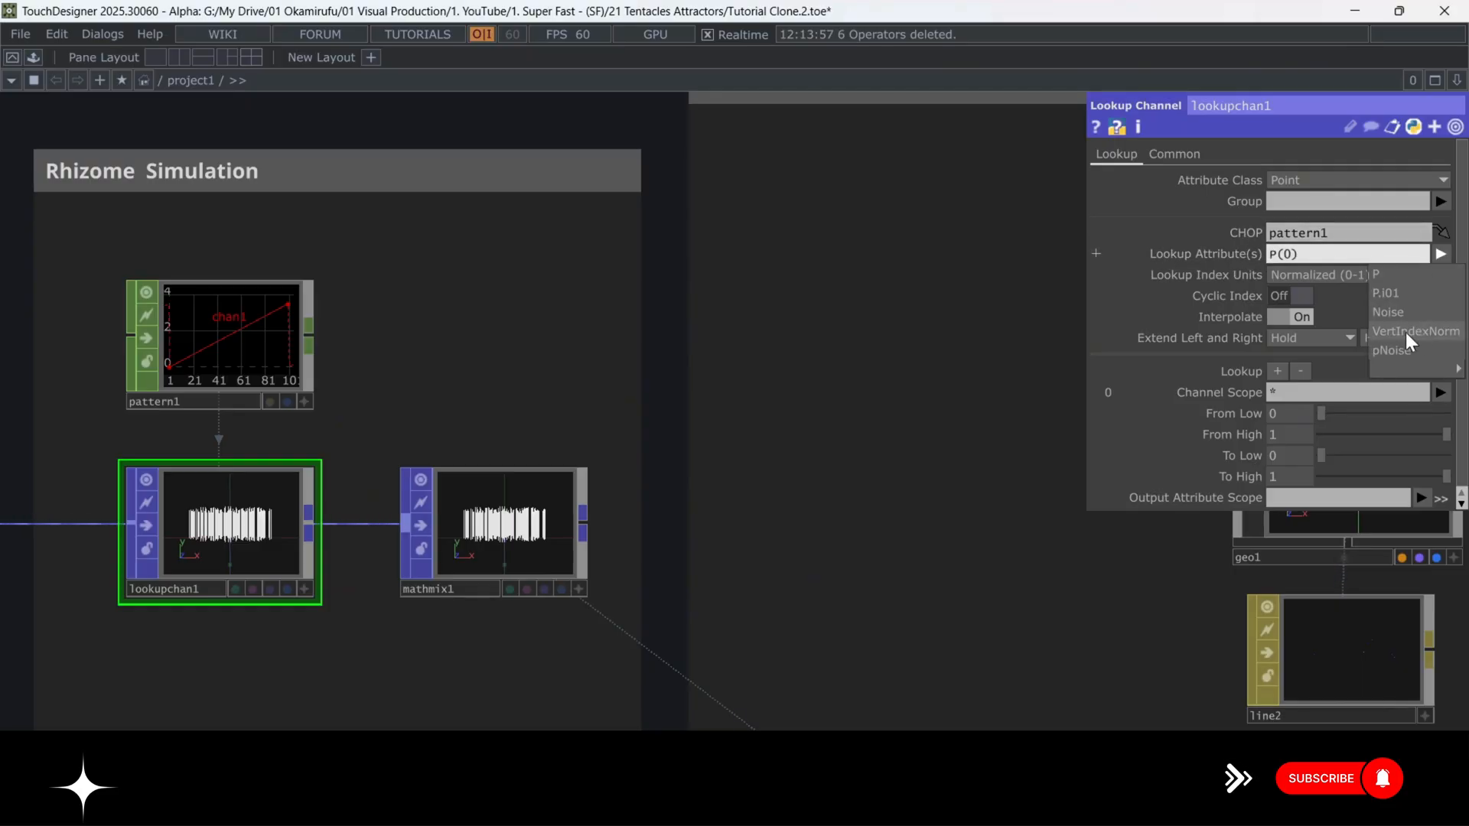
left_click(1415, 330)
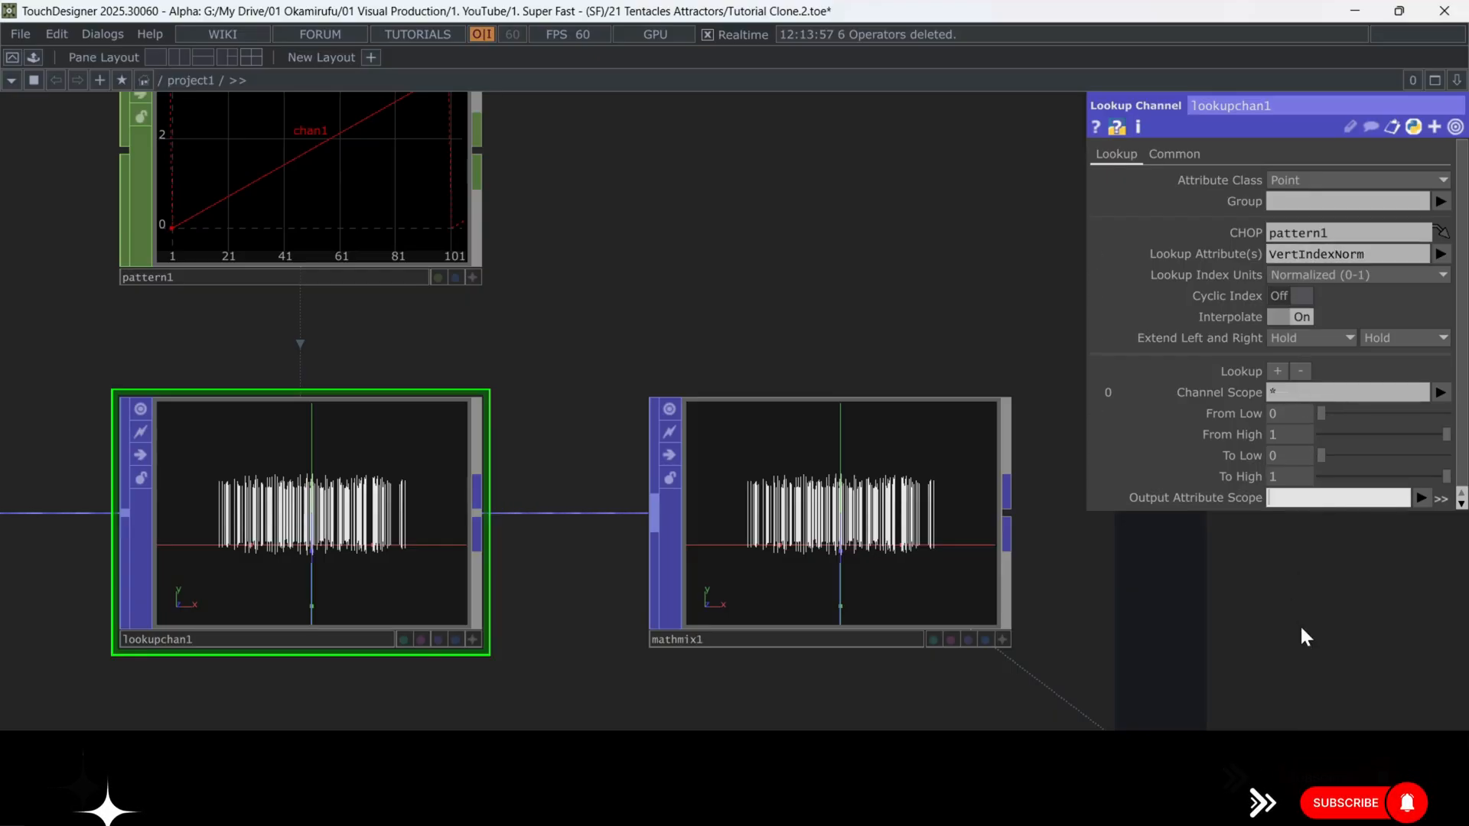
type("noi")
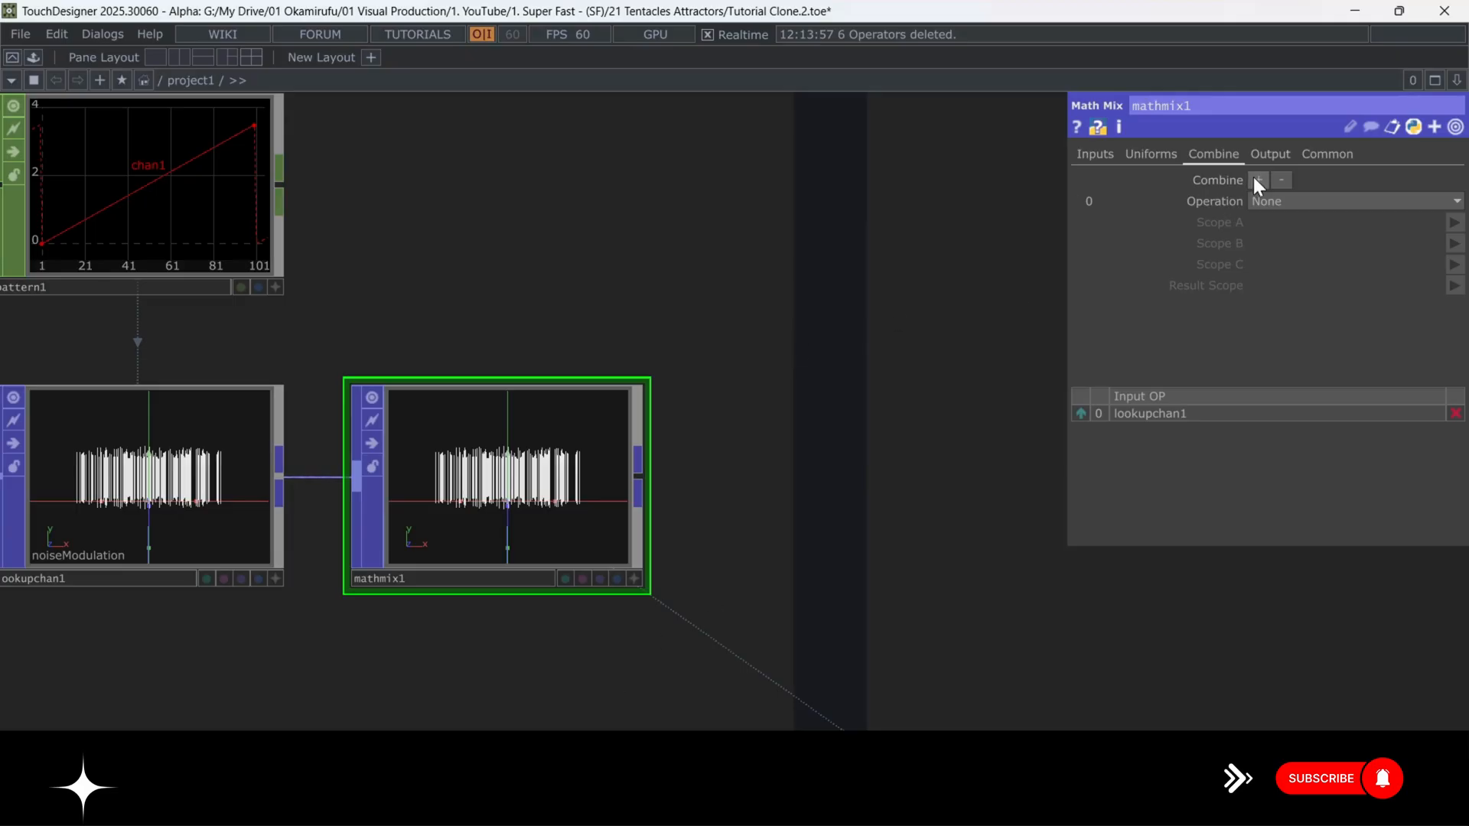
Set the first combine to A - B with pNoise and P, storing the result in delta.
left_click(1349, 200)
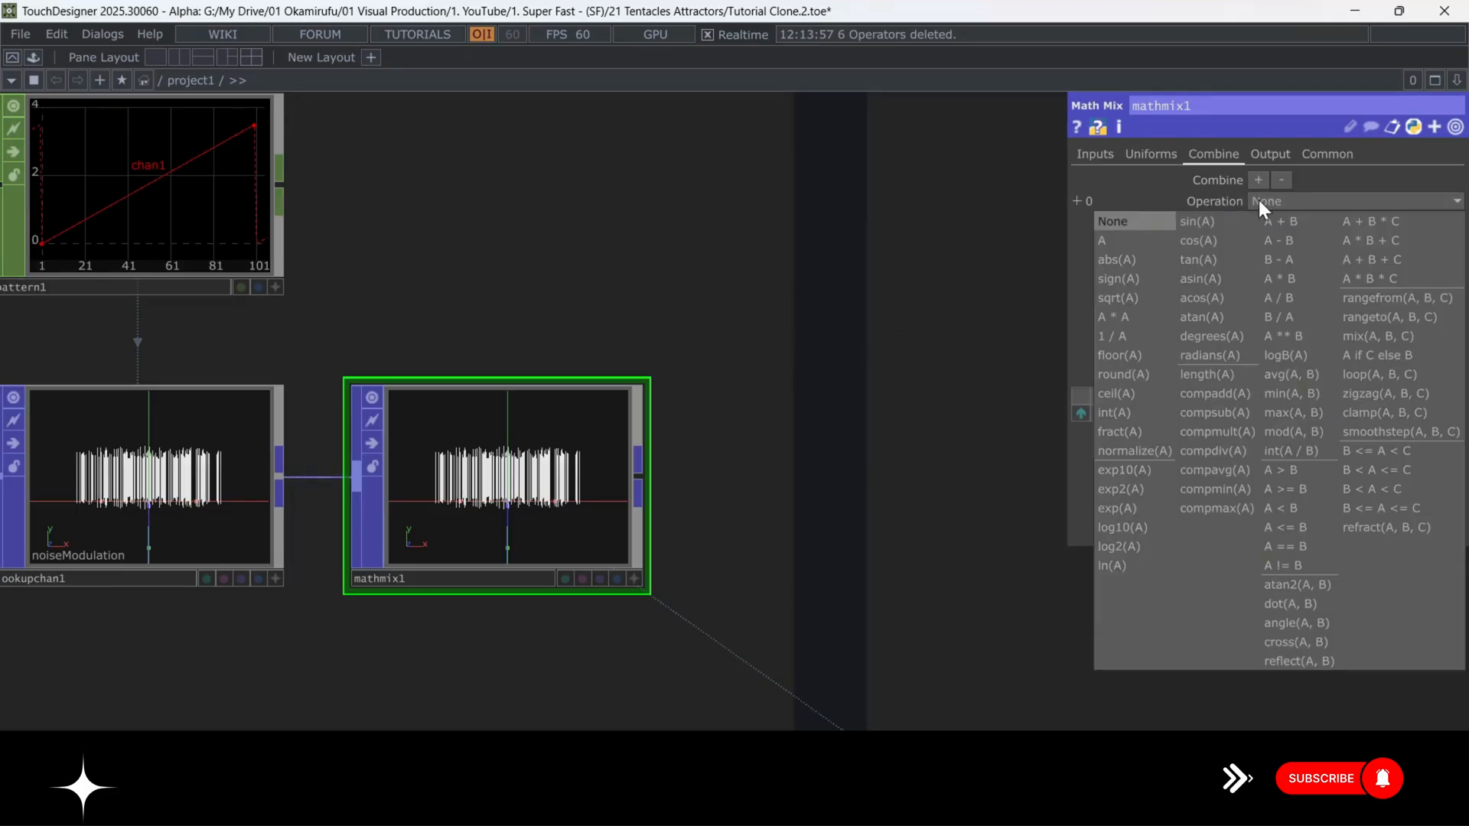
mouse_move(1295, 239)
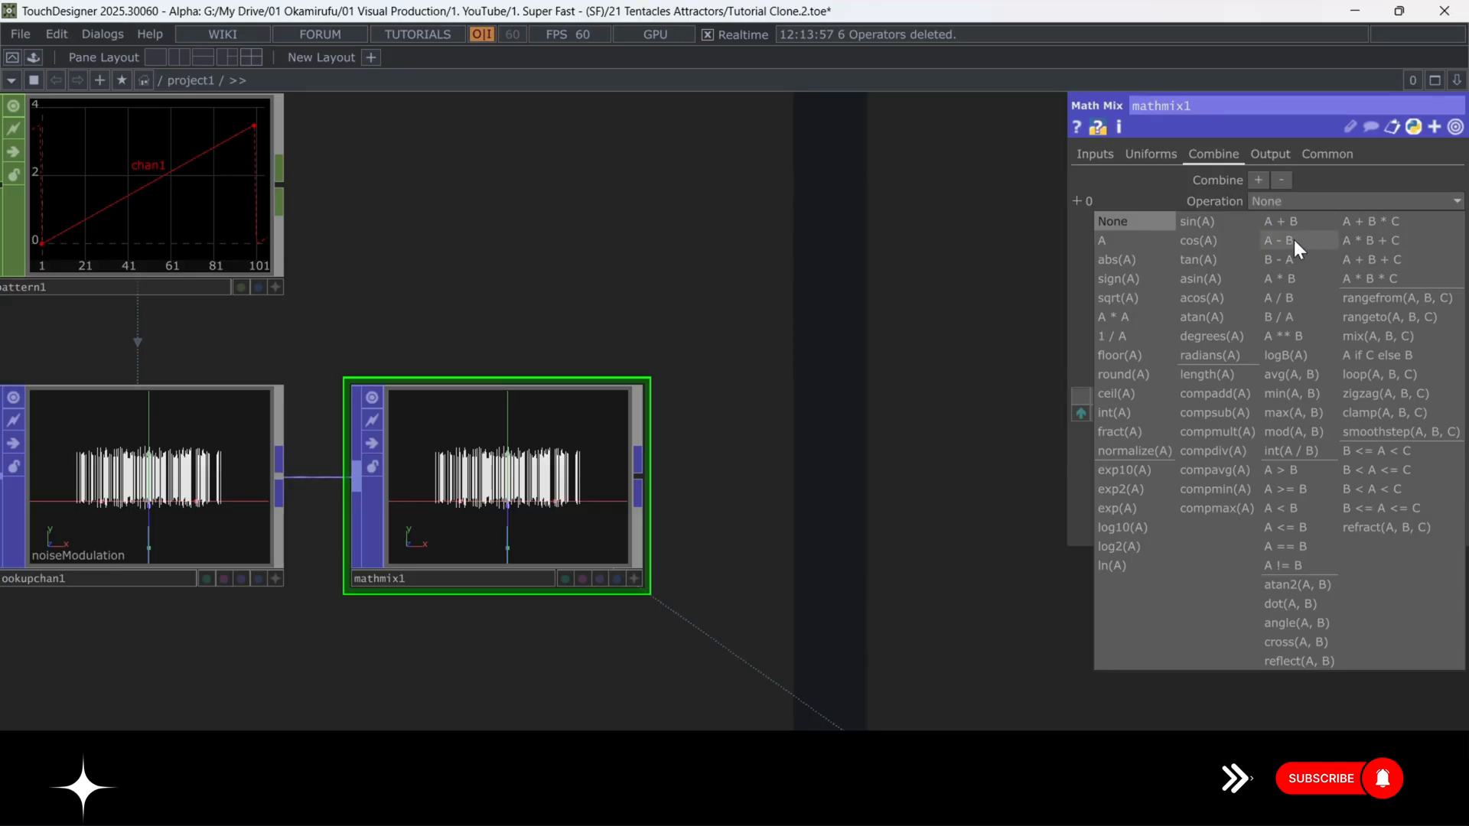
left_click(1275, 241)
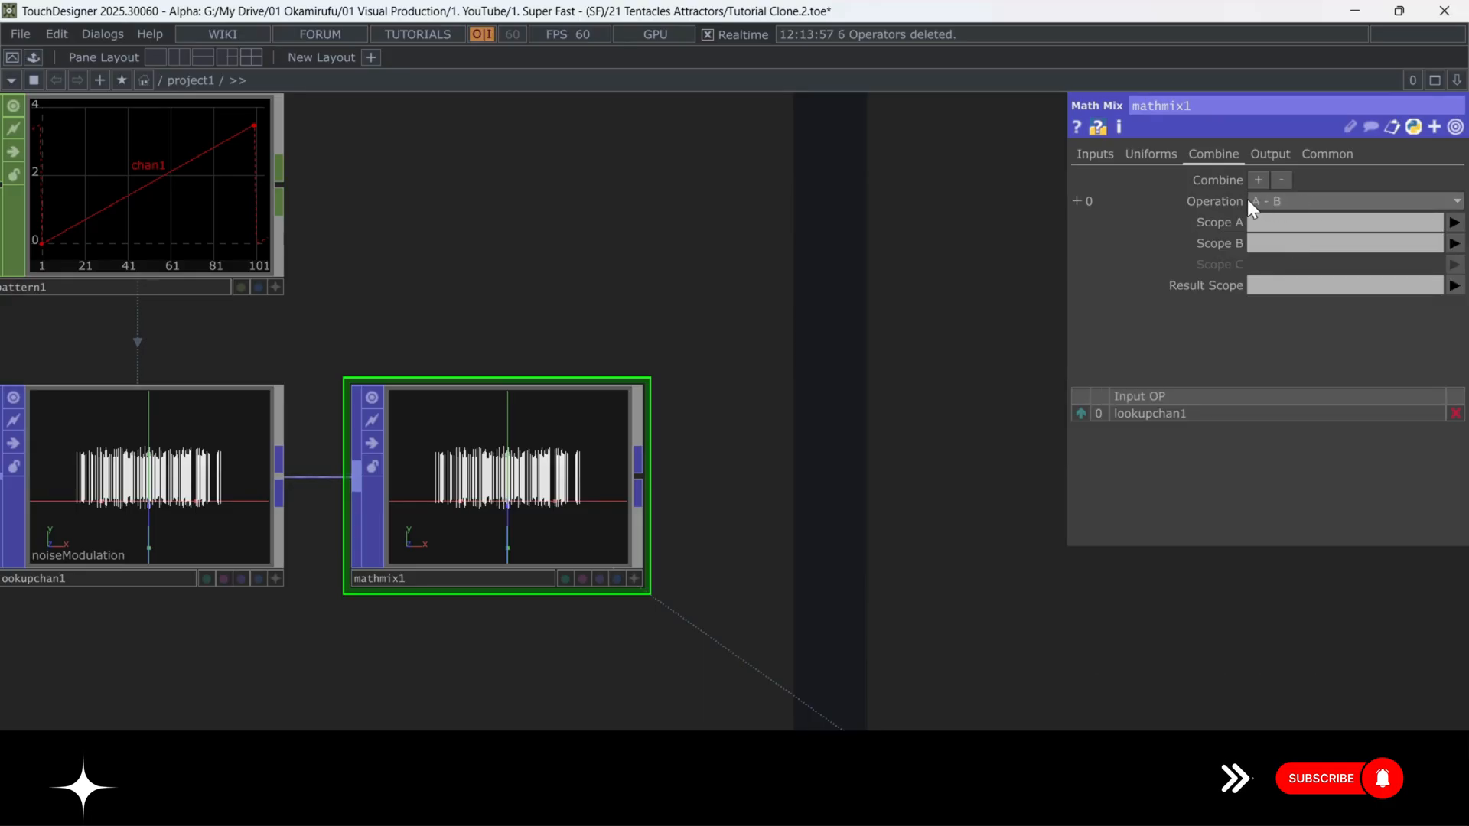
left_click(1455, 222)
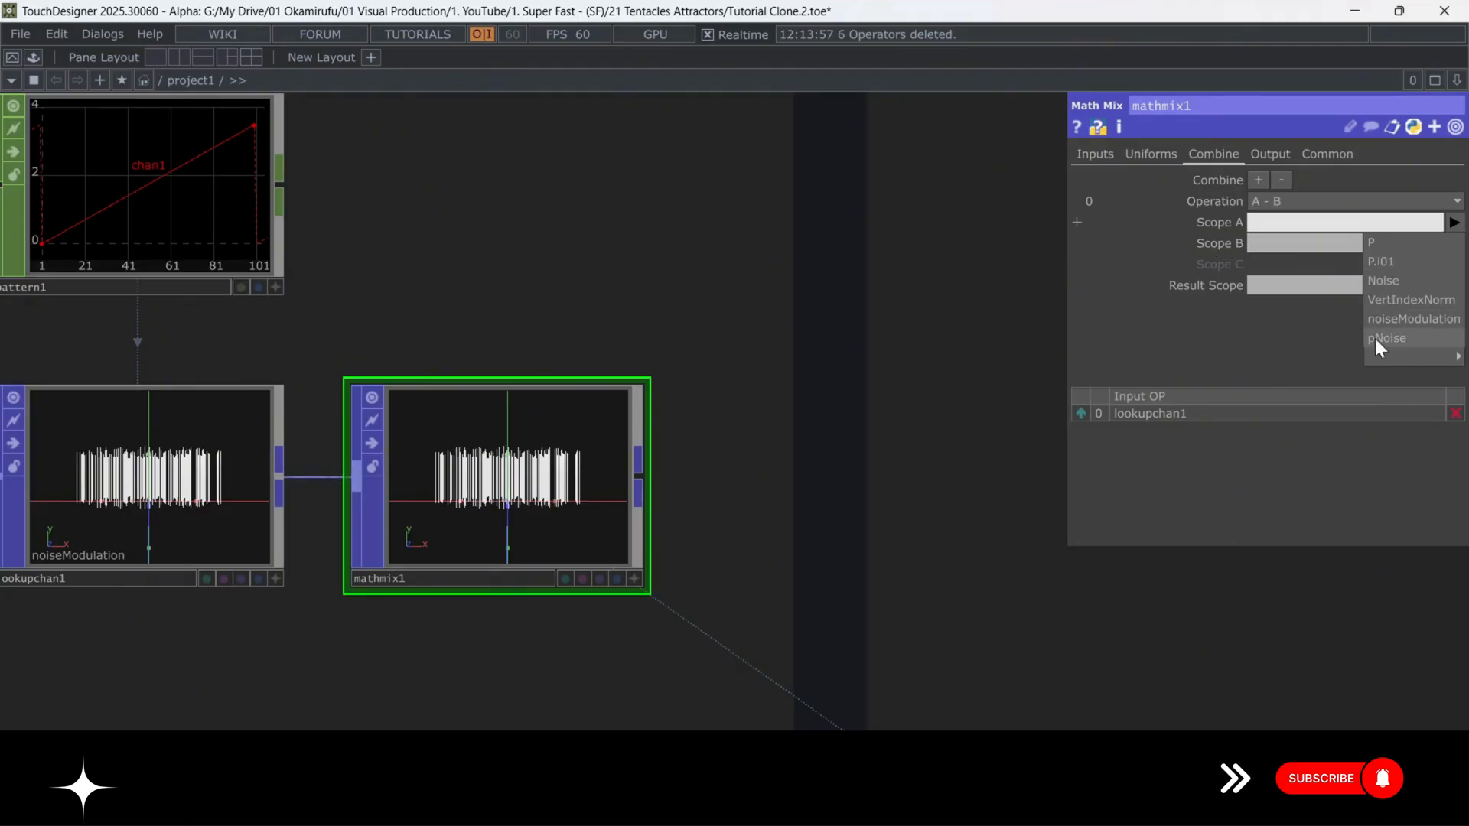
left_click(1387, 338)
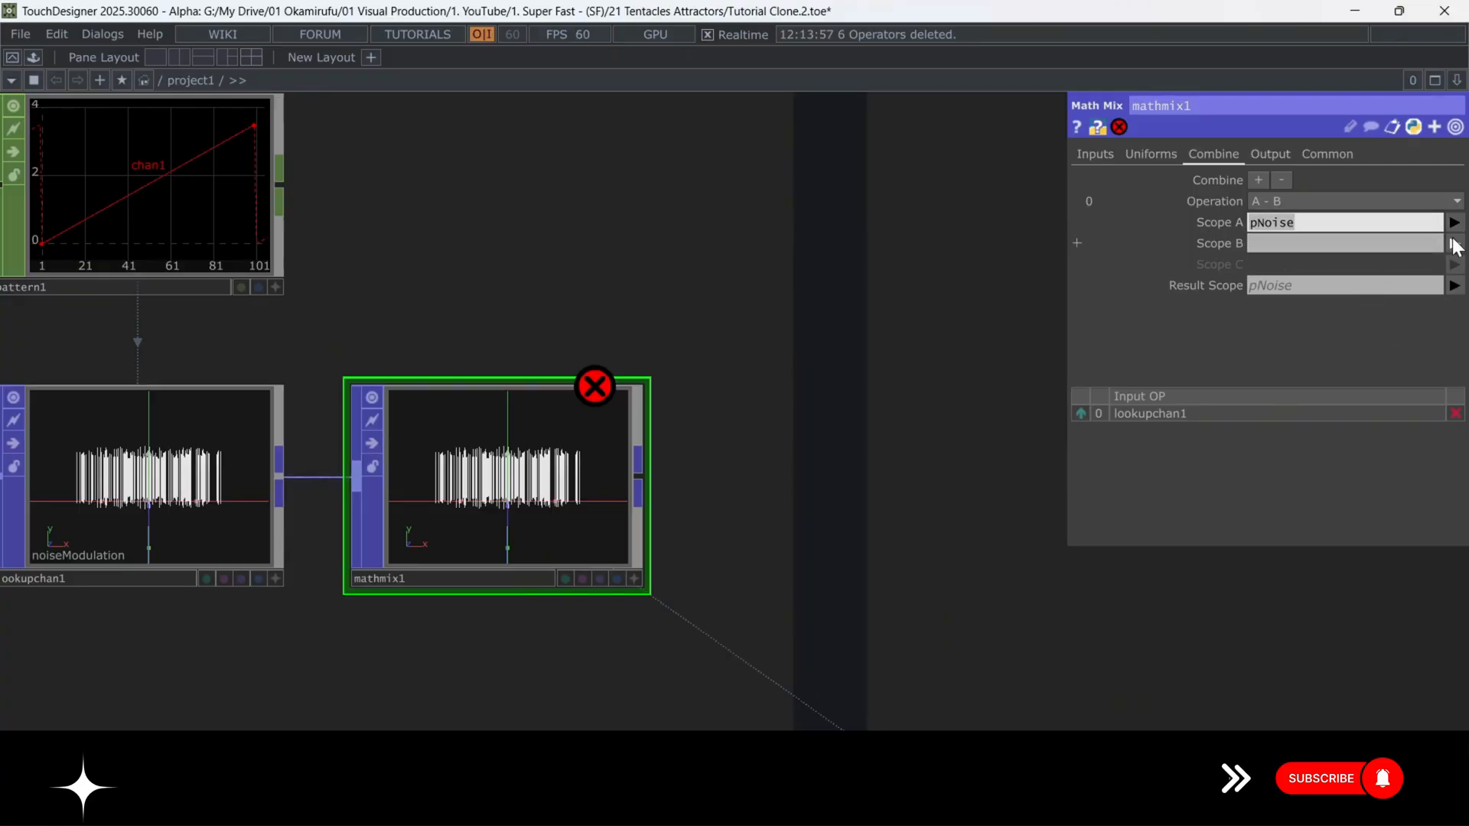
type("P")
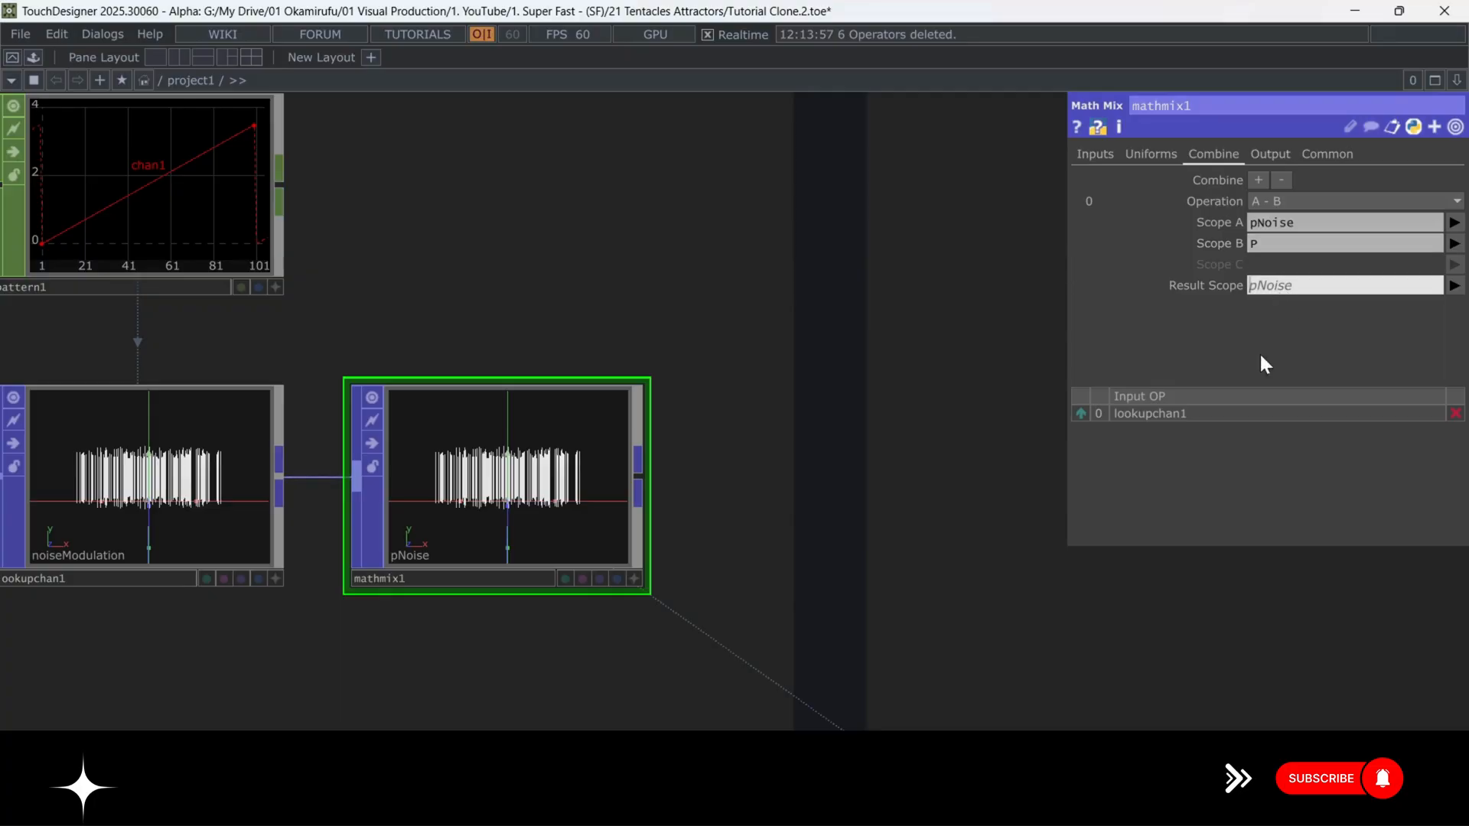
type("delta")
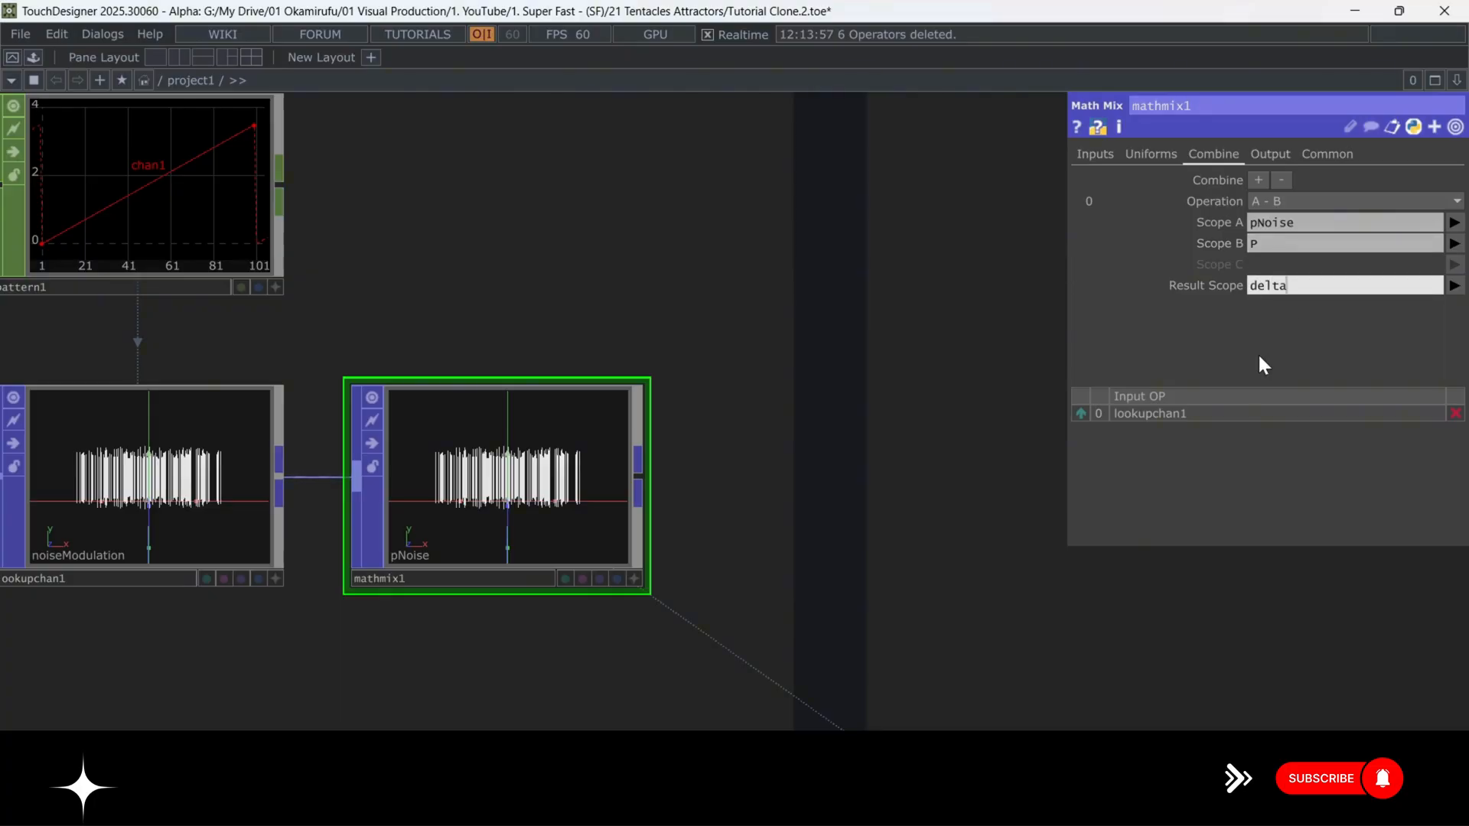
left_click(1259, 179)
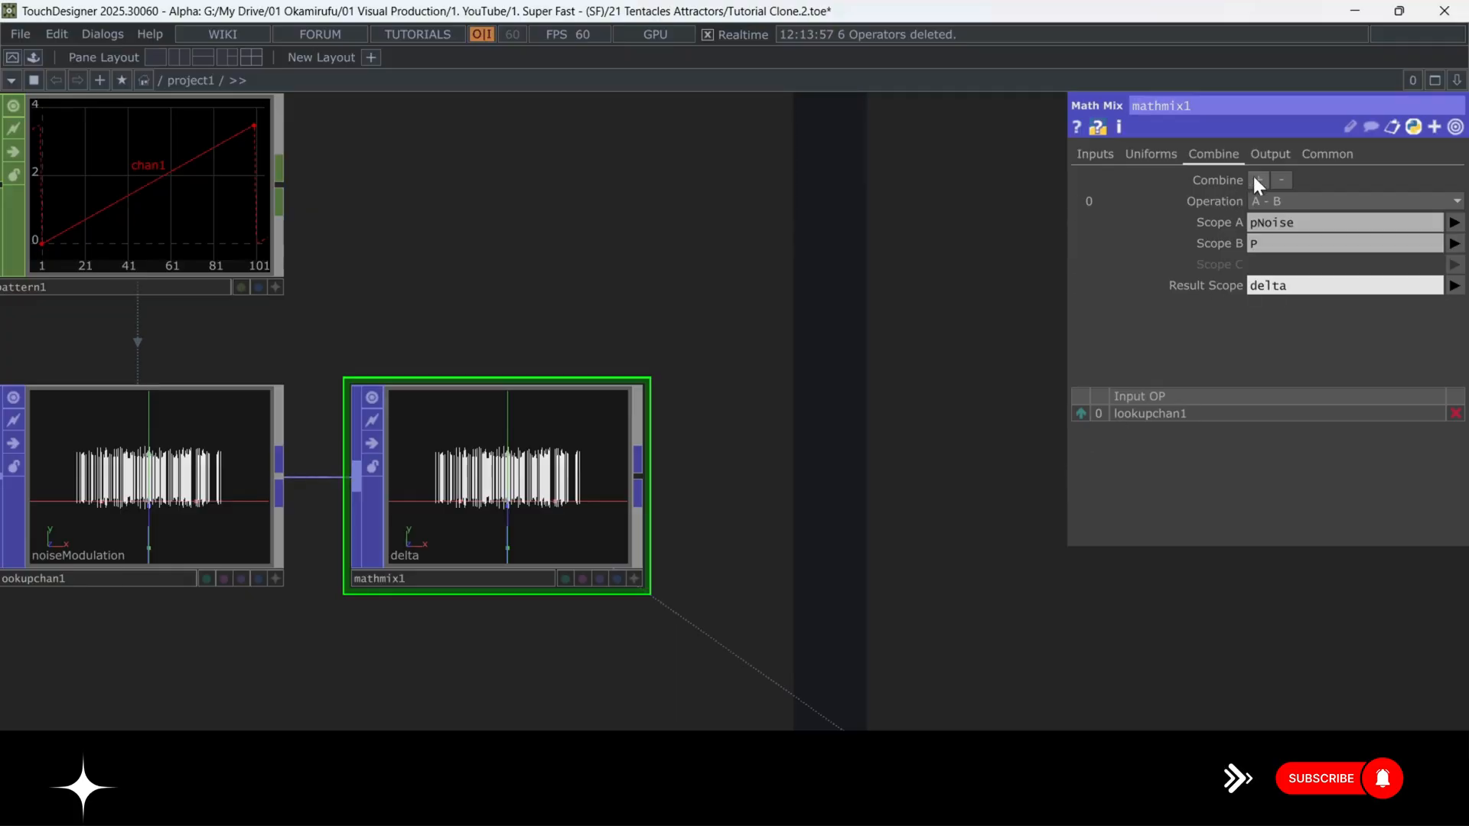
Add a combine multiplying delta by noiseModulation into deltaMod.
left_click(1257, 179)
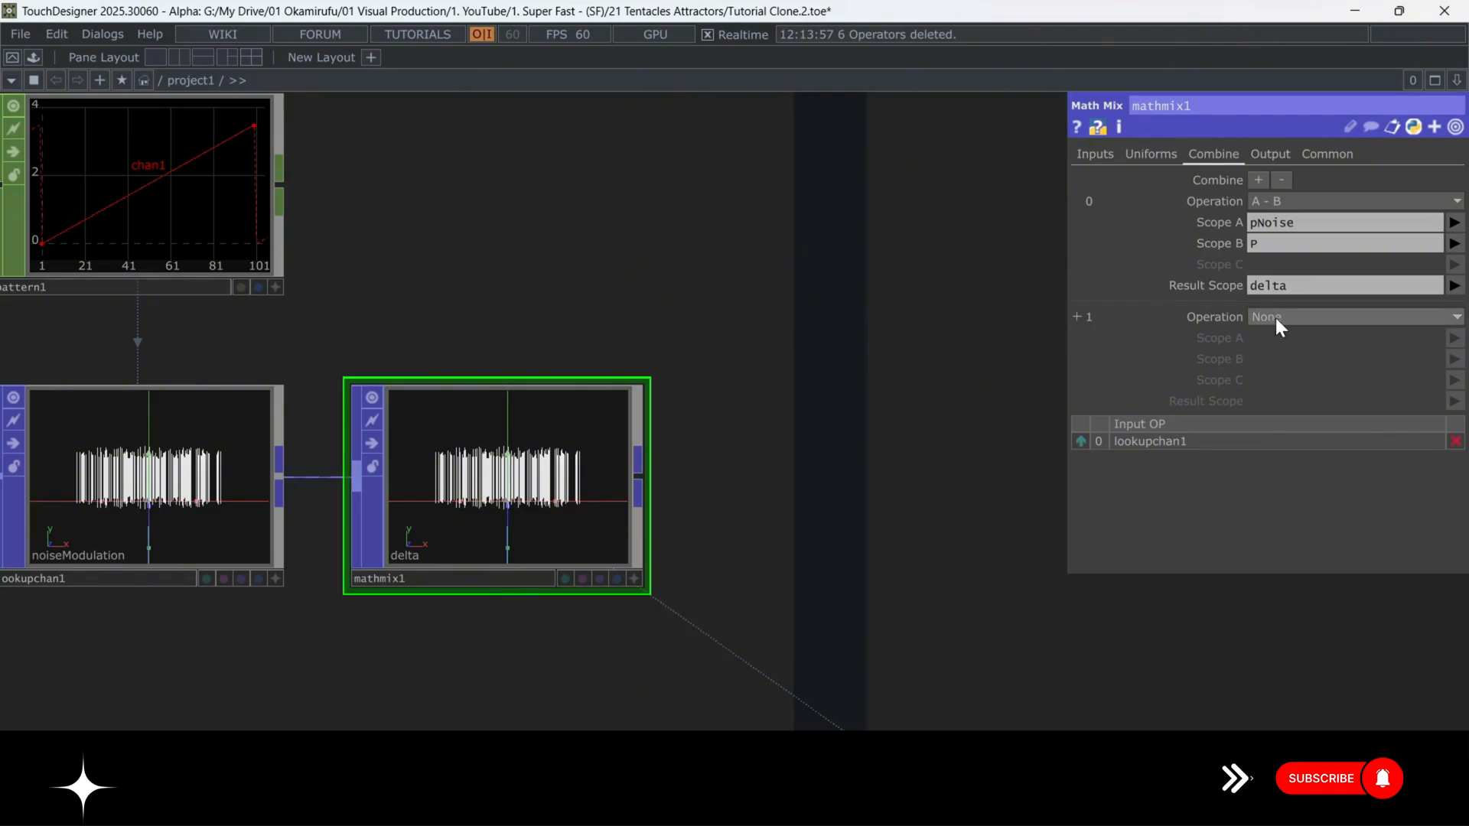
left_click(1353, 316)
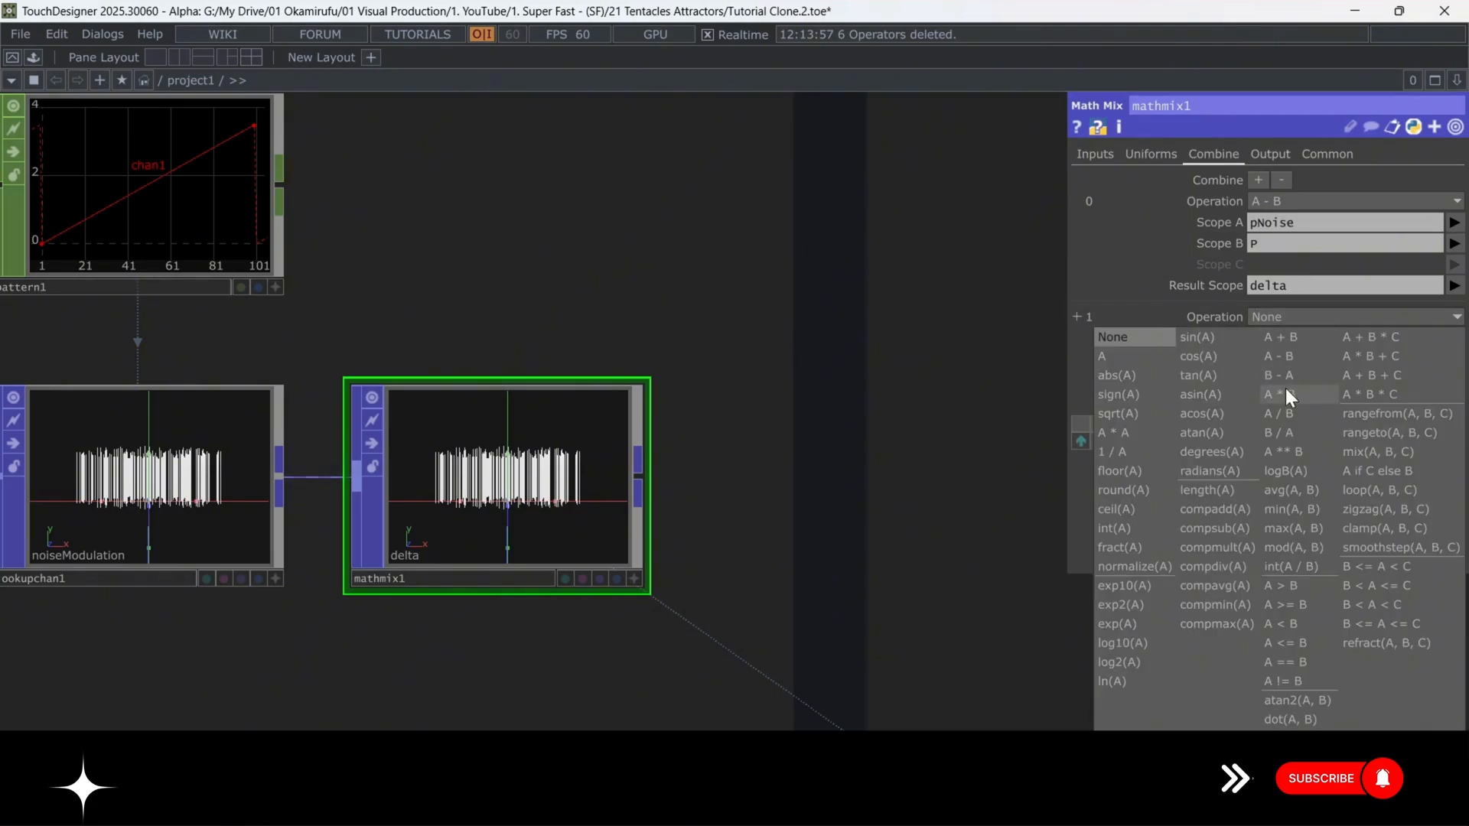
left_click(1277, 394)
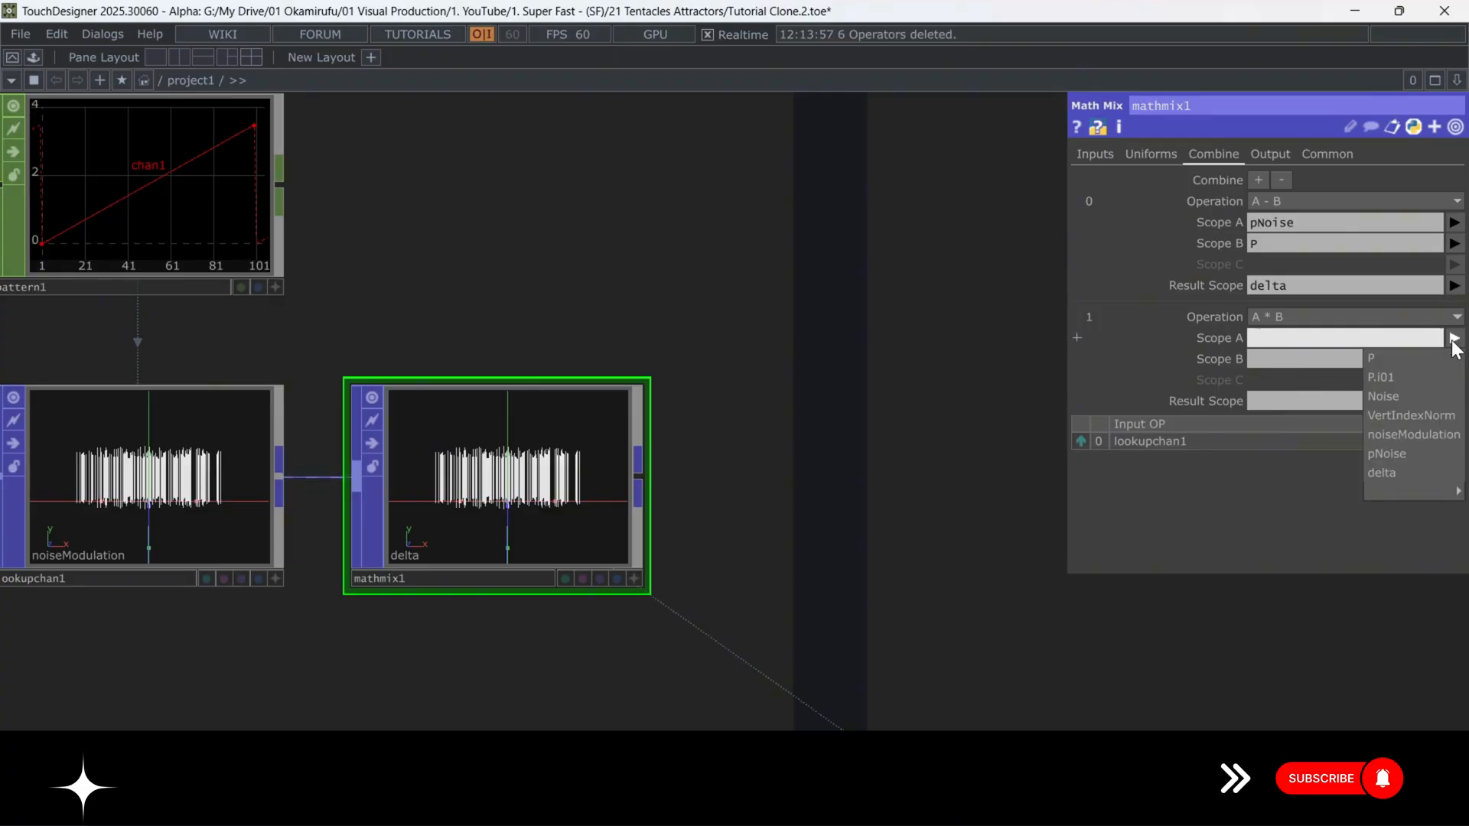
left_click(1381, 472)
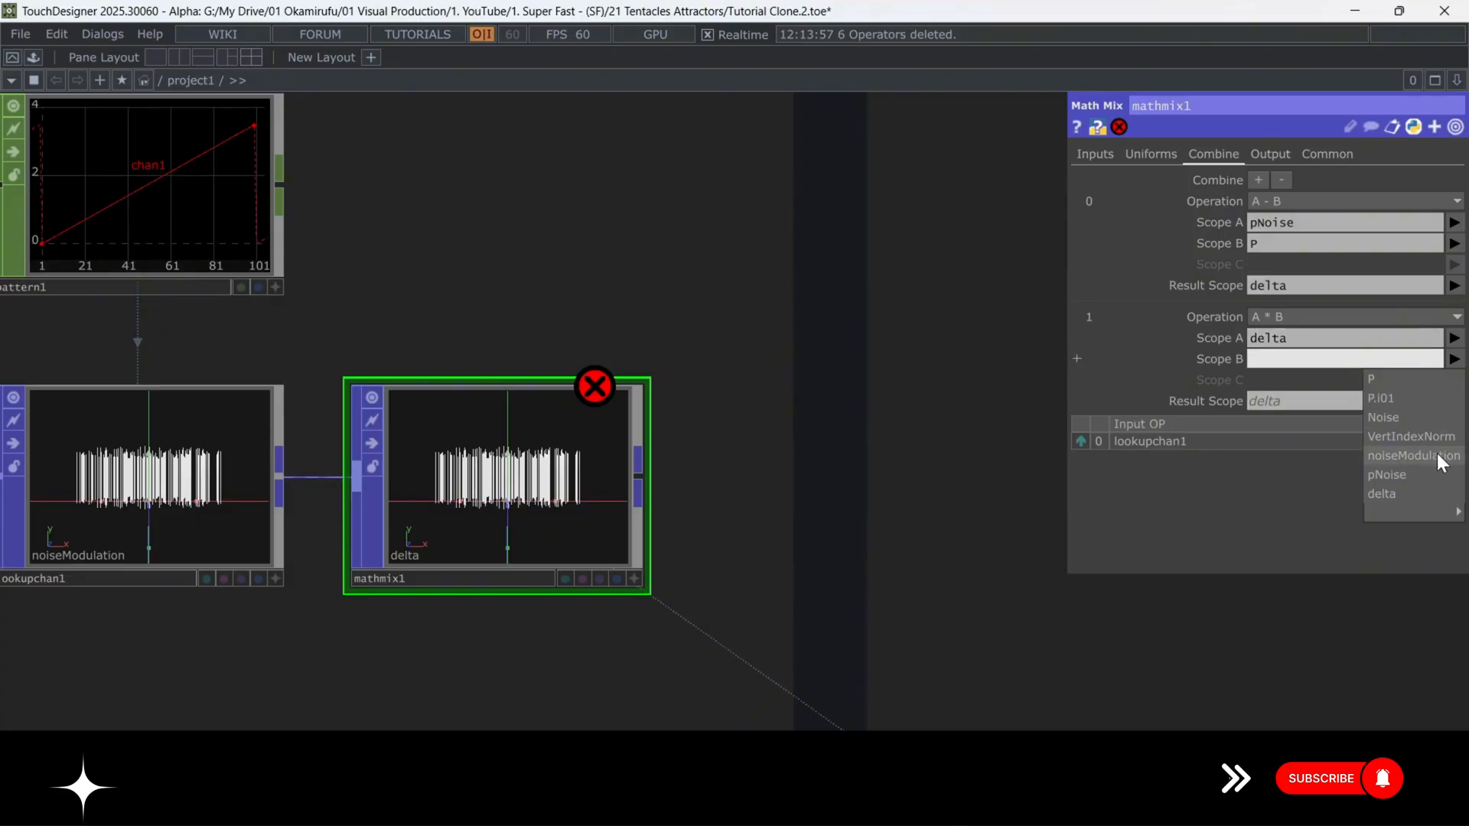
left_click(1412, 456)
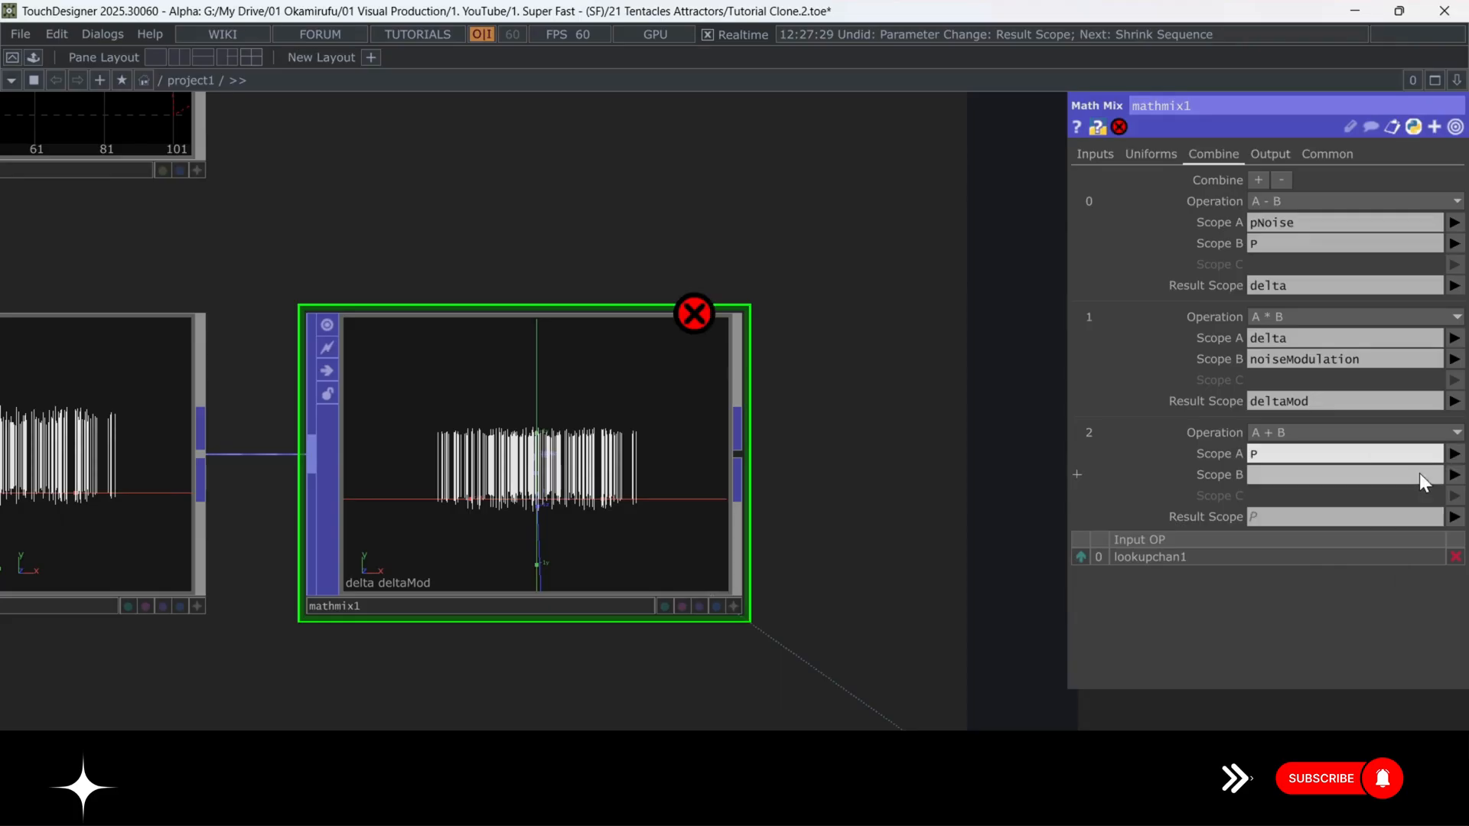
type("deltaMod")
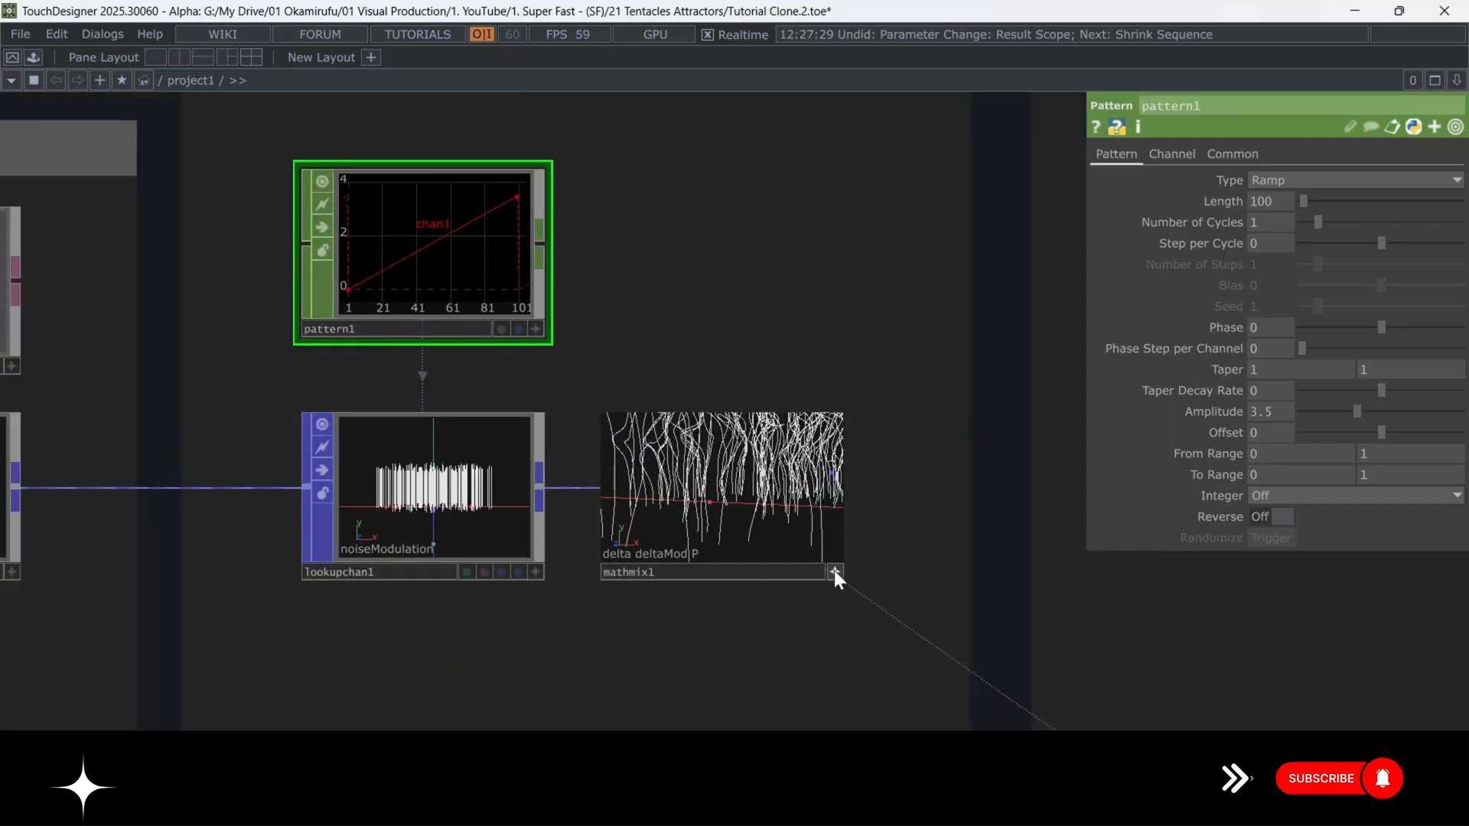
left_click(721, 492)
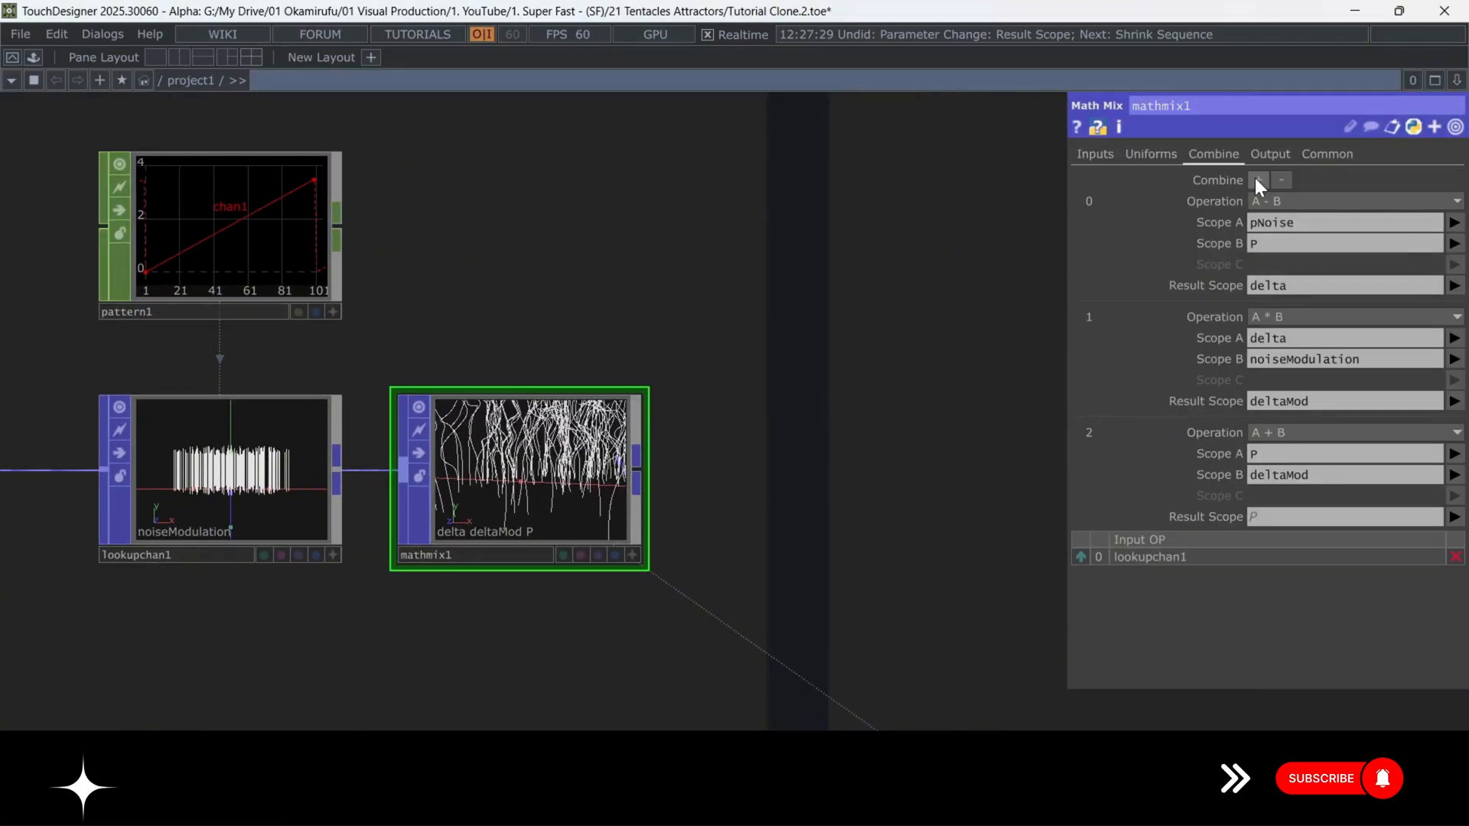
Add a fourth combine with A * B, using noiseModulation as the multiplier.
left_click(1259, 179)
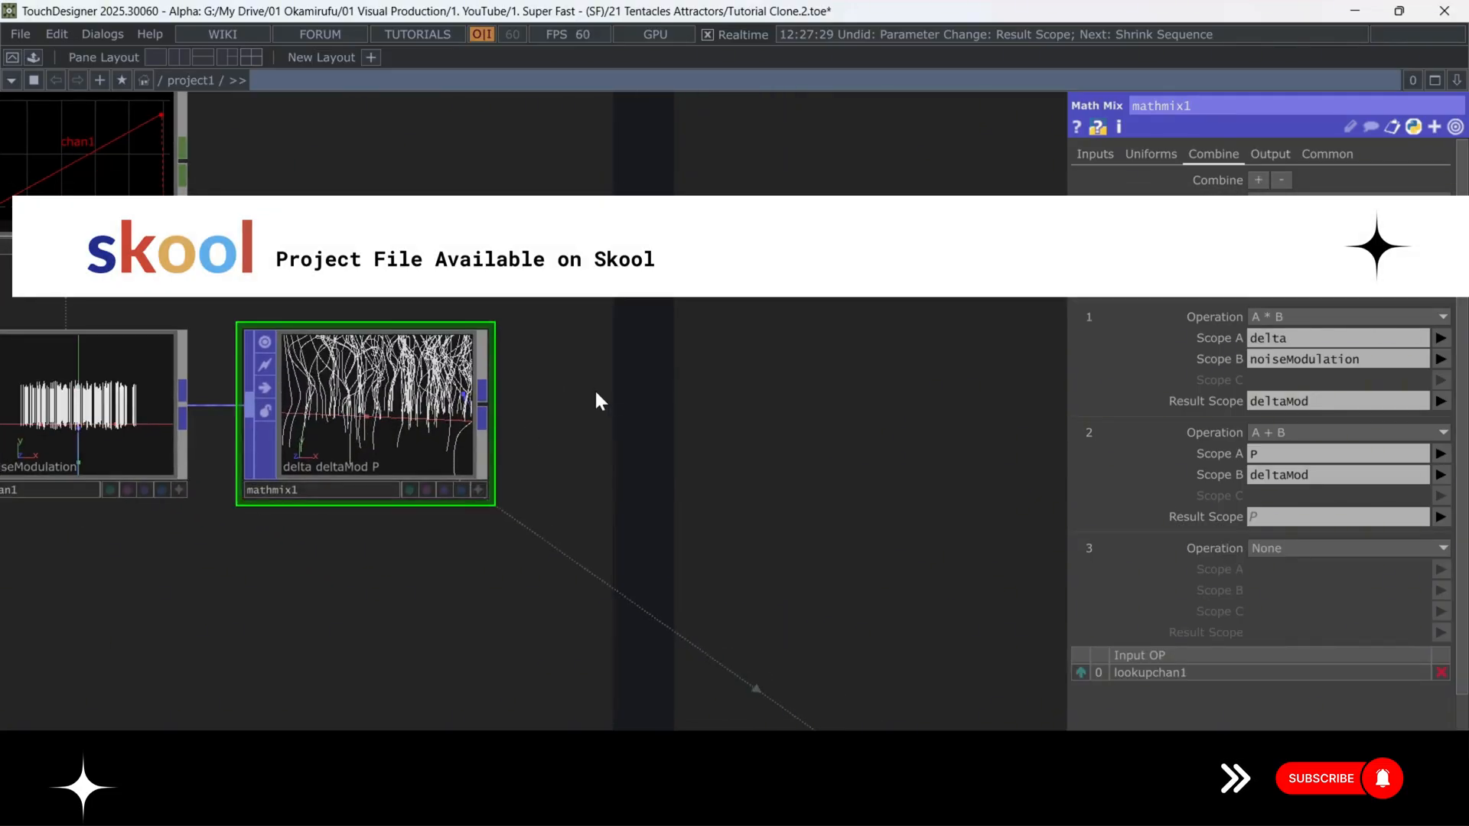
left_click(1348, 548)
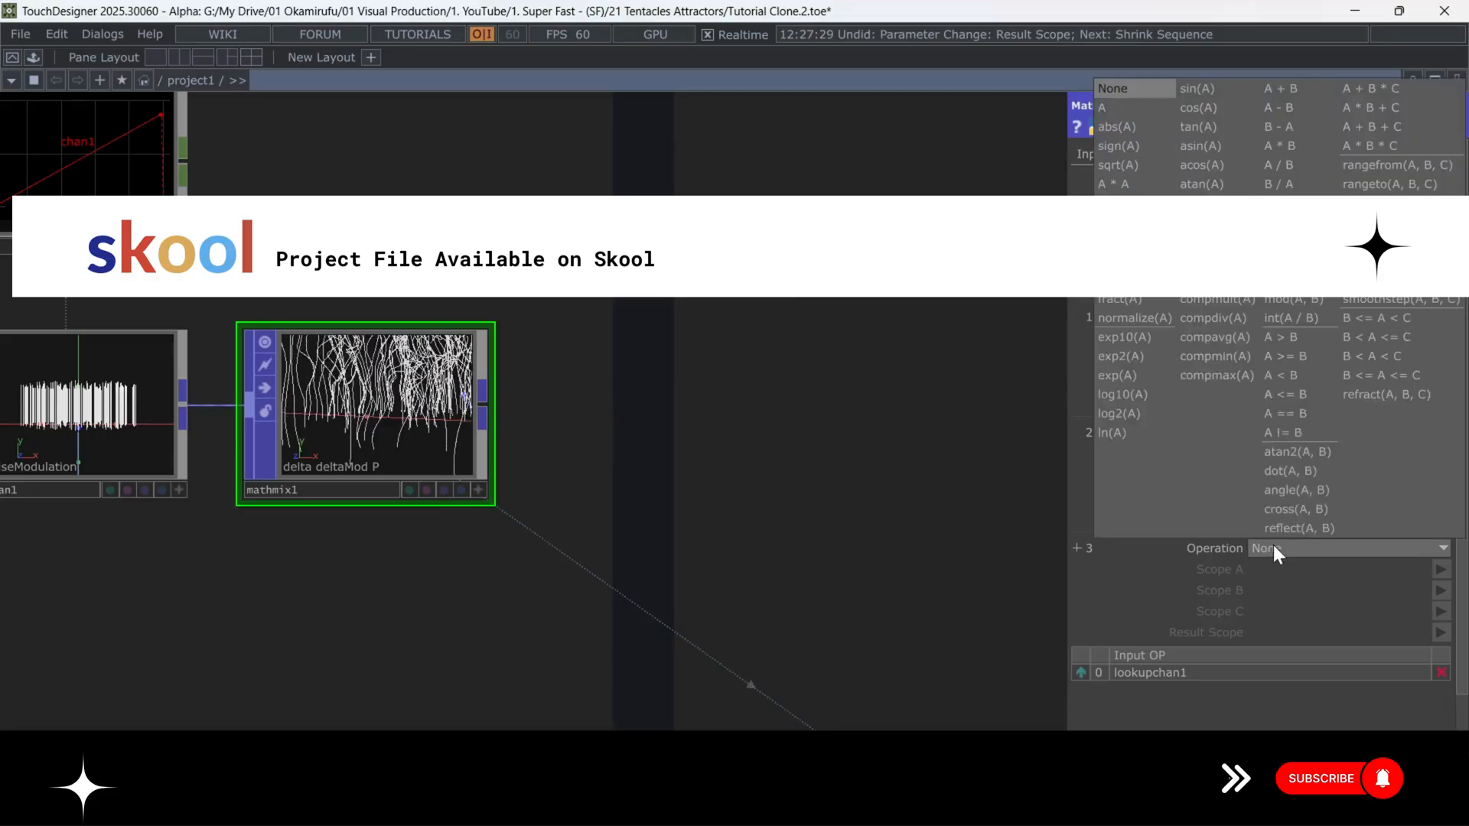
left_click(1273, 548)
type("P")
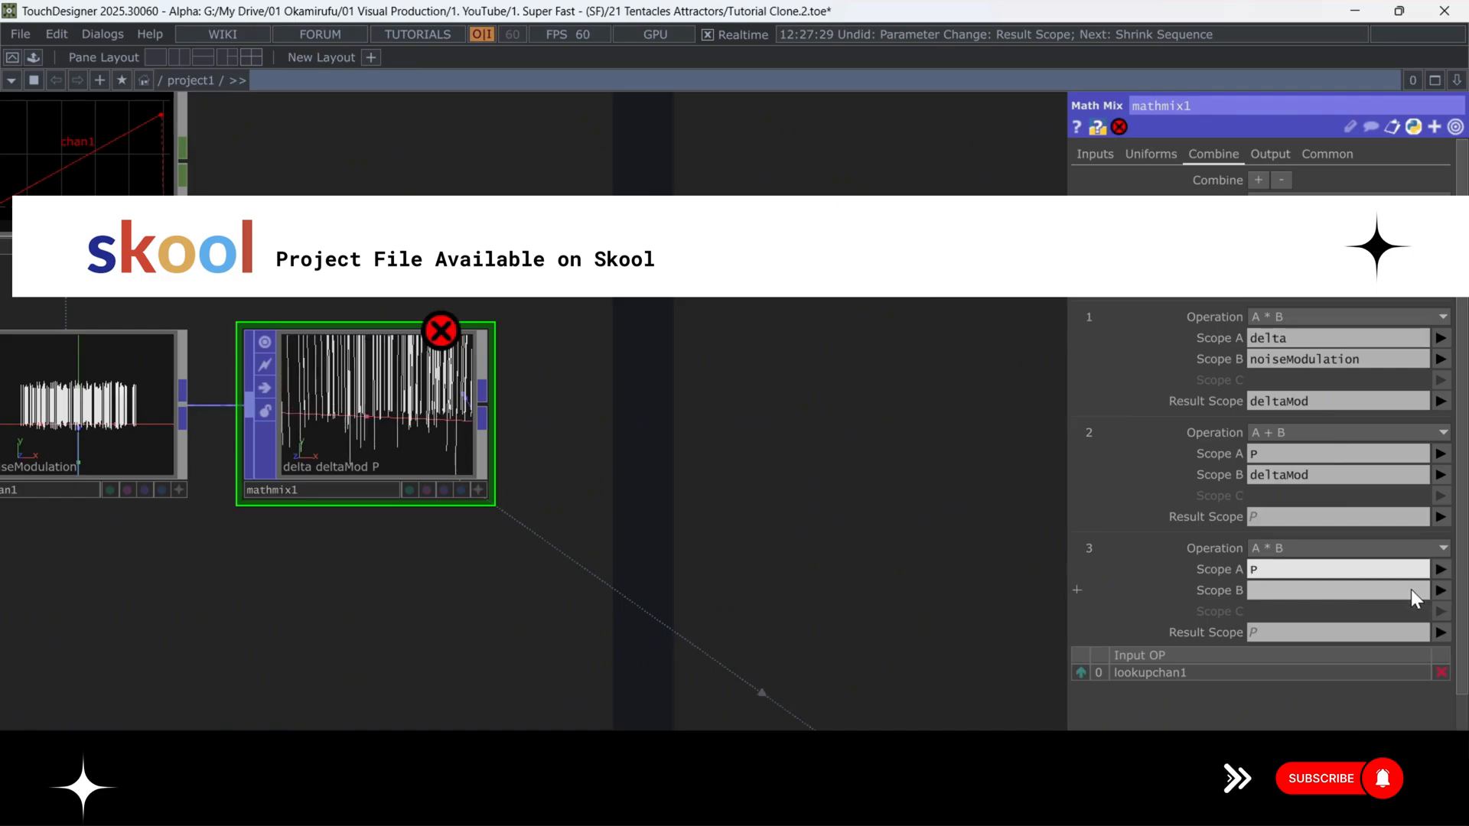
type("noiseModulation")
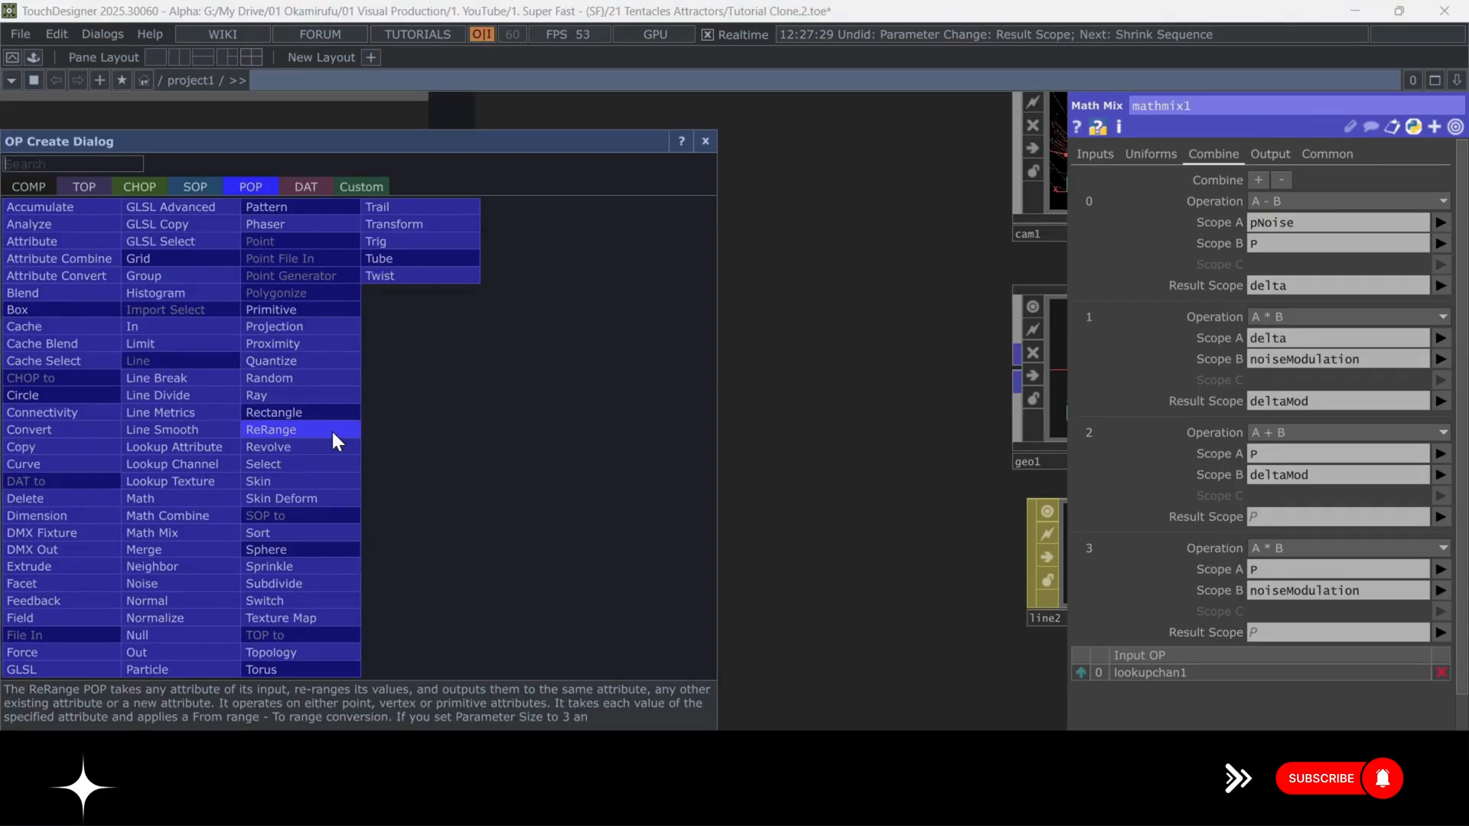
Add a Line Metrics node with Tangent on, and lay circle1 on the ZX plane.
left_click(704, 142)
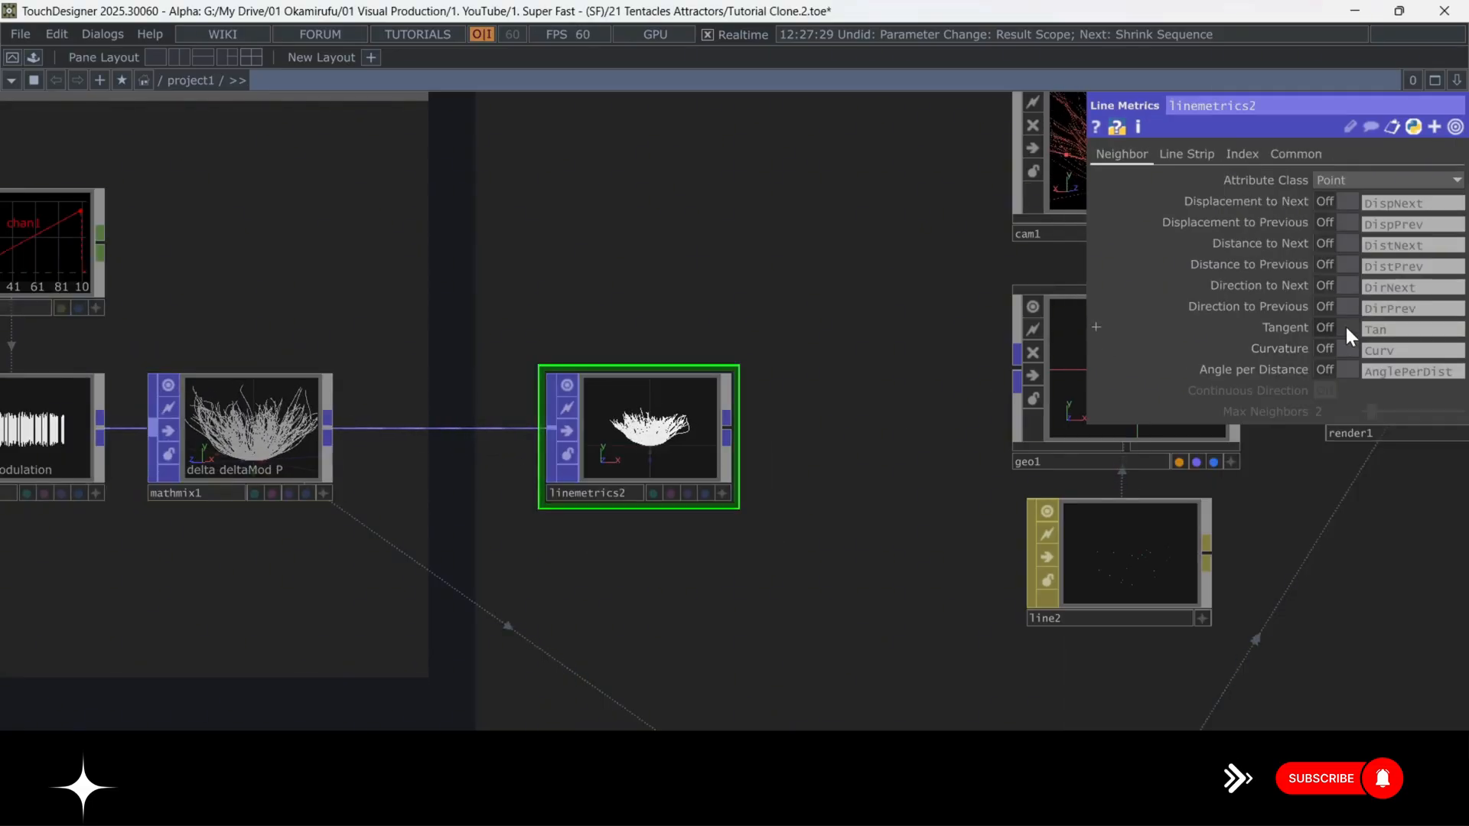
left_click(1334, 328)
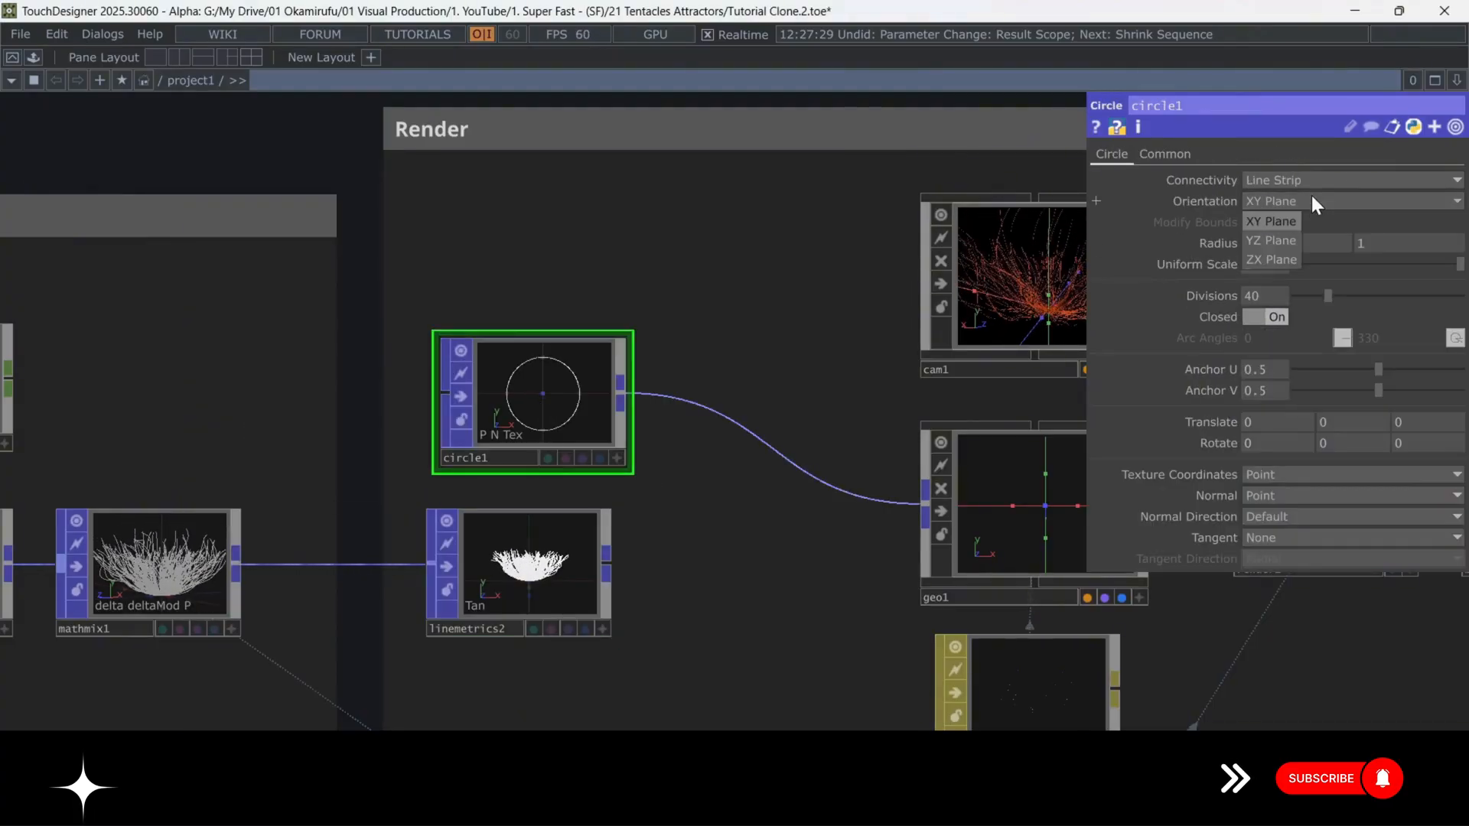
left_click(1271, 259)
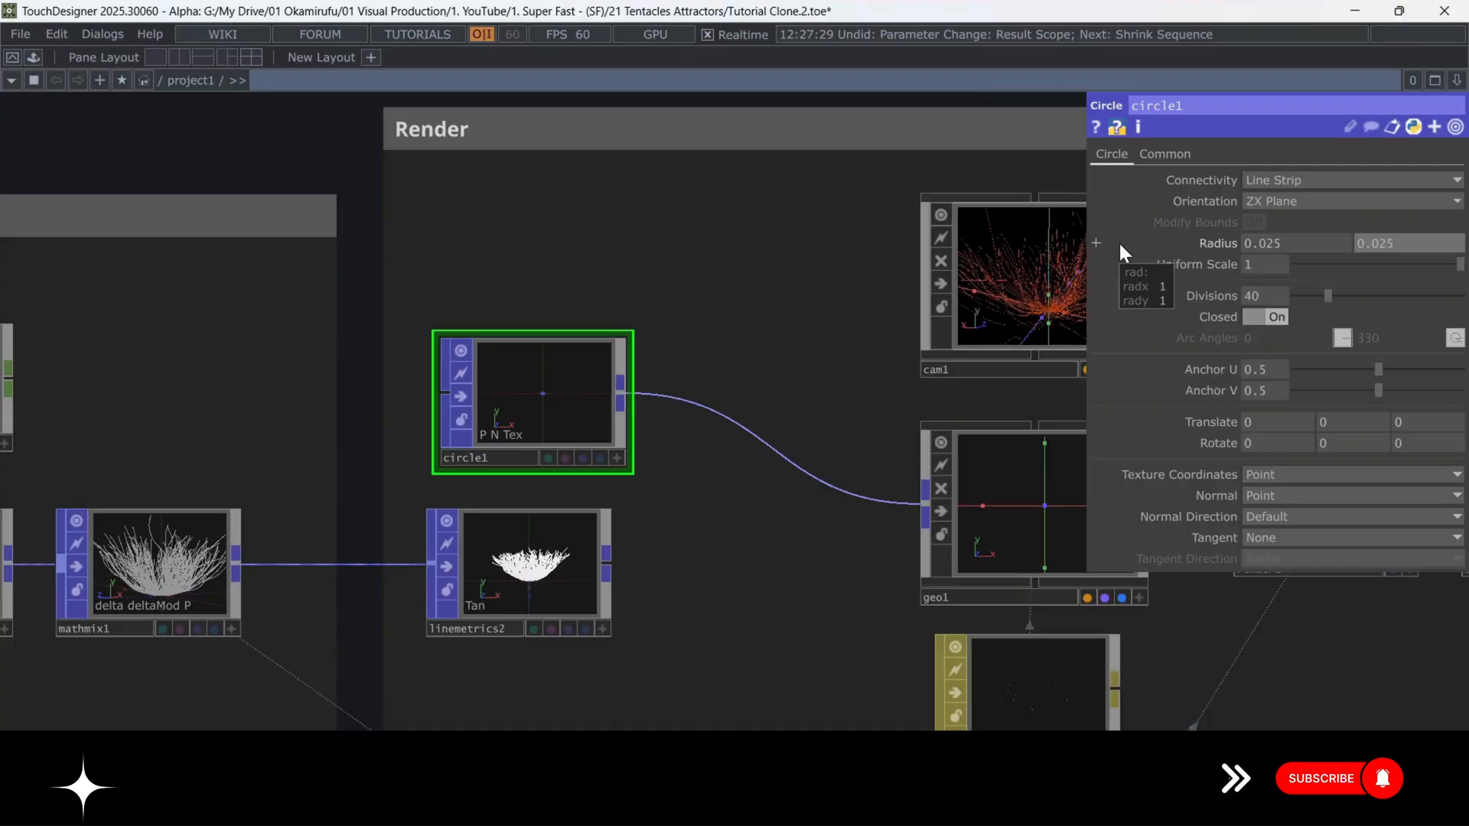
mouse_move(562, 415)
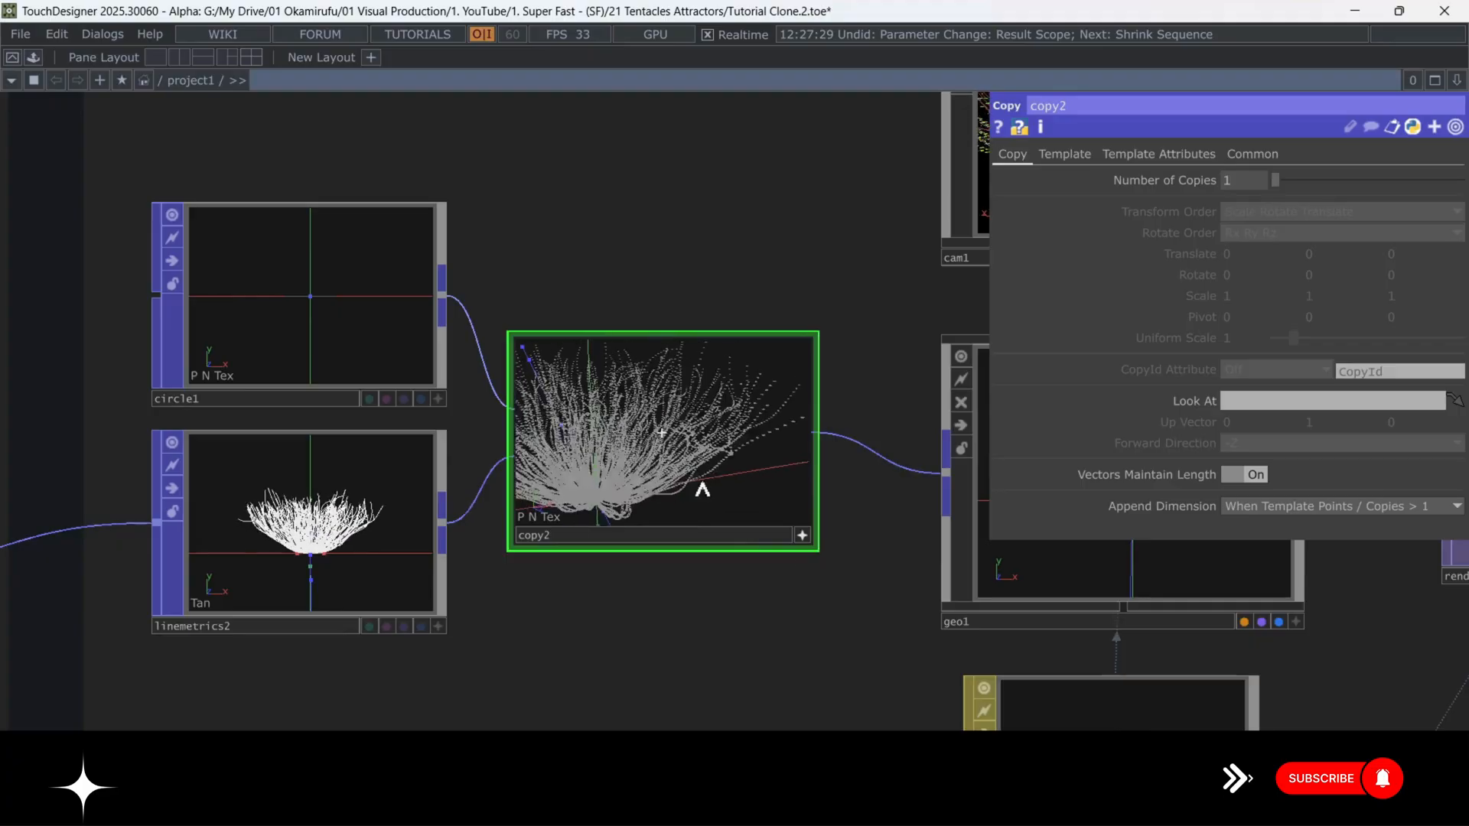
Enable Template Rotate to Vector on the copy, using the Tan attribute.
left_click(1063, 153)
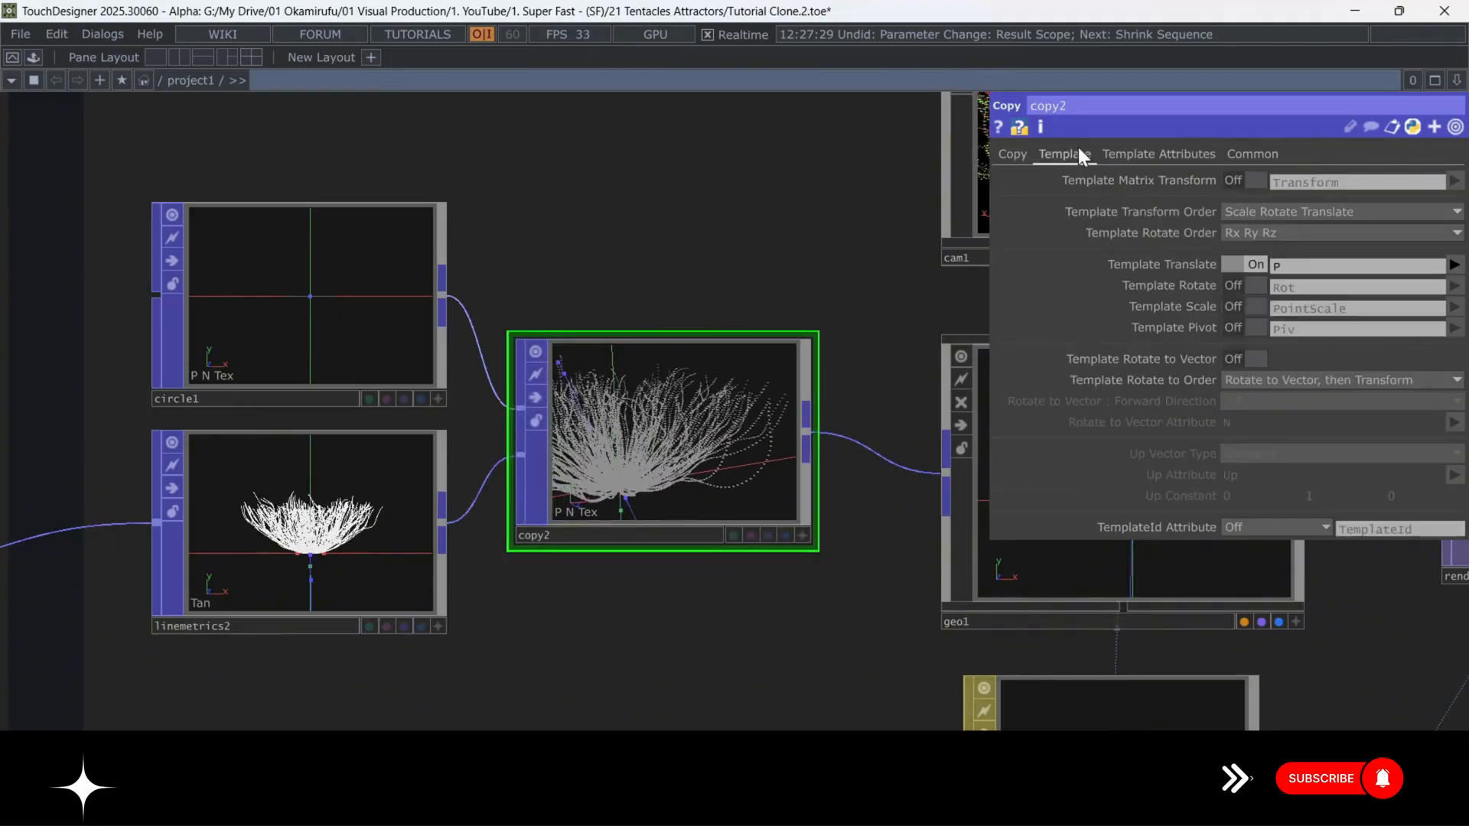
left_click(1255, 359)
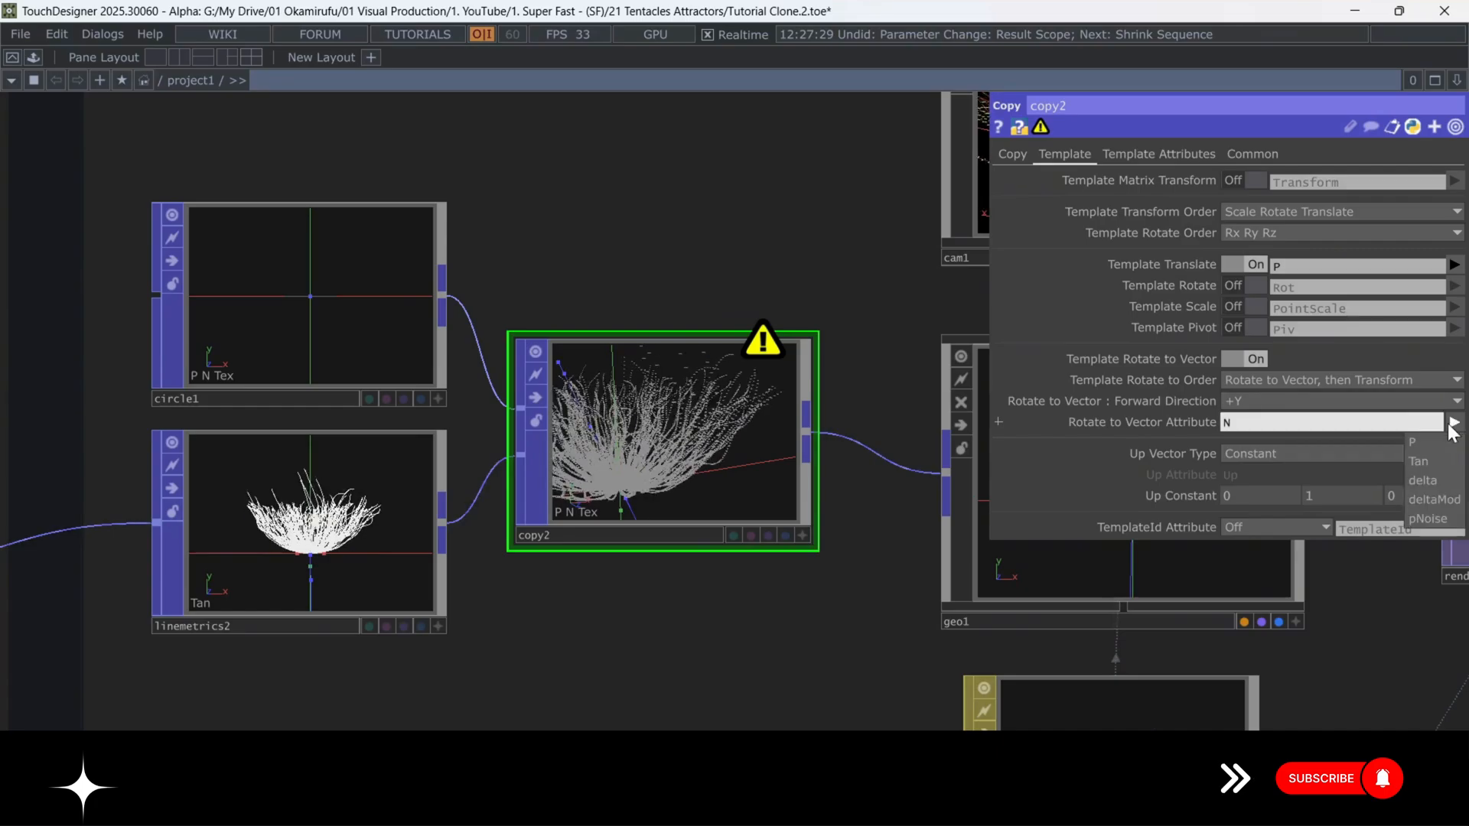
left_click(1417, 461)
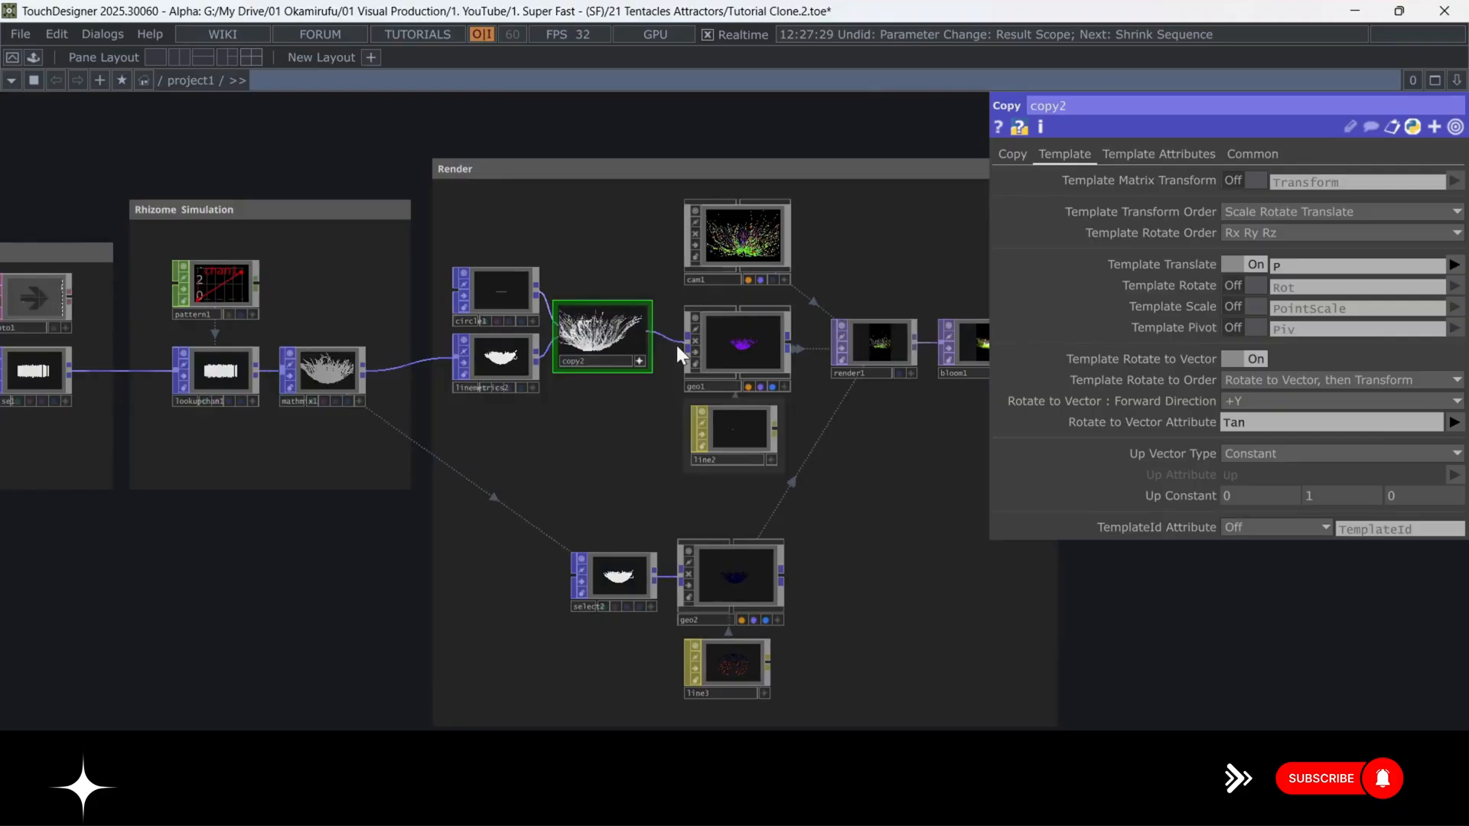
Inspect geo1 and select2, then enlarge the geo2 viewer to see the render.
left_click(736, 350)
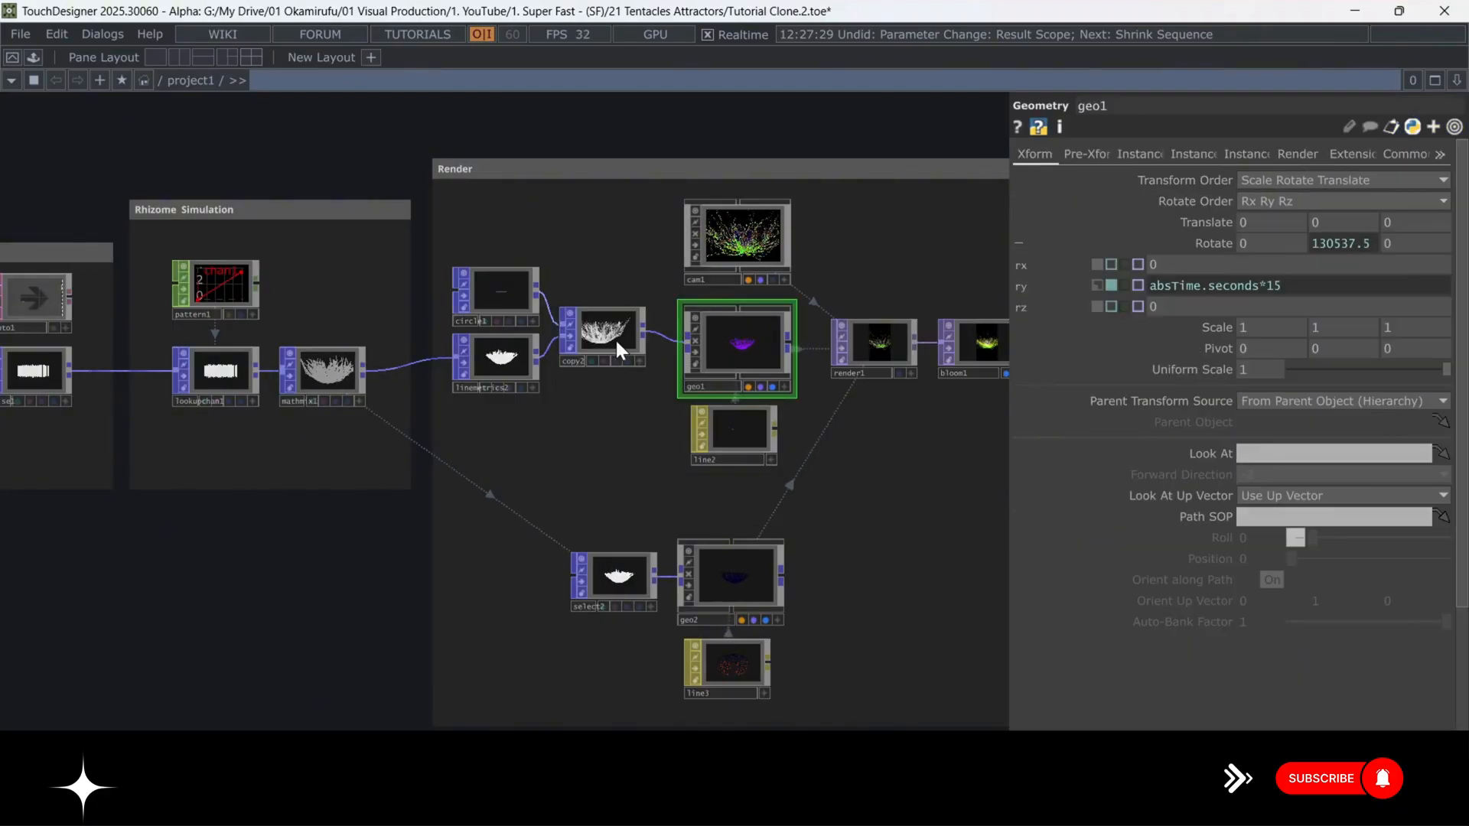
left_click(613, 576)
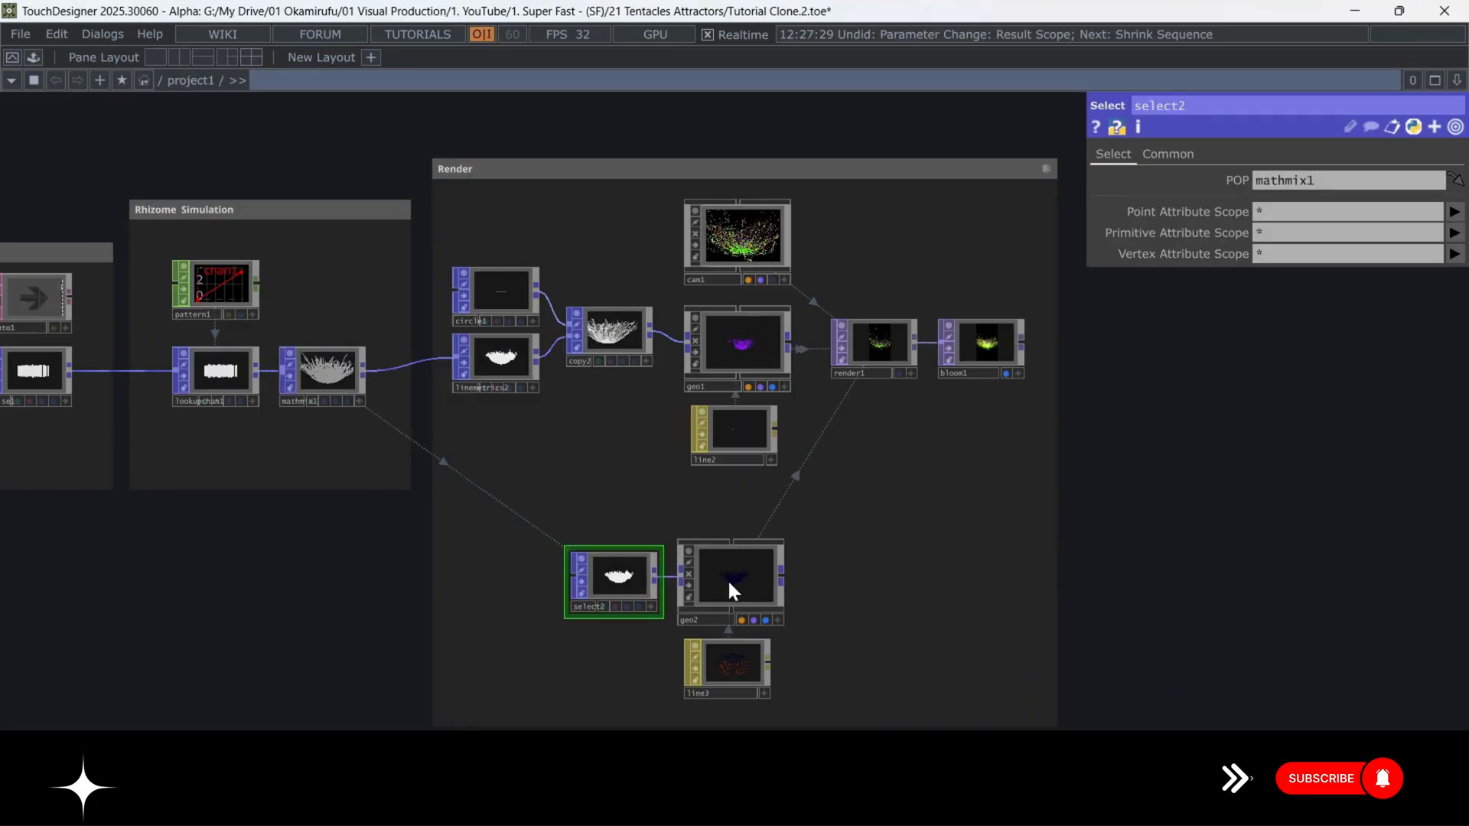
double_click(730, 573)
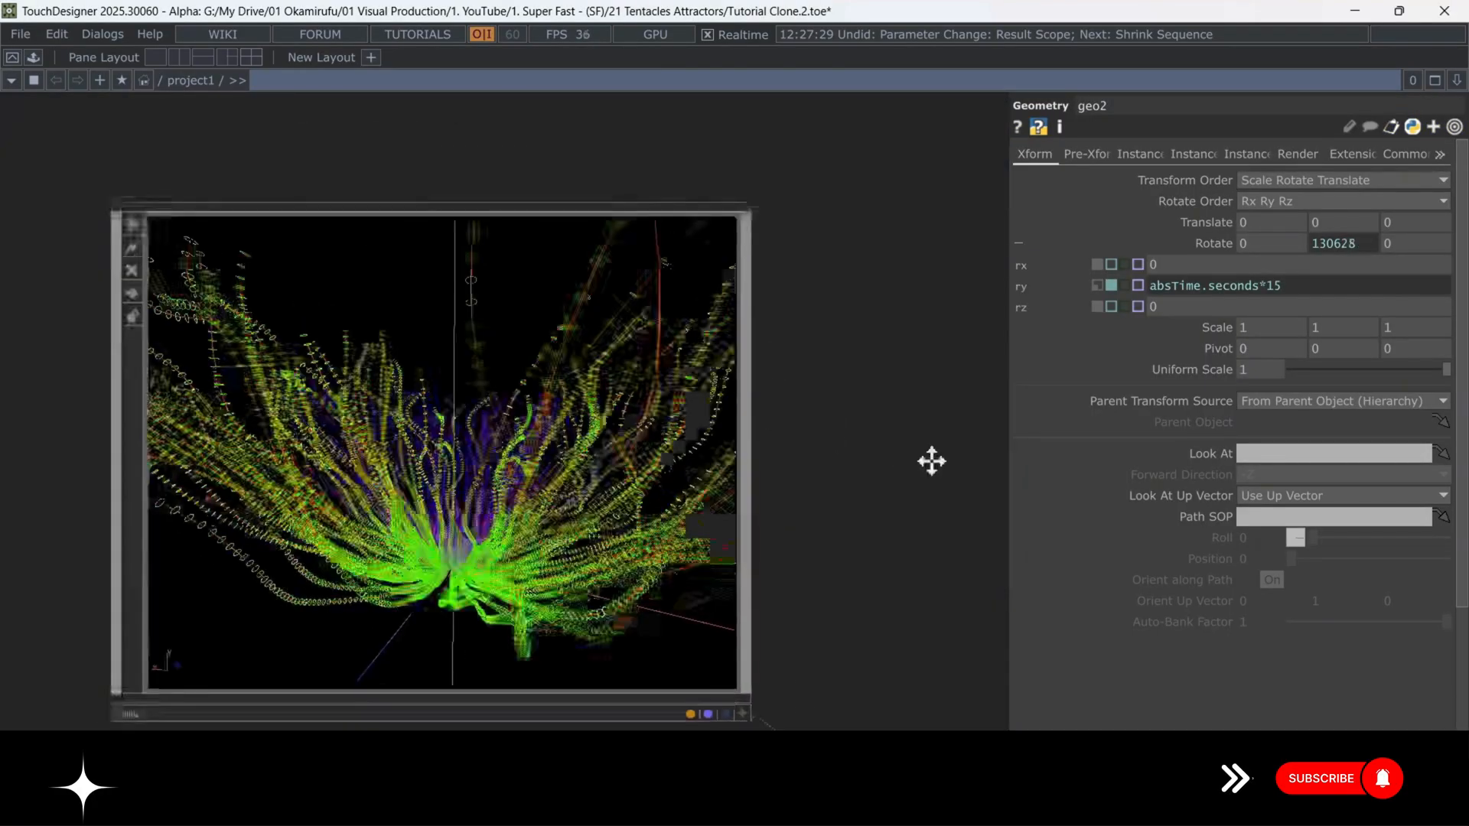